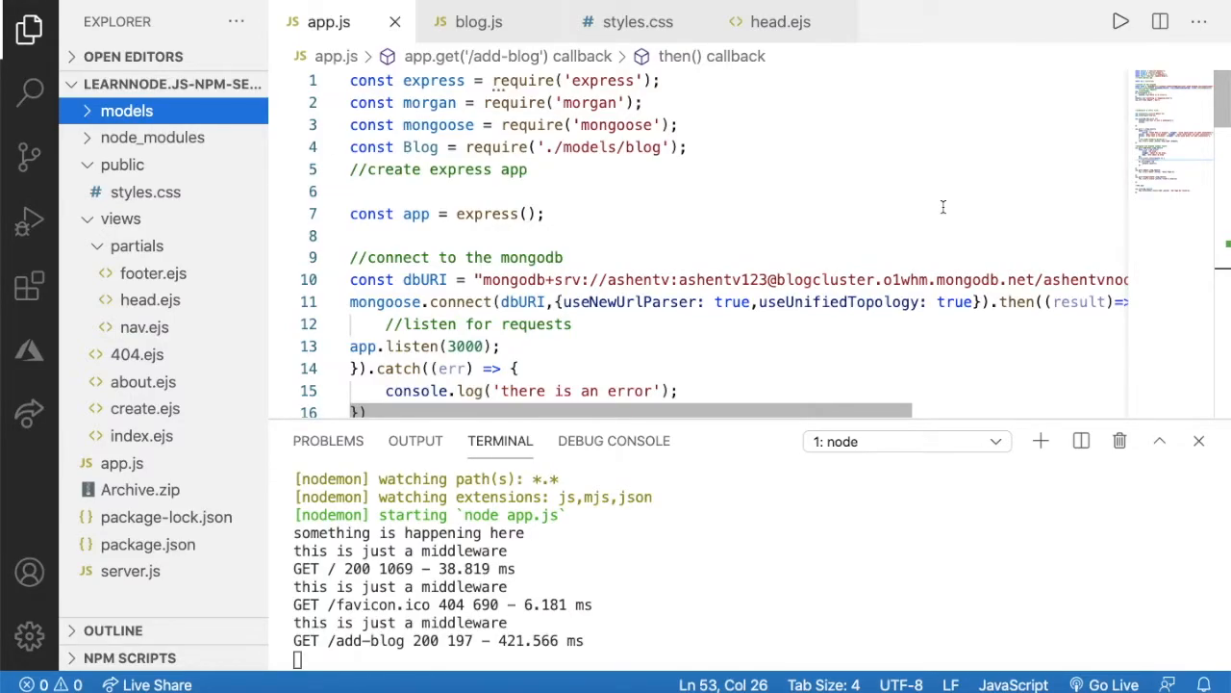
{"action": "mouse_move", "coordinate": [939, 208]}
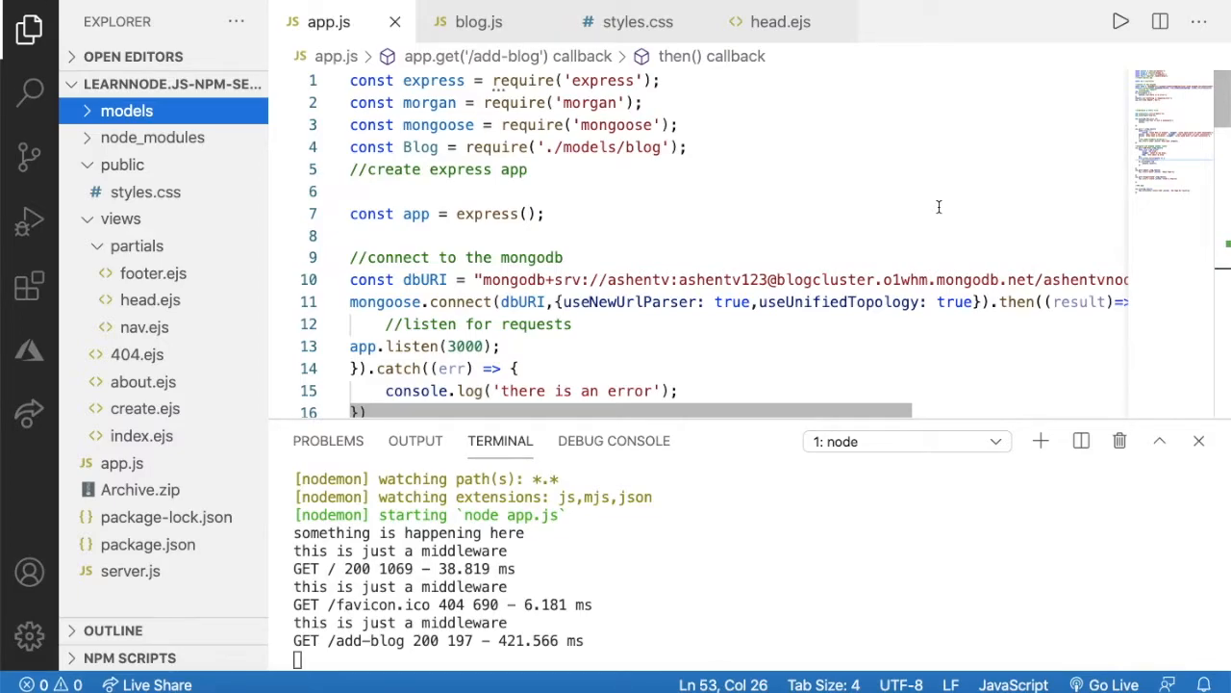
{"action": "mouse_move", "coordinate": [939, 208]}
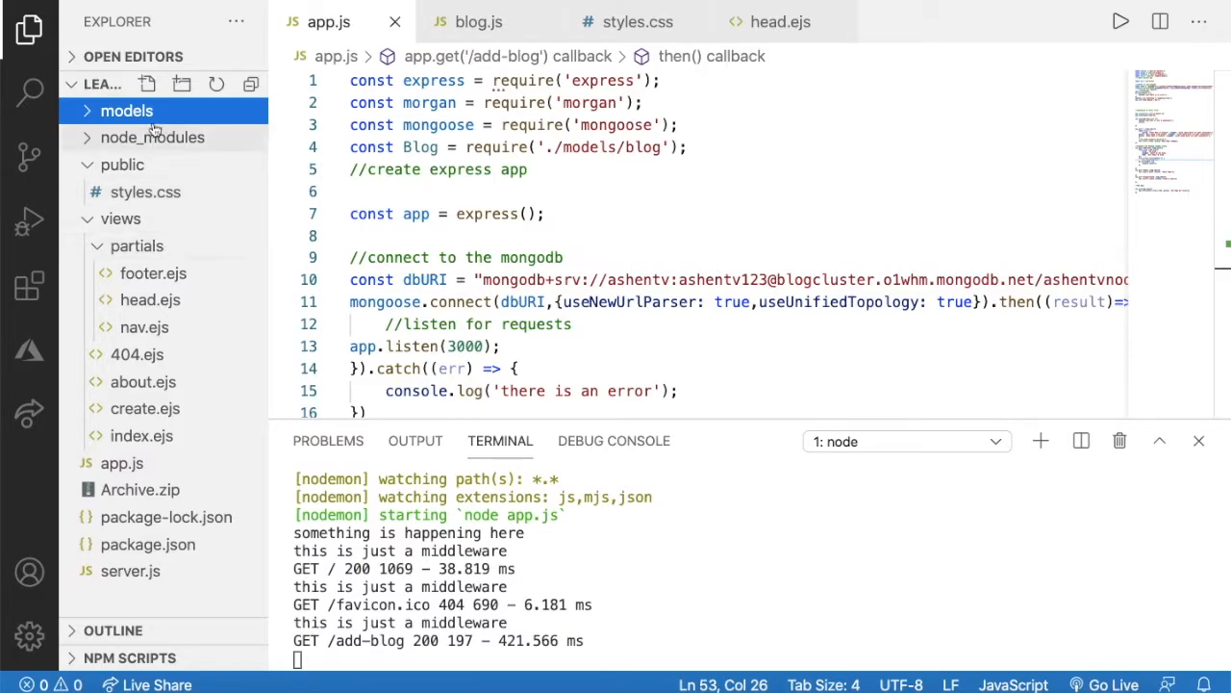
Step: Review the blog model file and the Blog import and add-blog route in app.js
{"action": "left_click", "coordinate": [127, 110]}
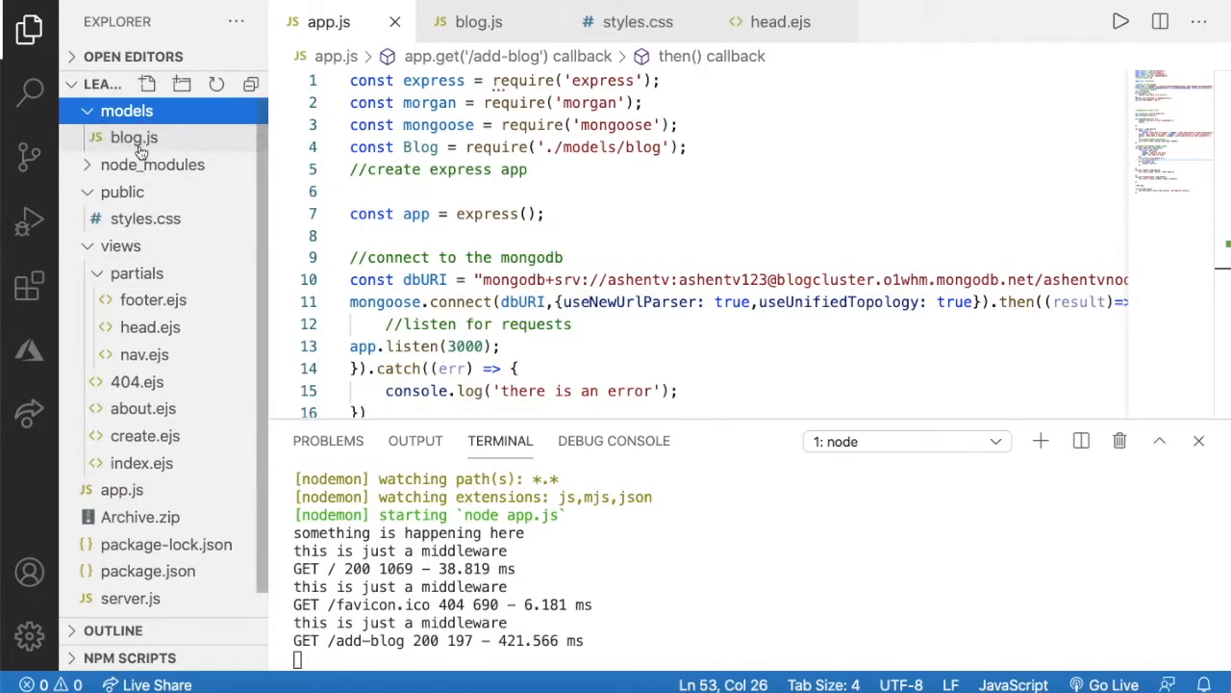
{"action": "left_click", "coordinate": [134, 137]}
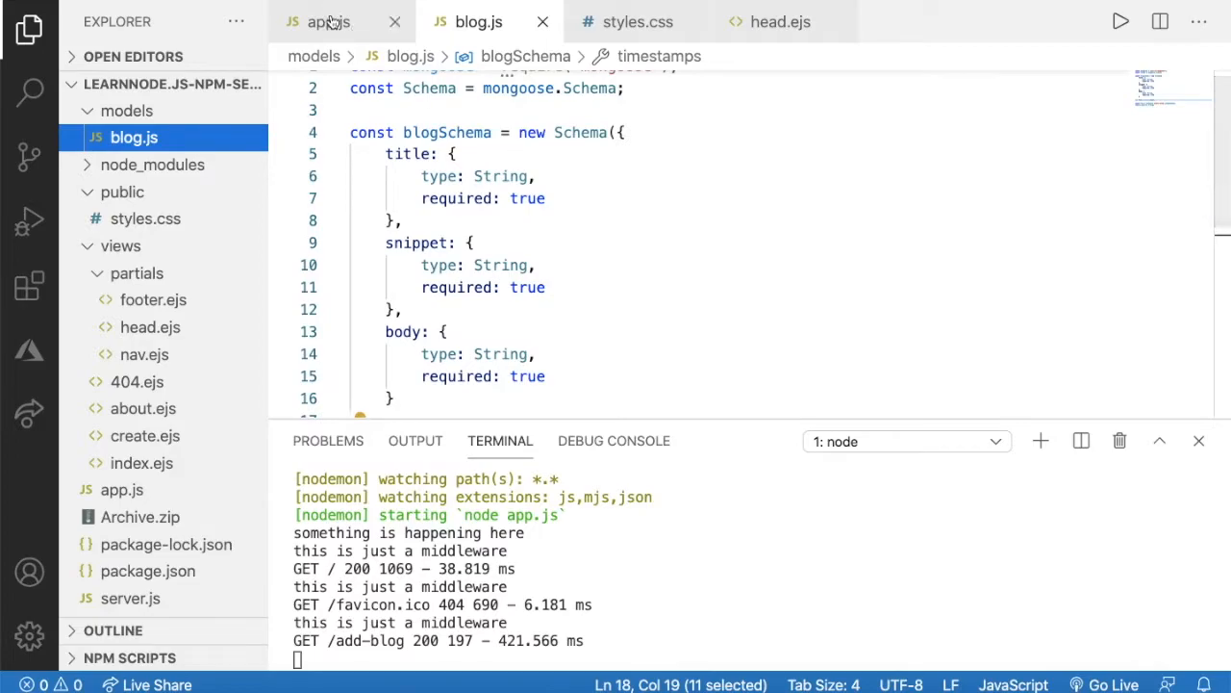
{"action": "left_click", "coordinate": [327, 21]}
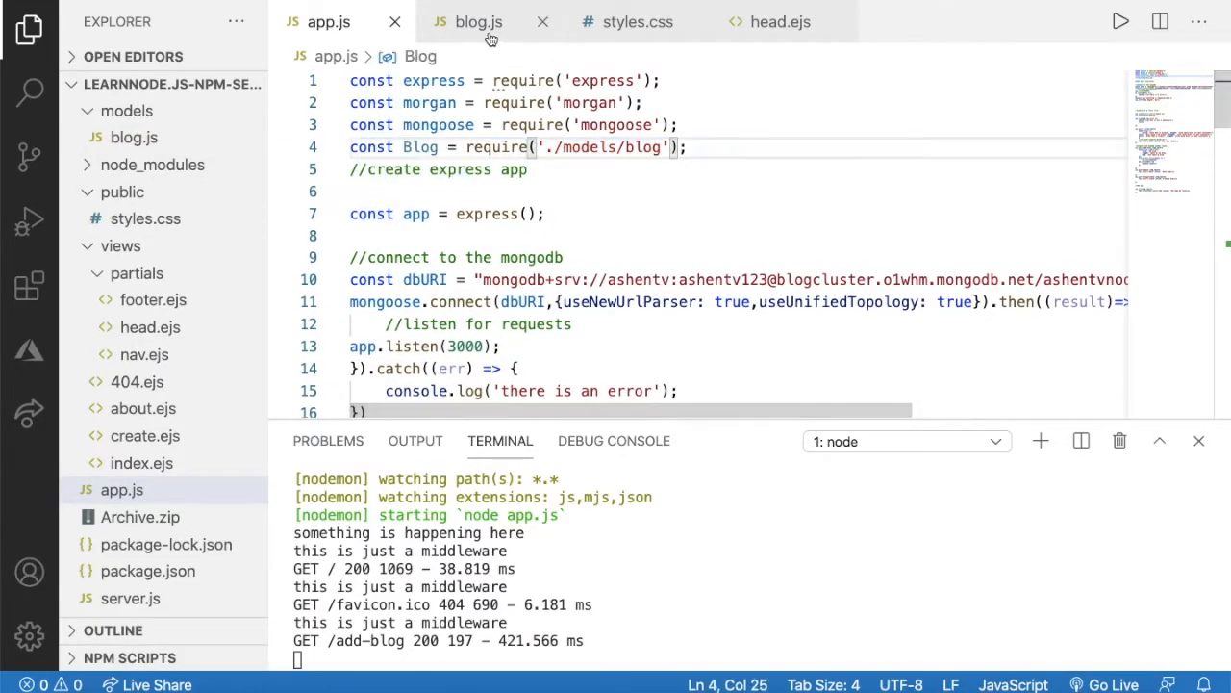
{"action": "left_click", "coordinate": [479, 22]}
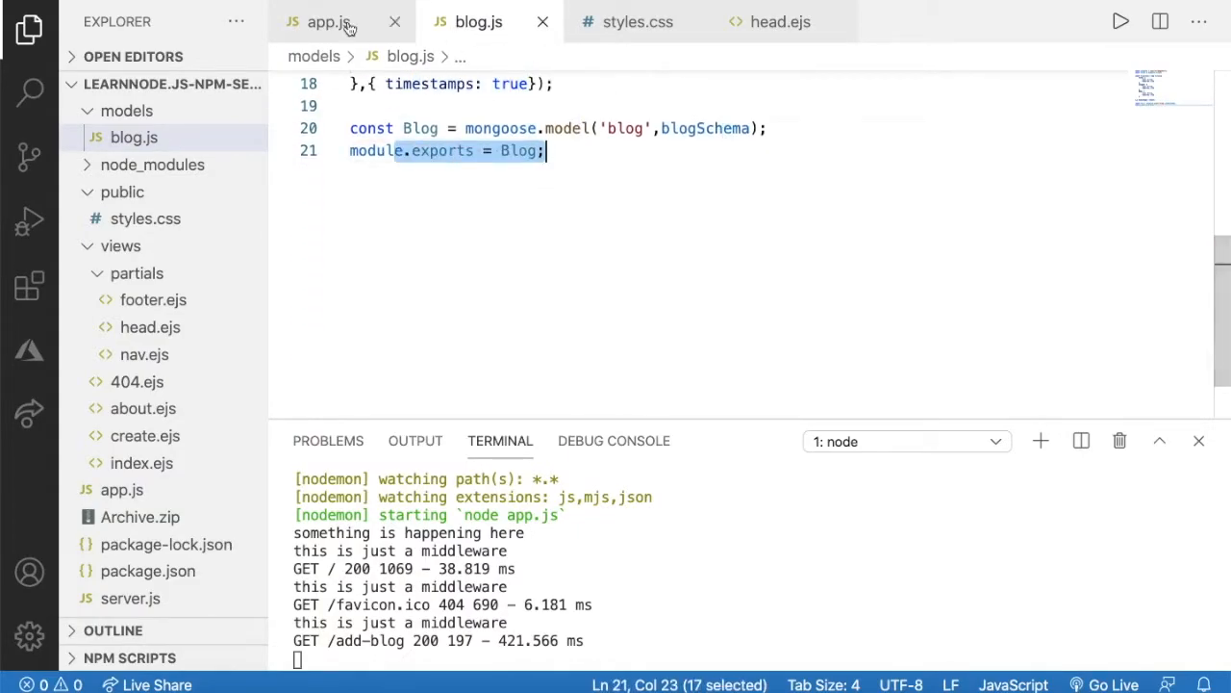
{"action": "left_click", "coordinate": [327, 21]}
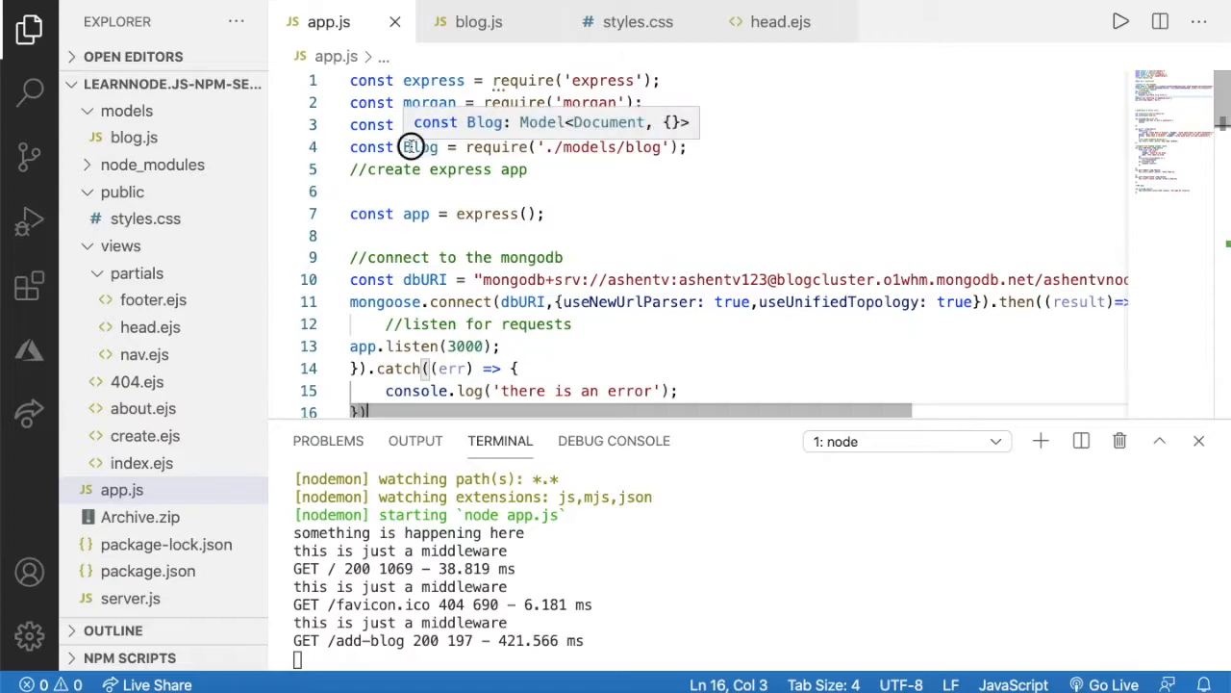
{"action": "scroll", "scroll_direction": "down", "scroll_amount": 3}
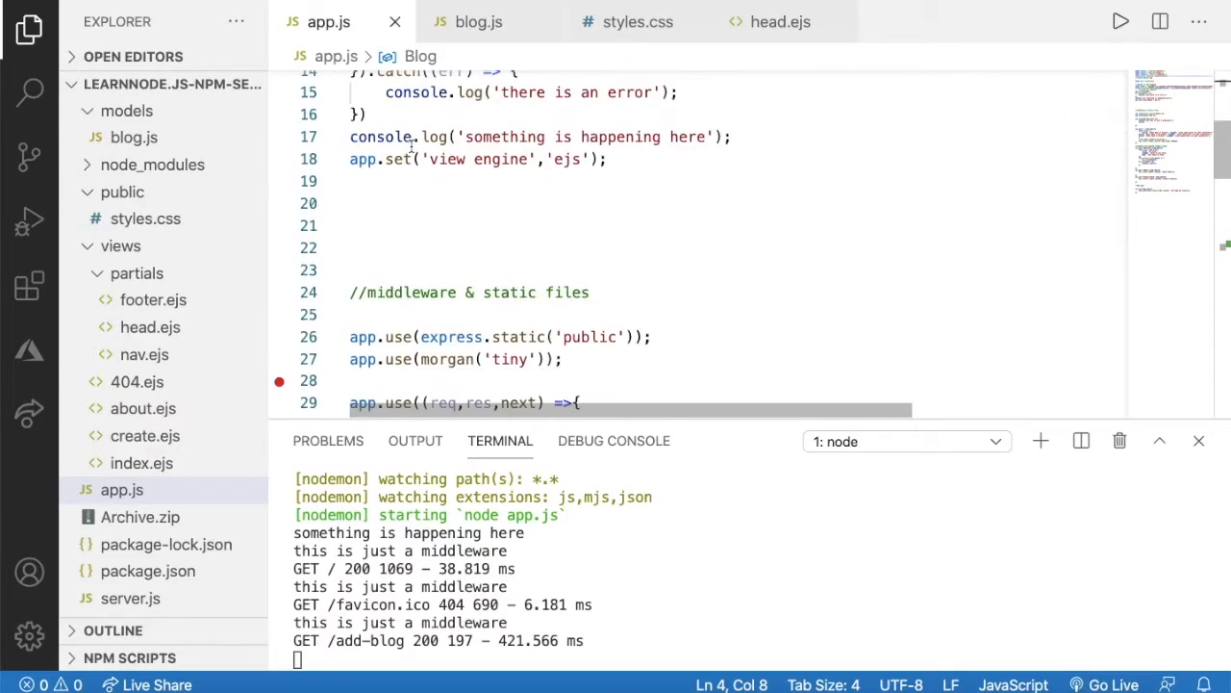
{"action": "scroll", "scroll_direction": "down", "scroll_amount": 3}
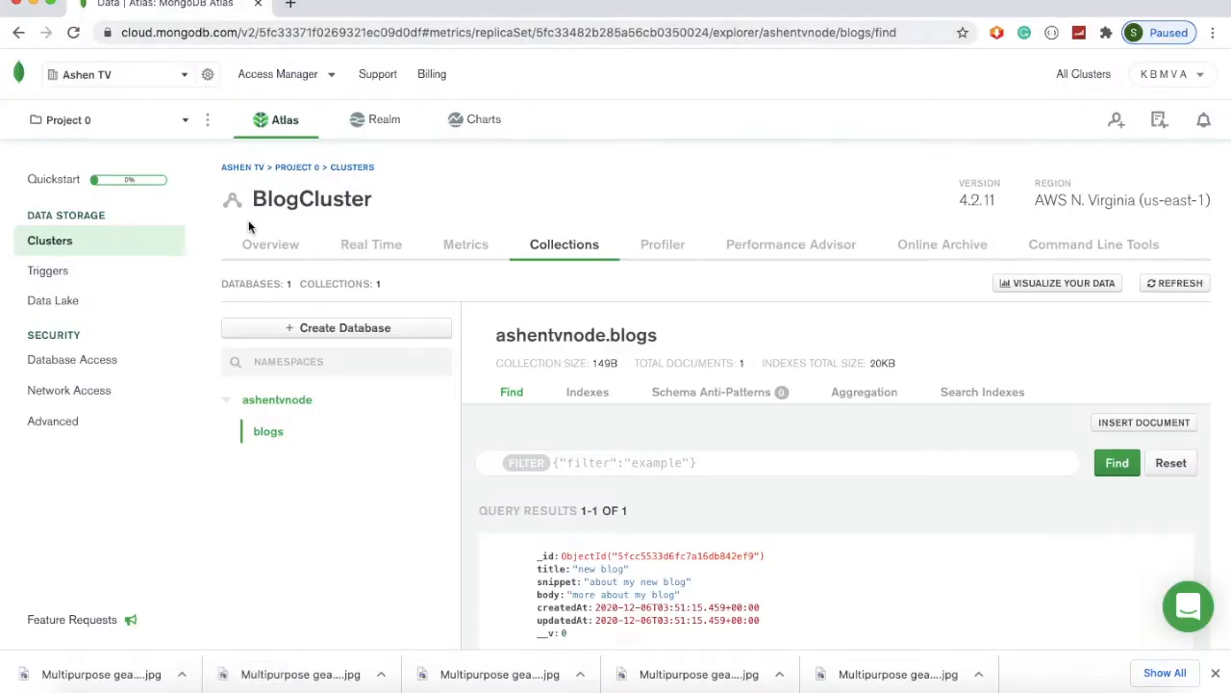
{"action": "scroll", "scroll_direction": "down", "scroll_amount": 3}
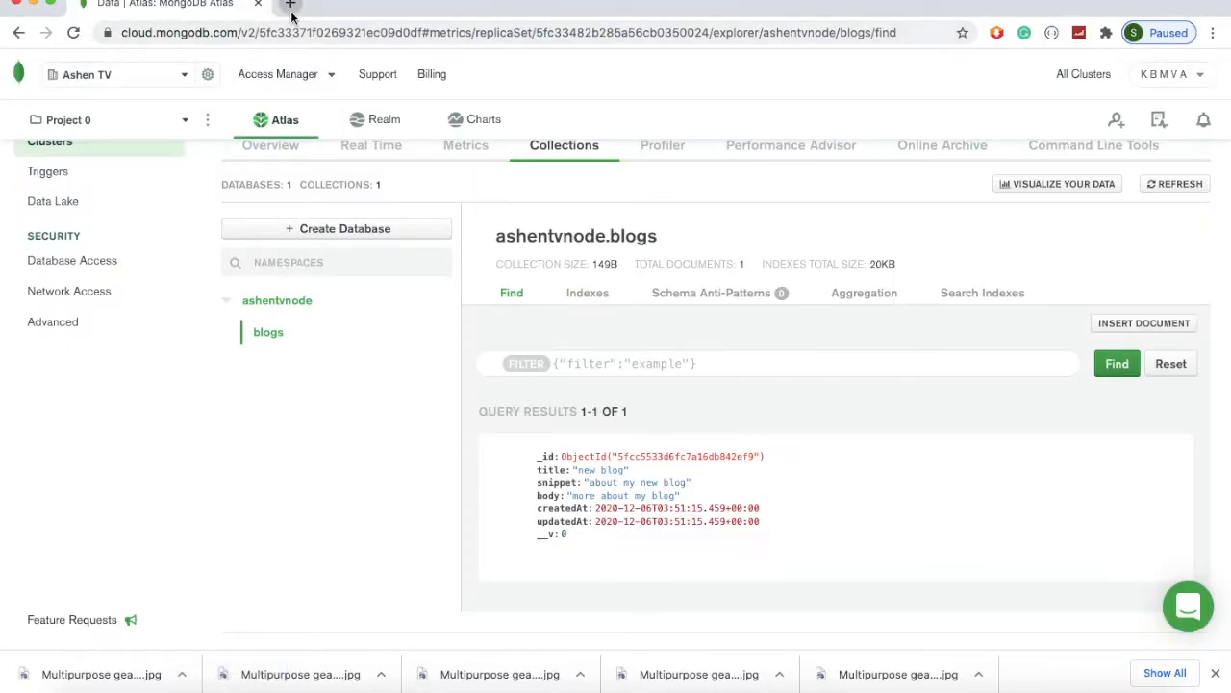
Step: Visit localhost:3000/add-blog in a new tab, then refresh the Atlas blogs collection to see 2 documents
{"action": "left_click", "coordinate": [291, 4]}
{"action": "type", "text": "localhost:3000/add"}
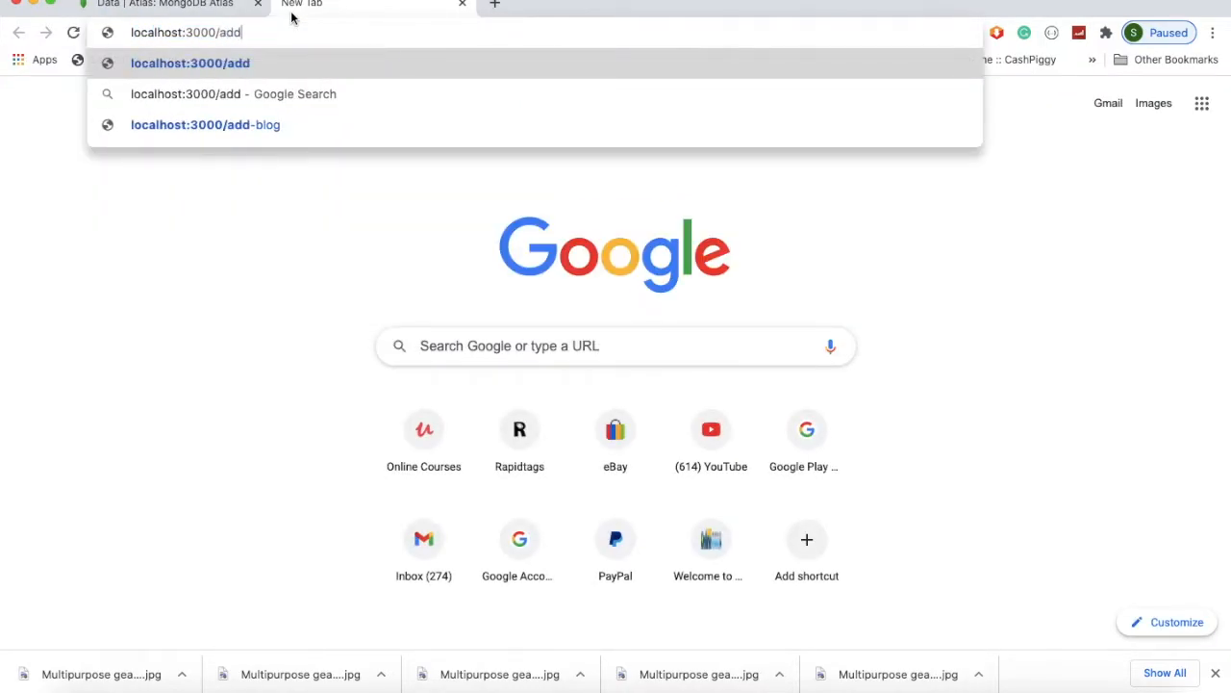
{"action": "type", "text": "-blog"}
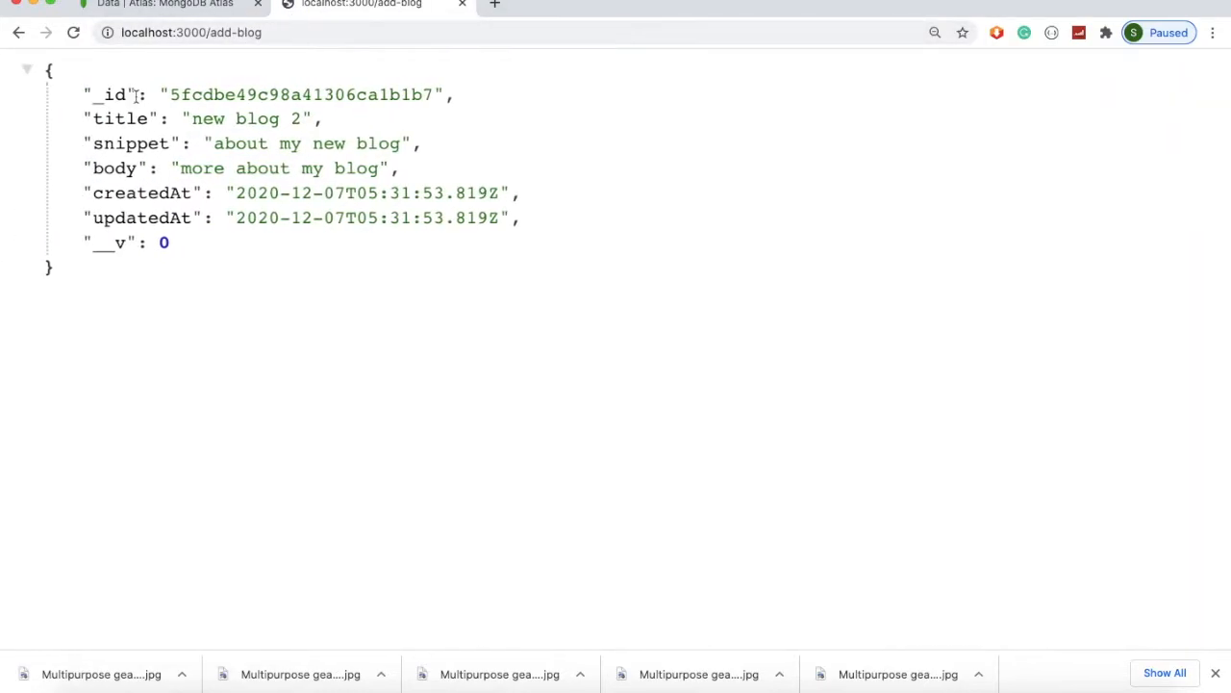
{"action": "left_click", "coordinate": [163, 4]}
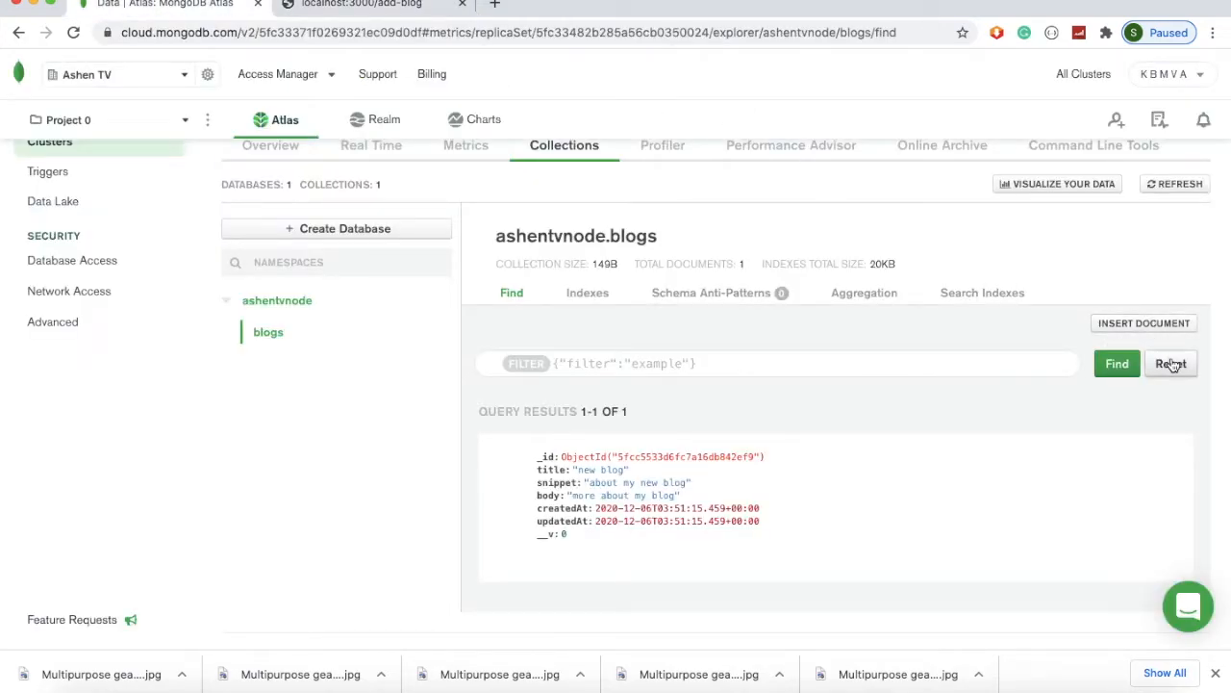
{"action": "left_click", "coordinate": [50, 143]}
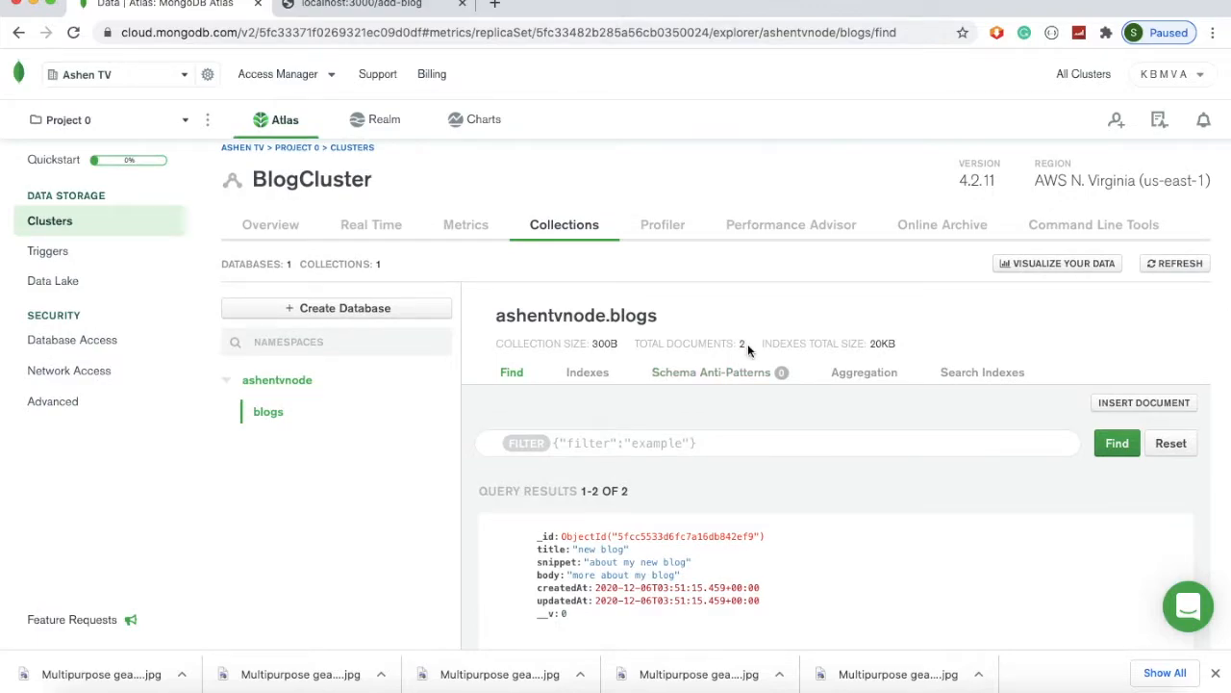
{"action": "scroll", "scroll_direction": "down", "scroll_amount": 3}
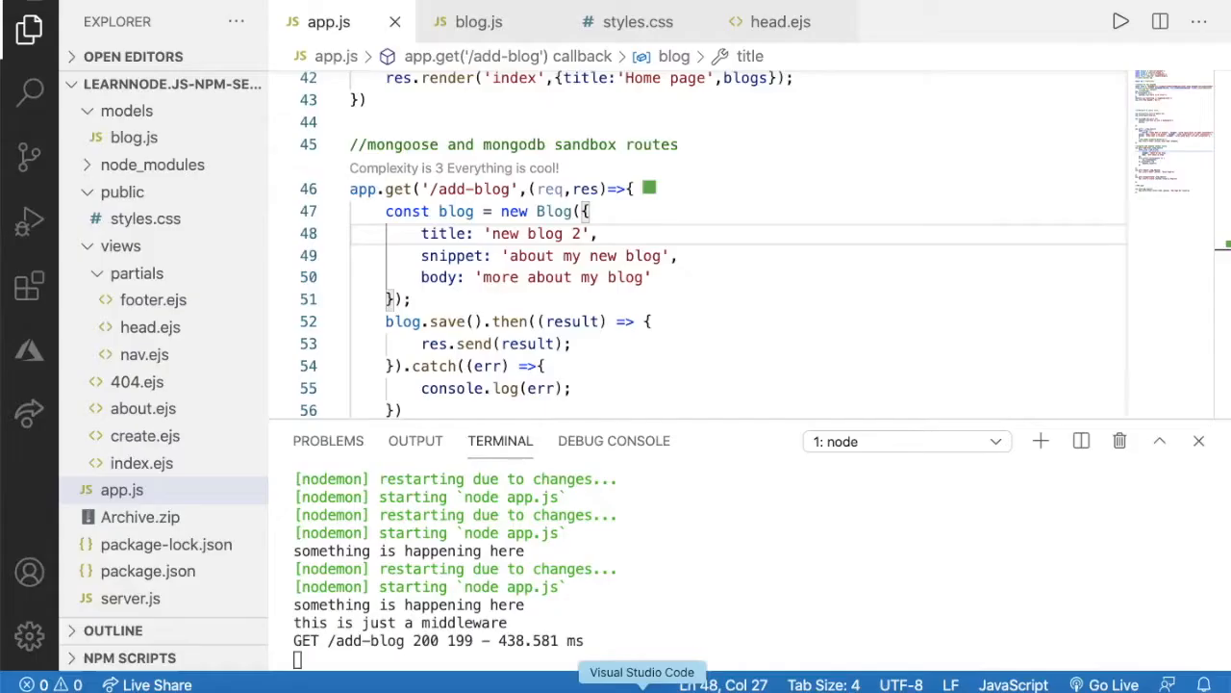
Step: Add app.get('/all-blogs',(req,res)=>{ }) below the add-blog route in app.js
{"action": "scroll", "scroll_direction": "down", "scroll_amount": 3}
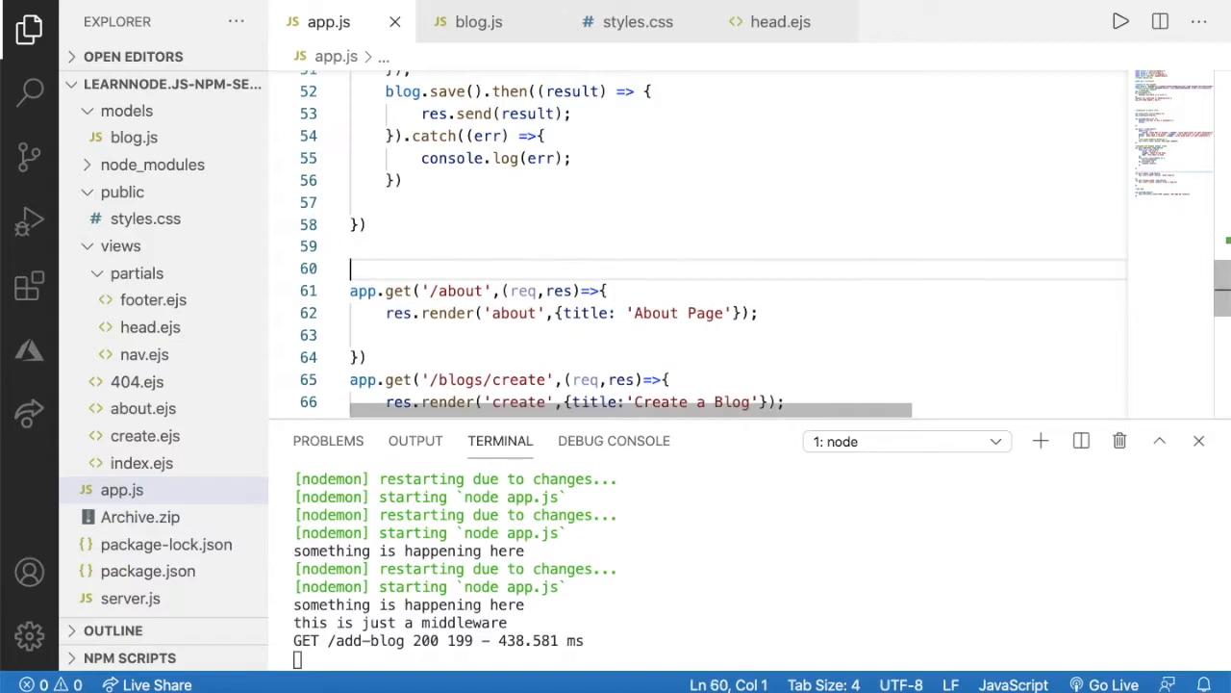
{"action": "type", "text": "app.get("}
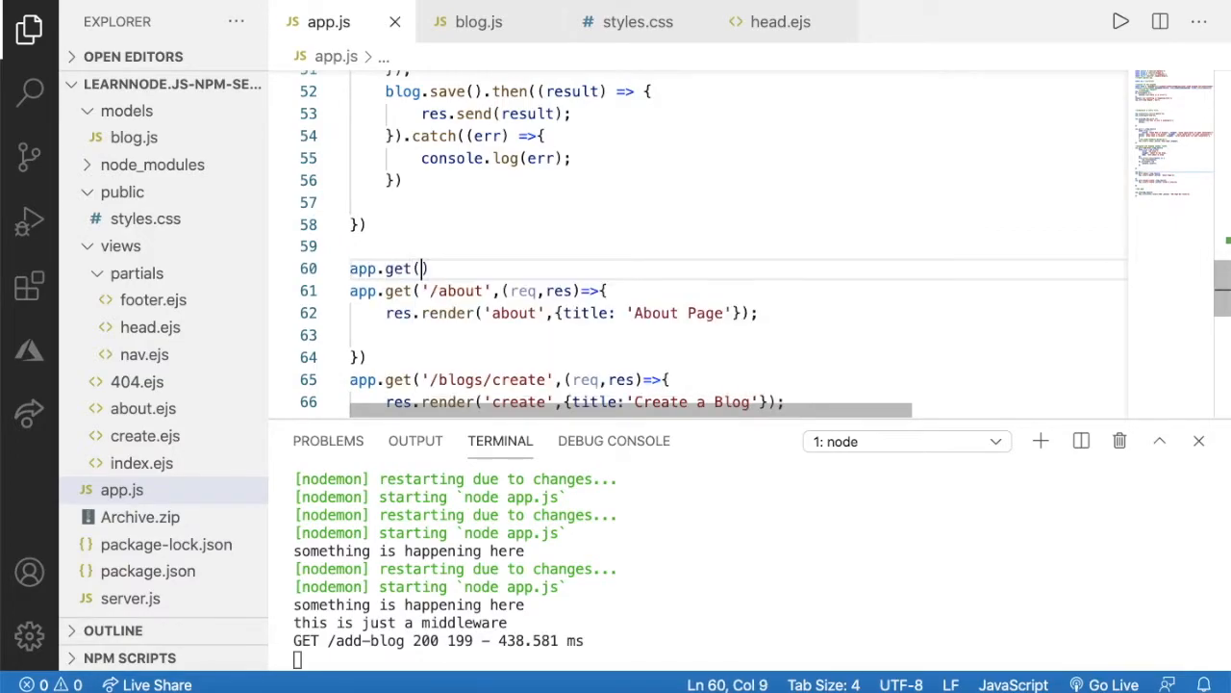
{"action": "type", "text": "'"}
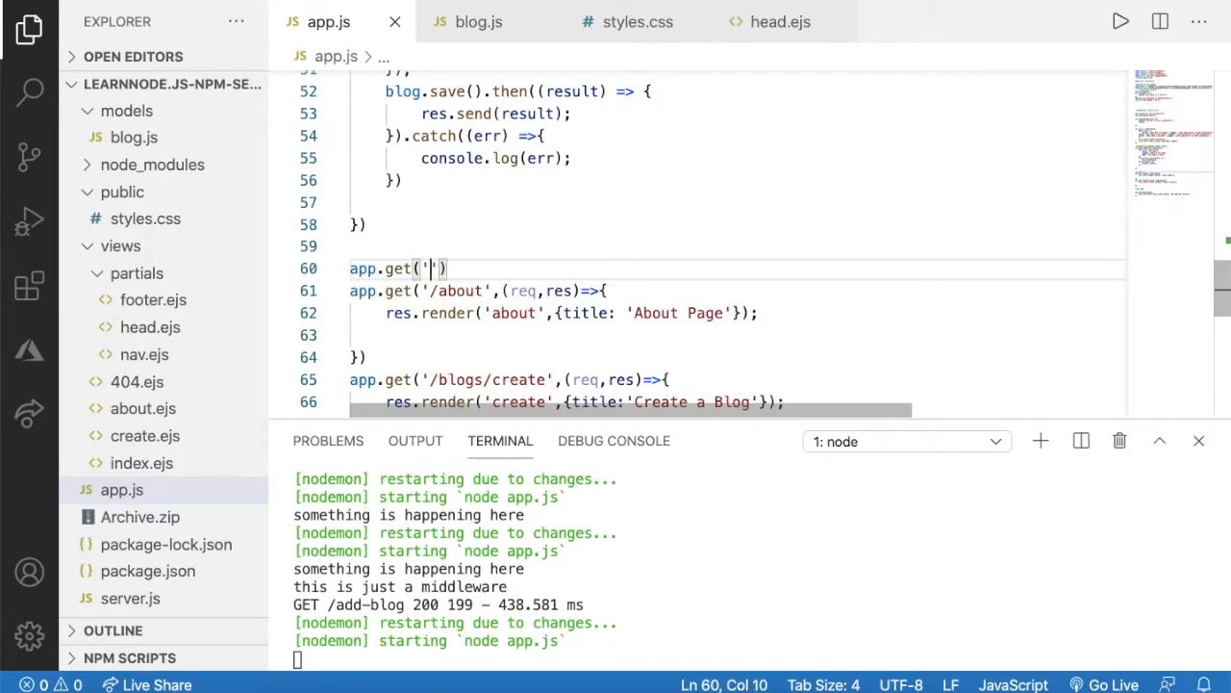
{"action": "type", "text": "/all"}
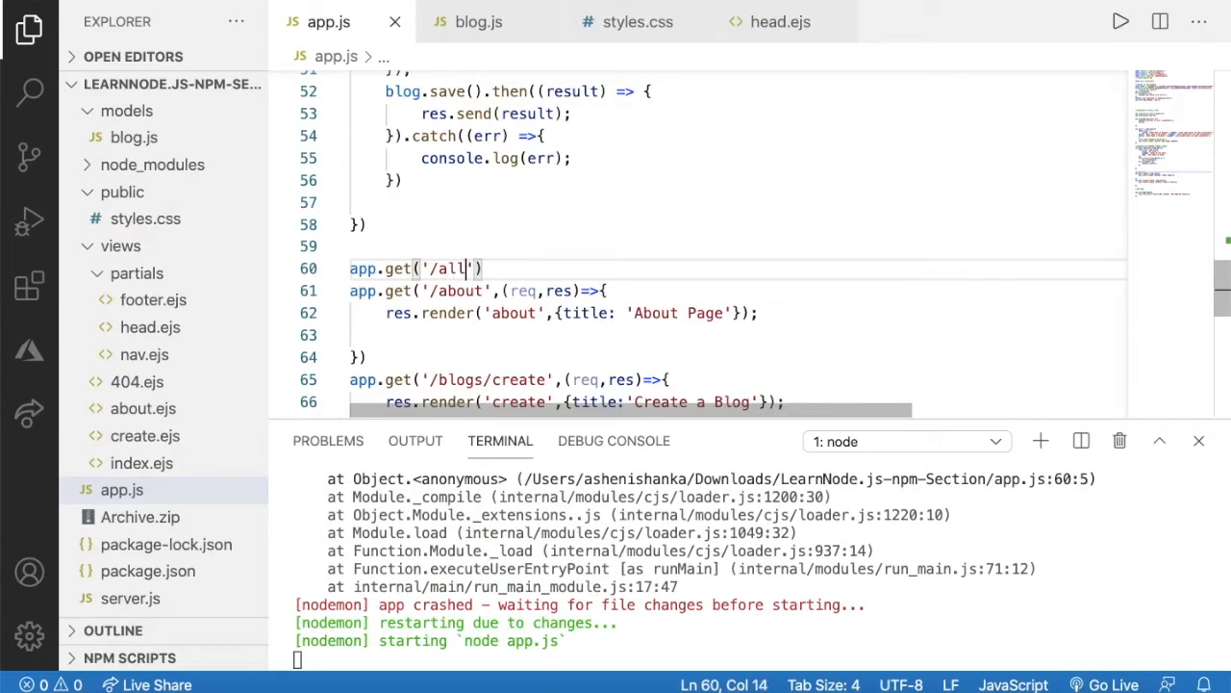
{"action": "type", "text": "-blogs"}
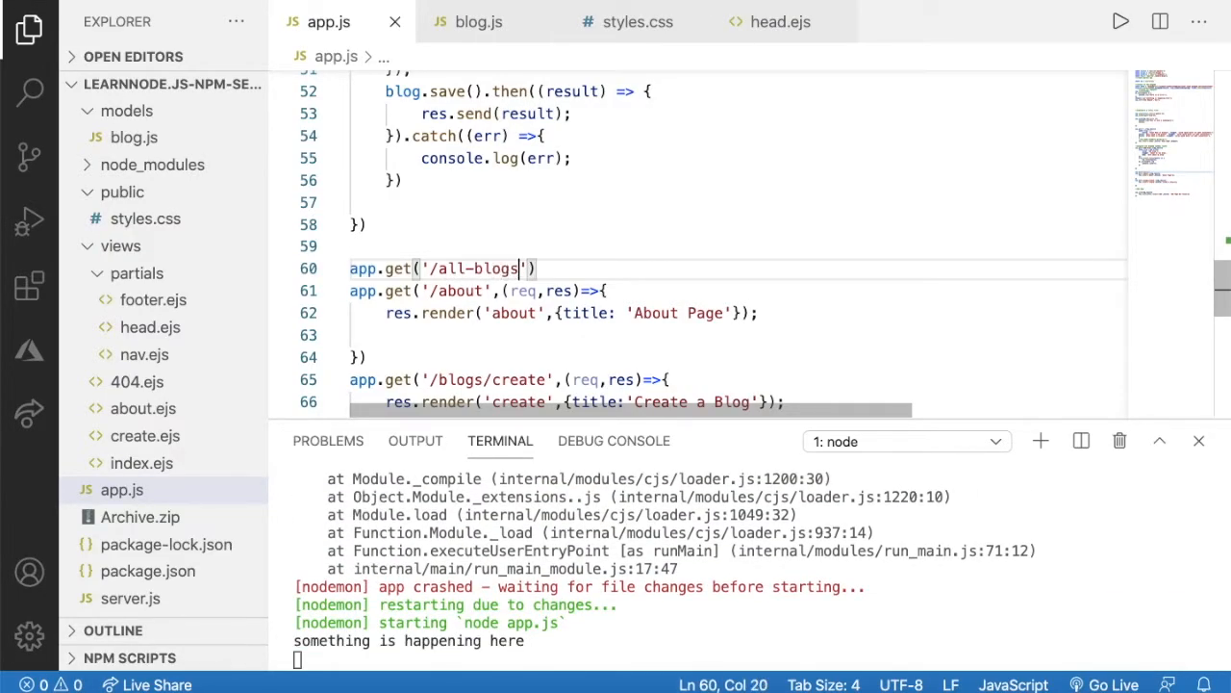
{"action": "type", "text": ","}
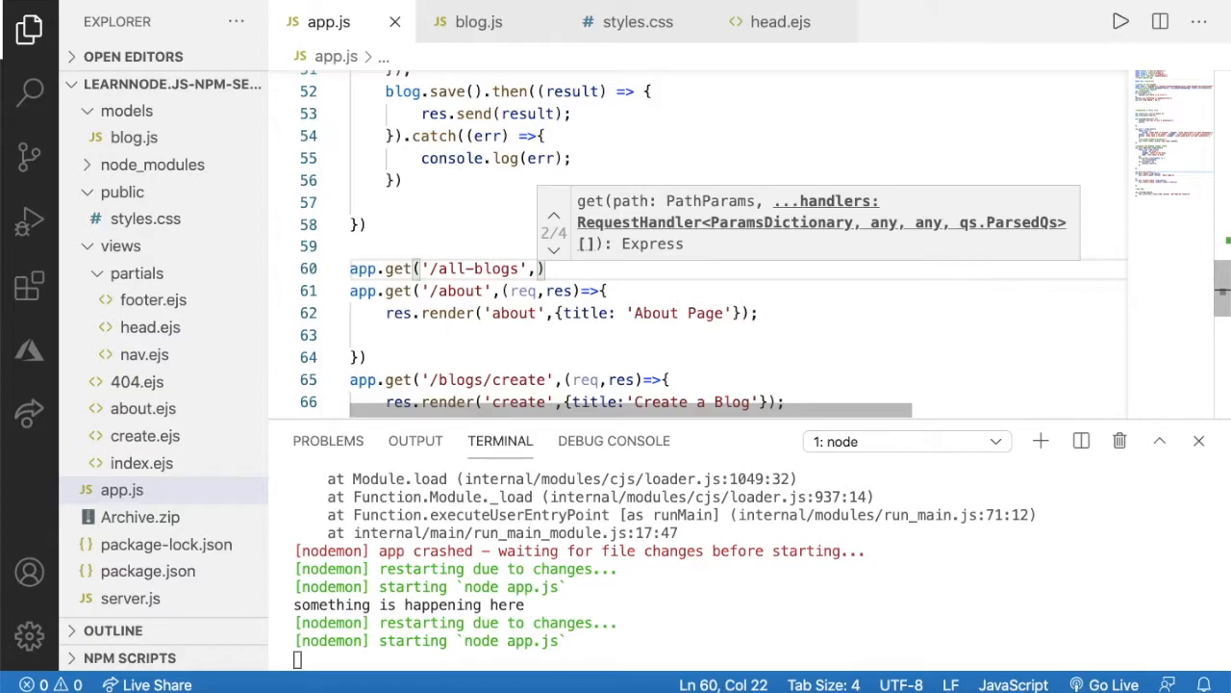
{"action": "type", "text": "req,res"}
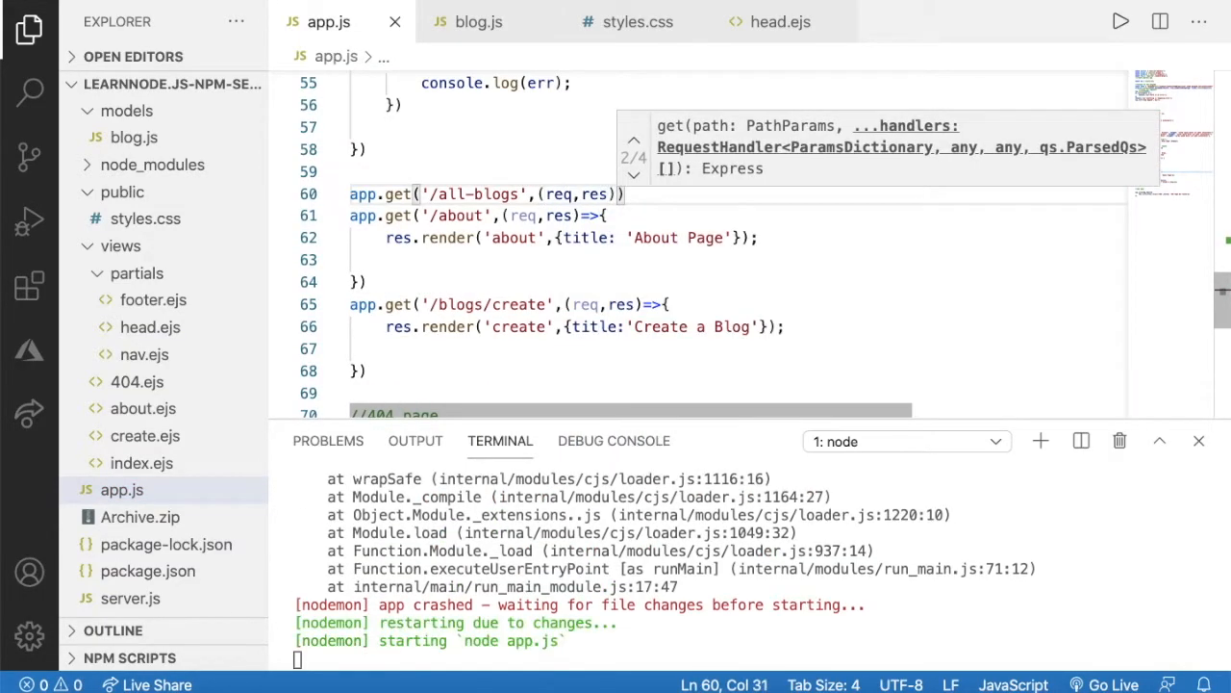
{"action": "type", "text": "=>{"}
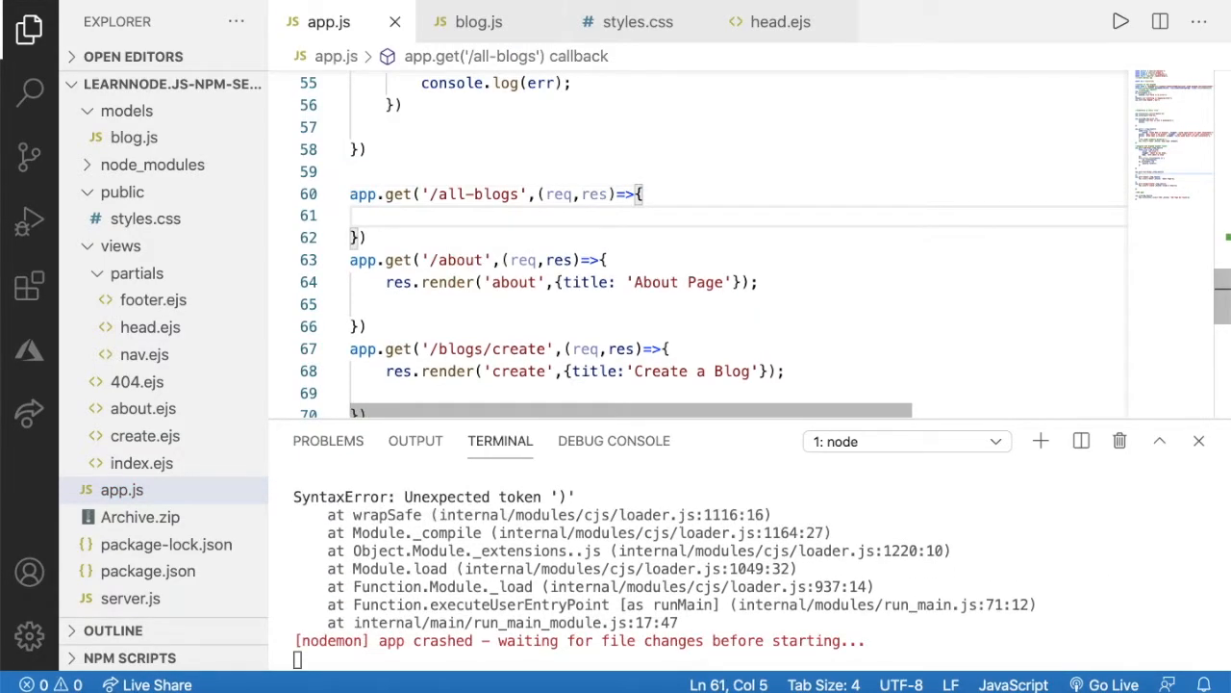
Step: Start the handler body with Blog. and glance at the blog.js model
{"action": "type", "text": "B"}
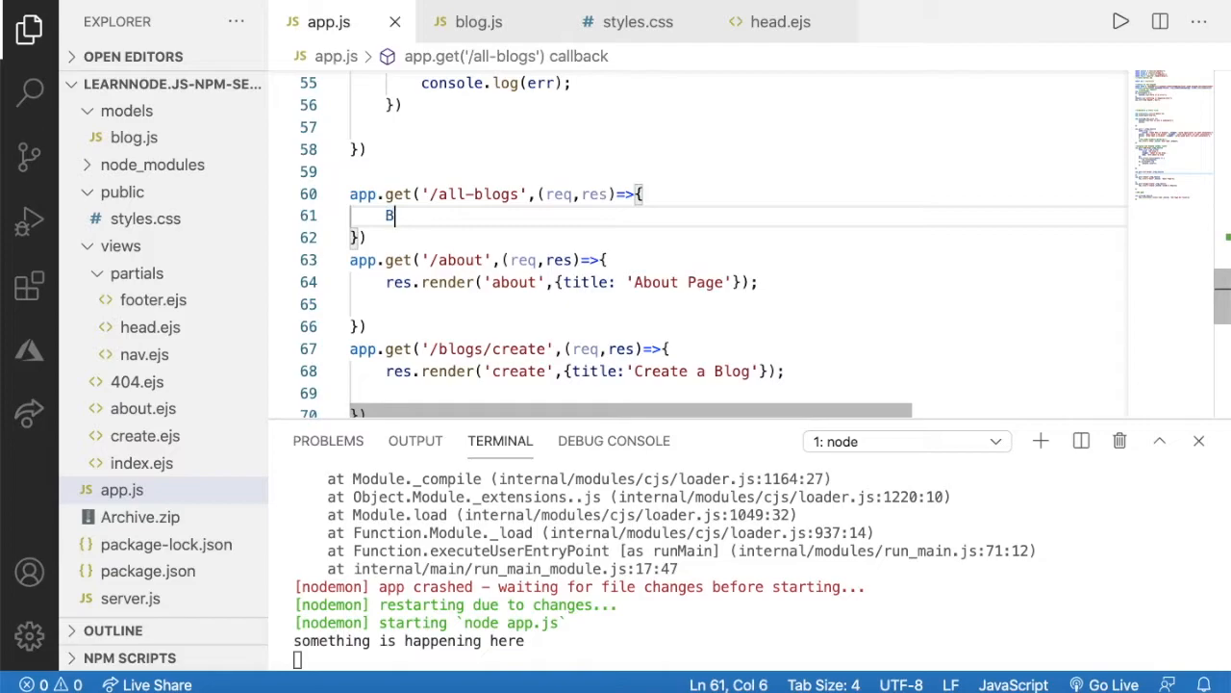
{"action": "type", "text": "log."}
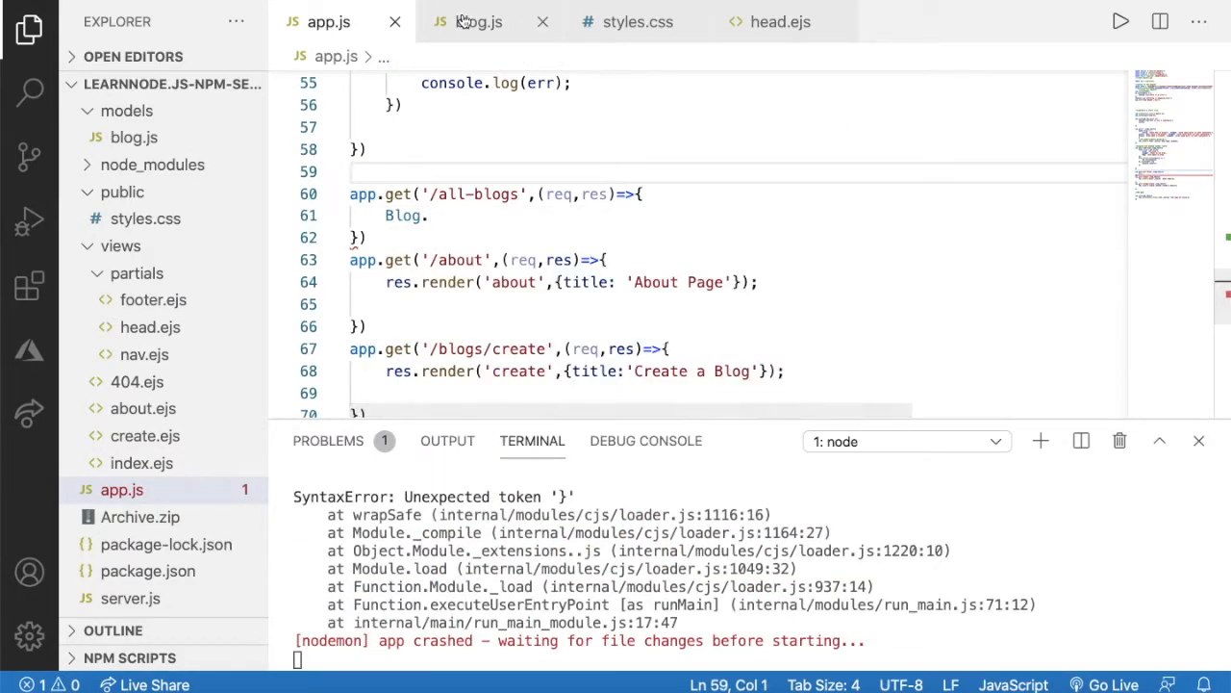
{"action": "left_click", "coordinate": [477, 21]}
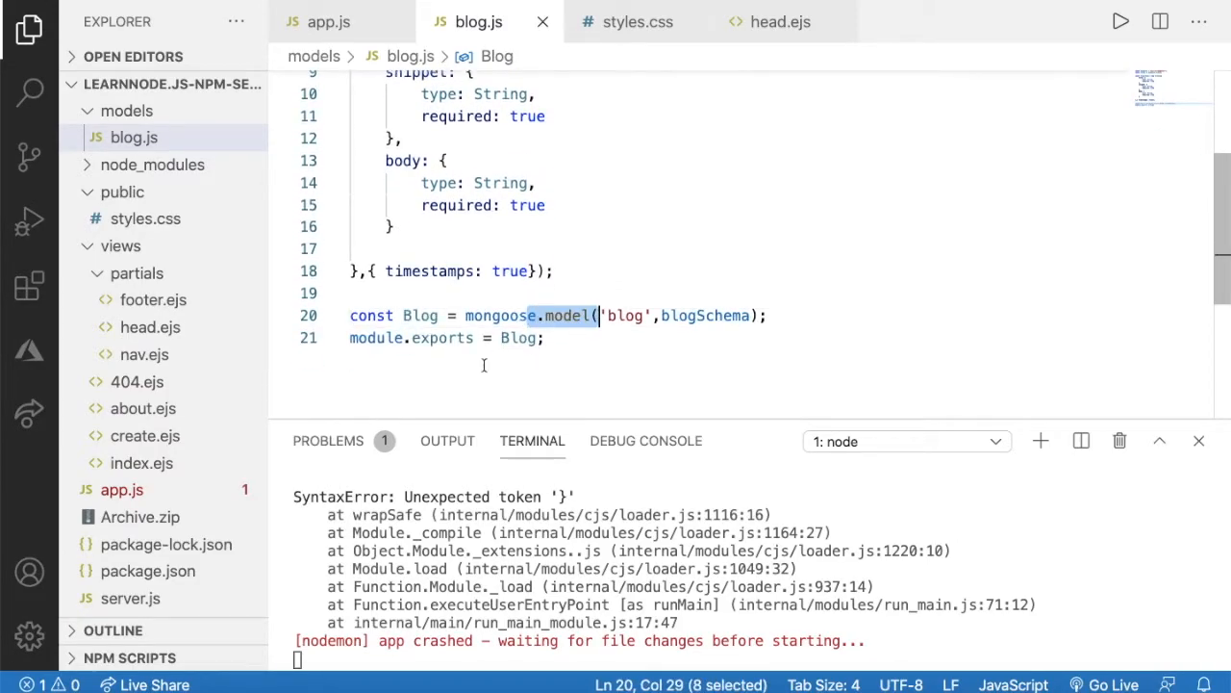
{"action": "left_click", "coordinate": [329, 21]}
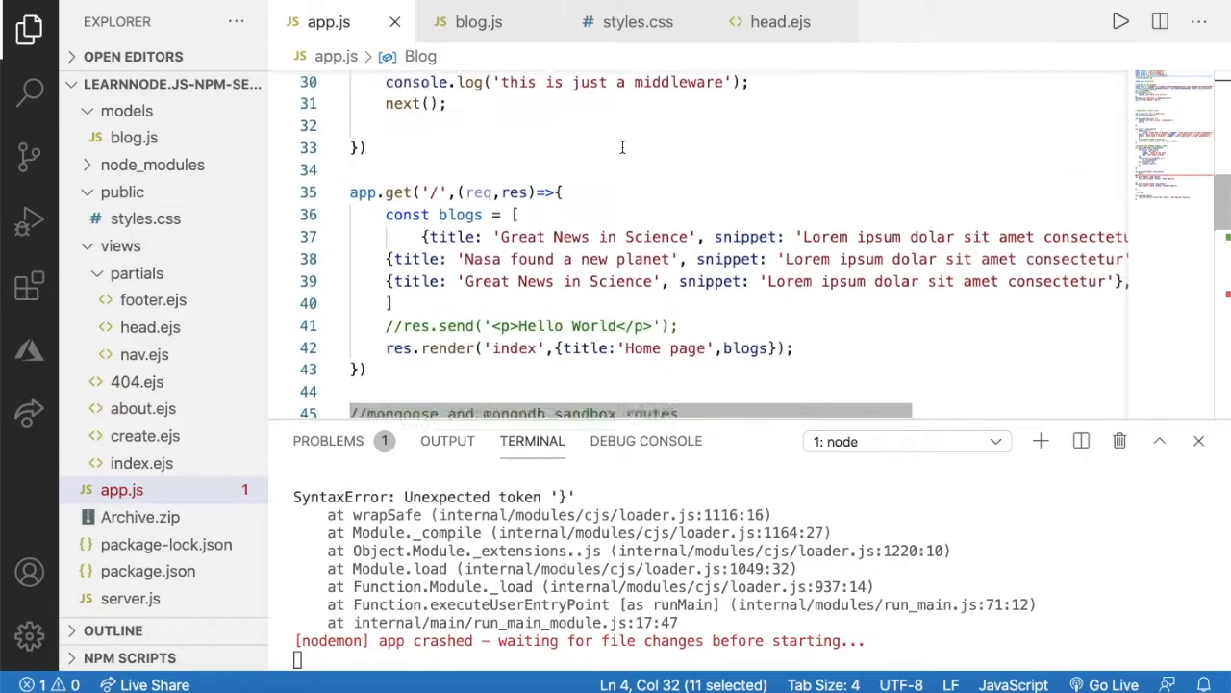
Step: Write Blog.find().then() inside the /all-blogs handler
{"action": "scroll", "scroll_direction": "down", "scroll_amount": 3}
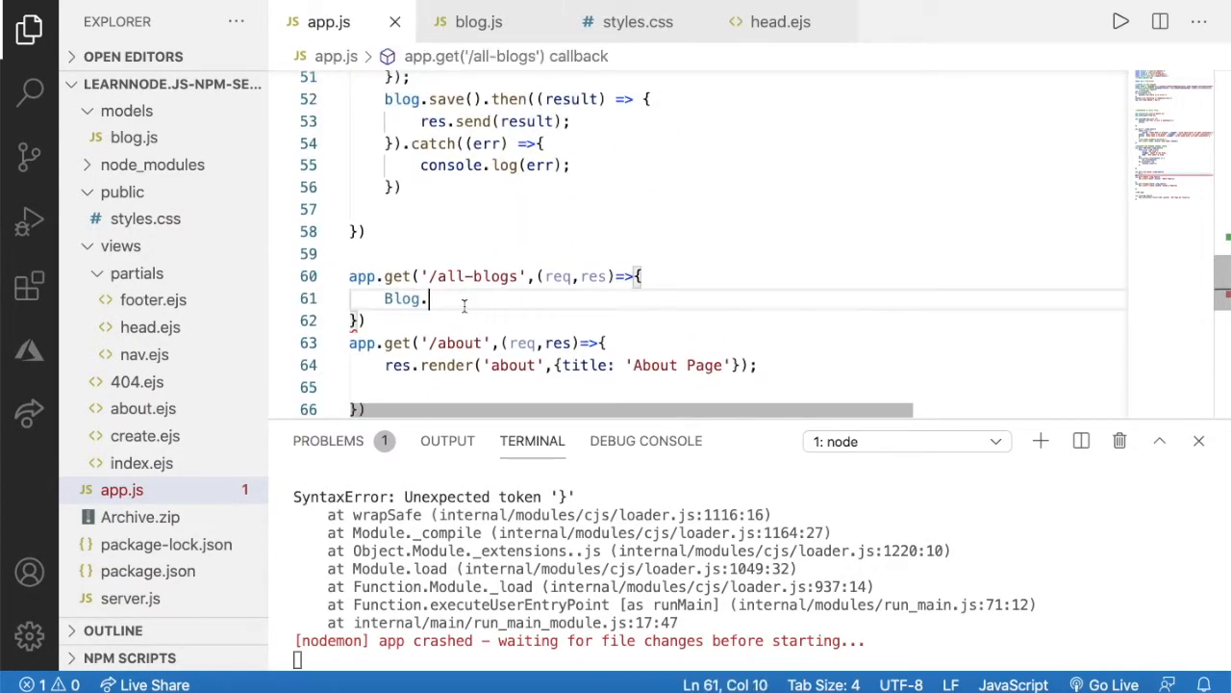
{"action": "type", "text": "find"}
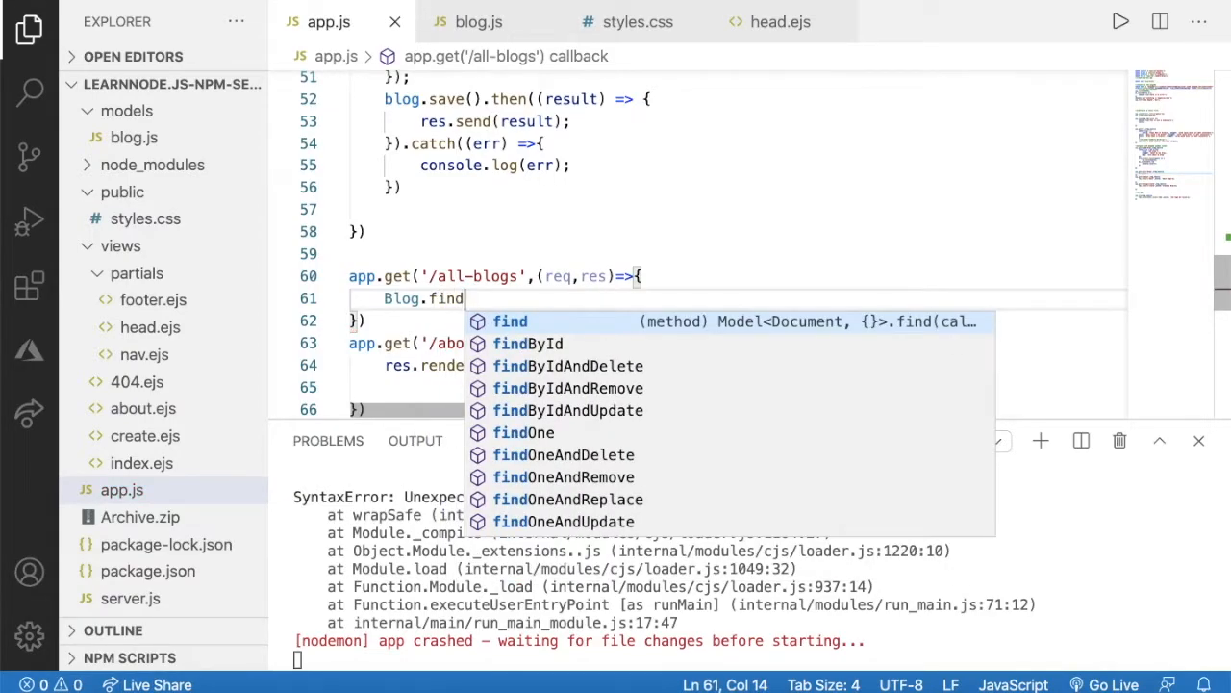
{"action": "type", "text": "("}
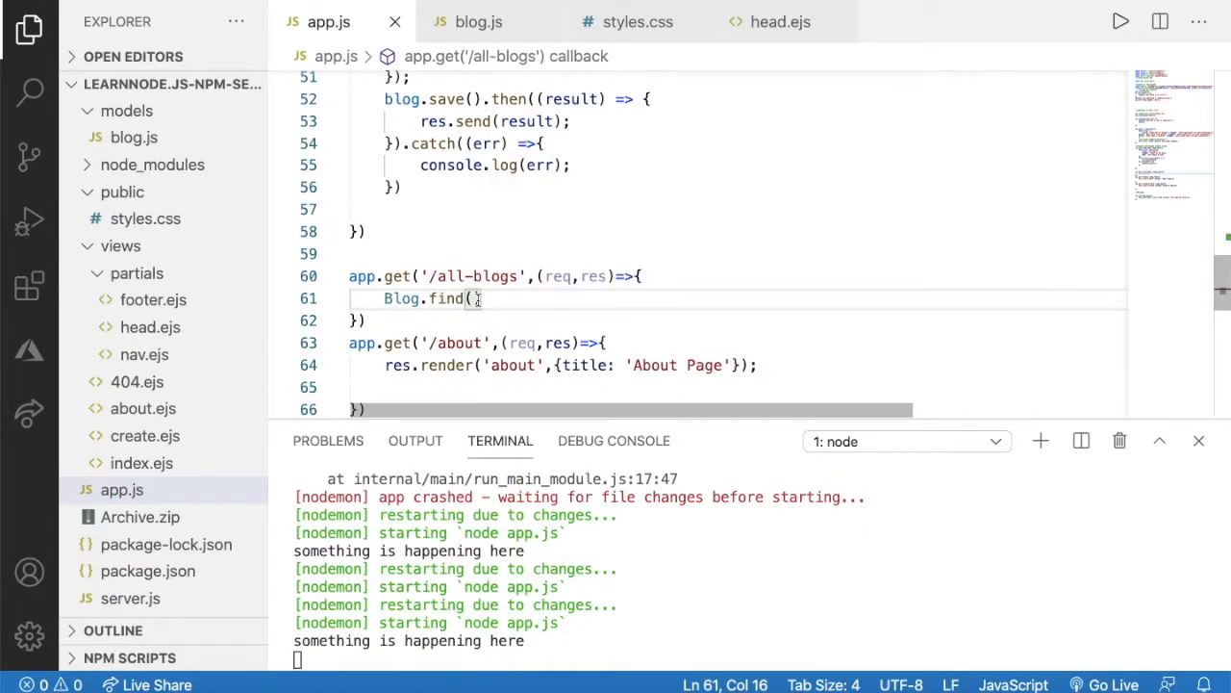
{"action": "type", "text": ")"}
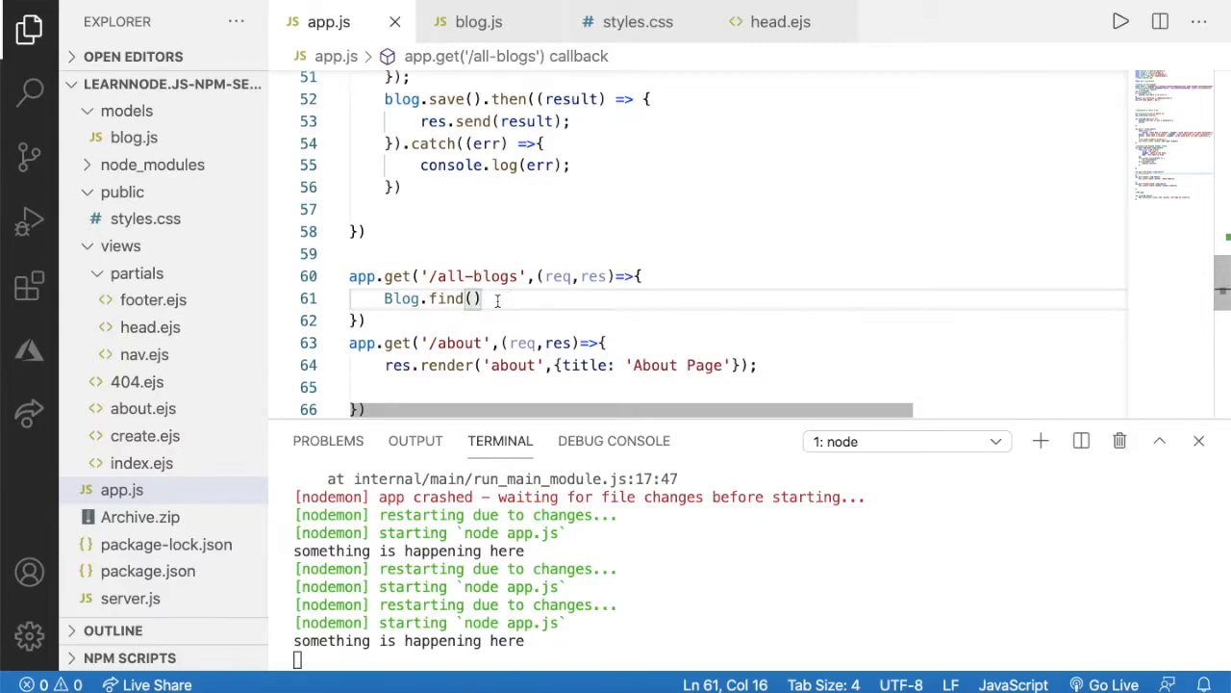
{"action": "type", "text": "."}
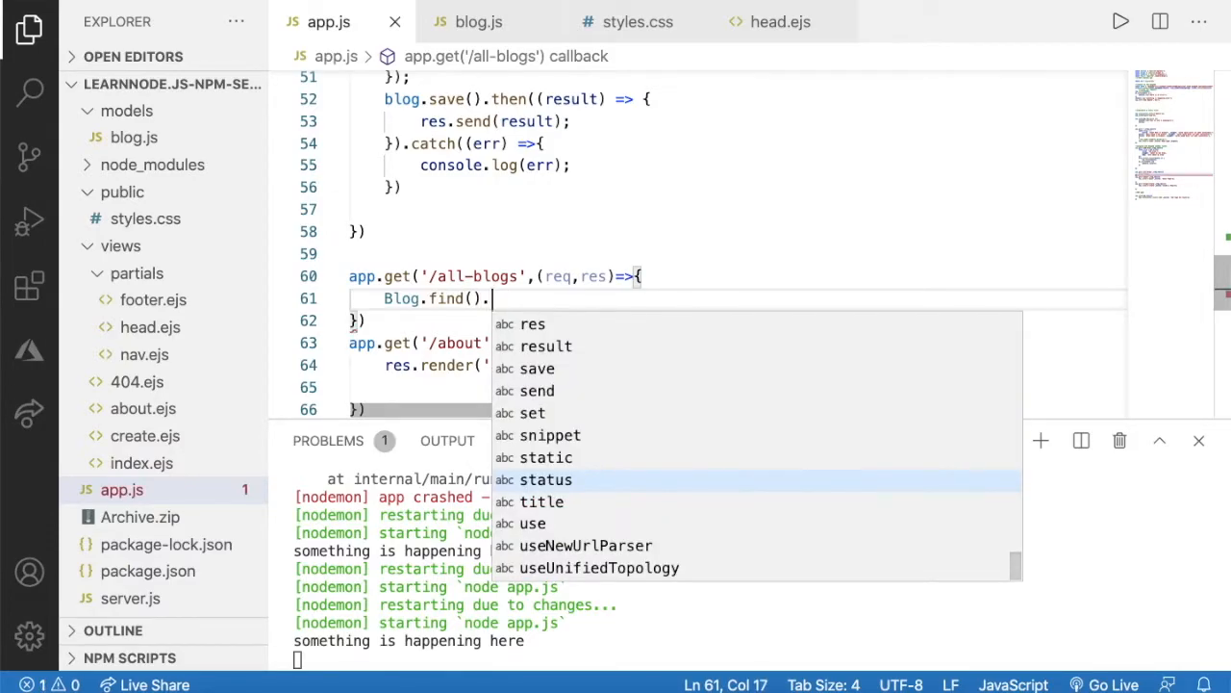
{"action": "type", "text": "then"}
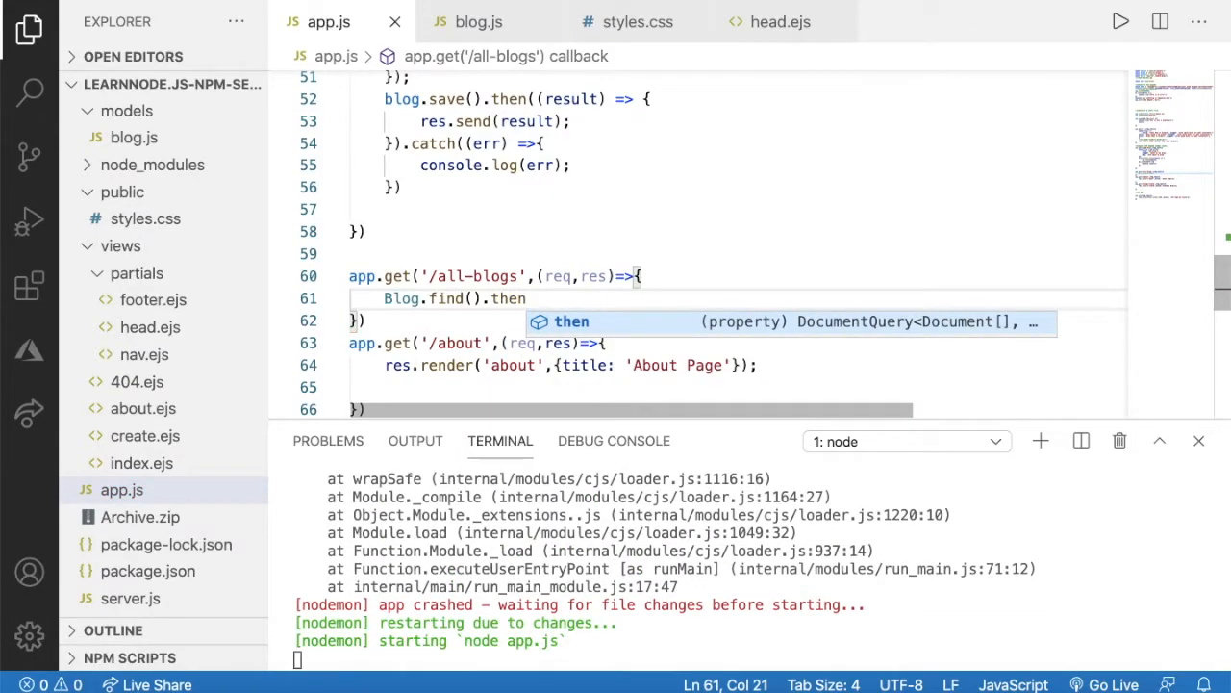
{"action": "type", "text": "()"}
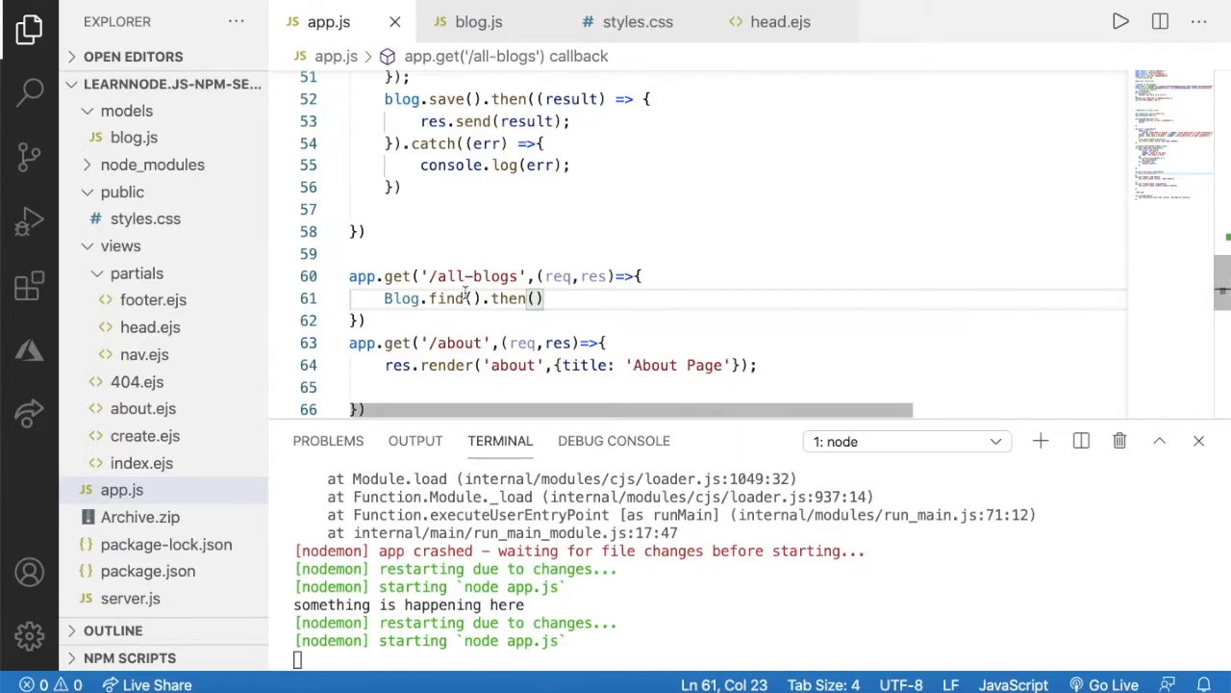
Step: Chain .catch() after then() and move back inside then() for its callback
{"action": "double_click", "coordinate": [446, 298]}
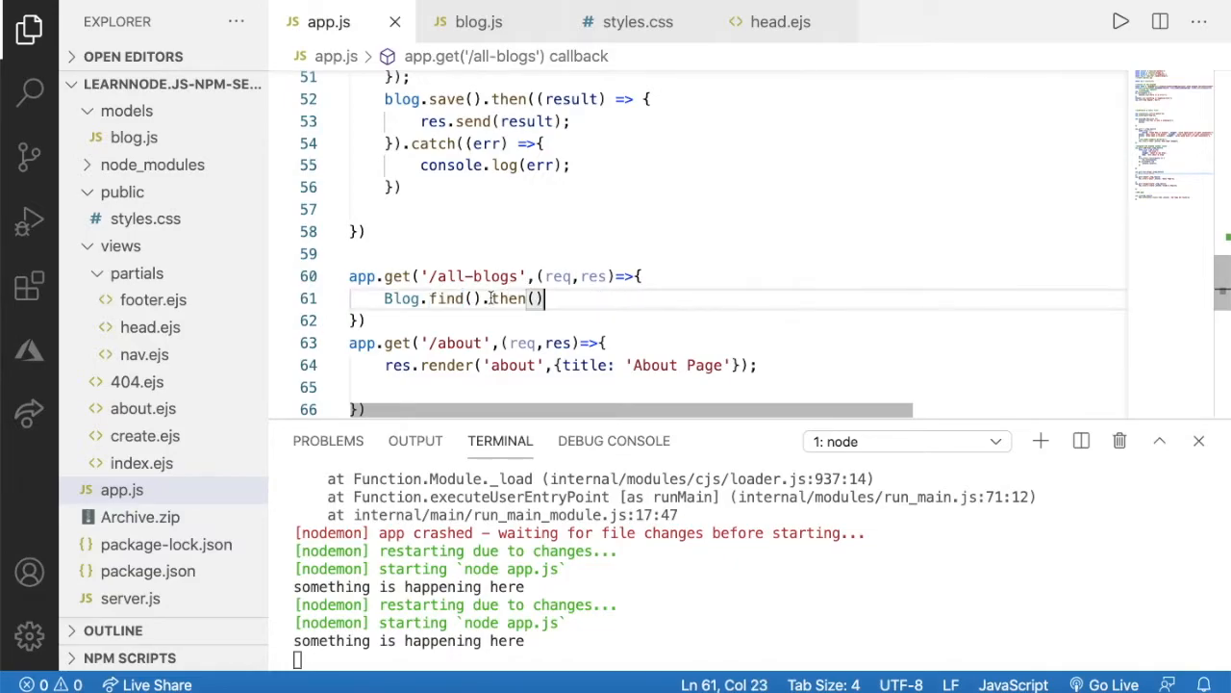
{"action": "double_click", "coordinate": [508, 297]}
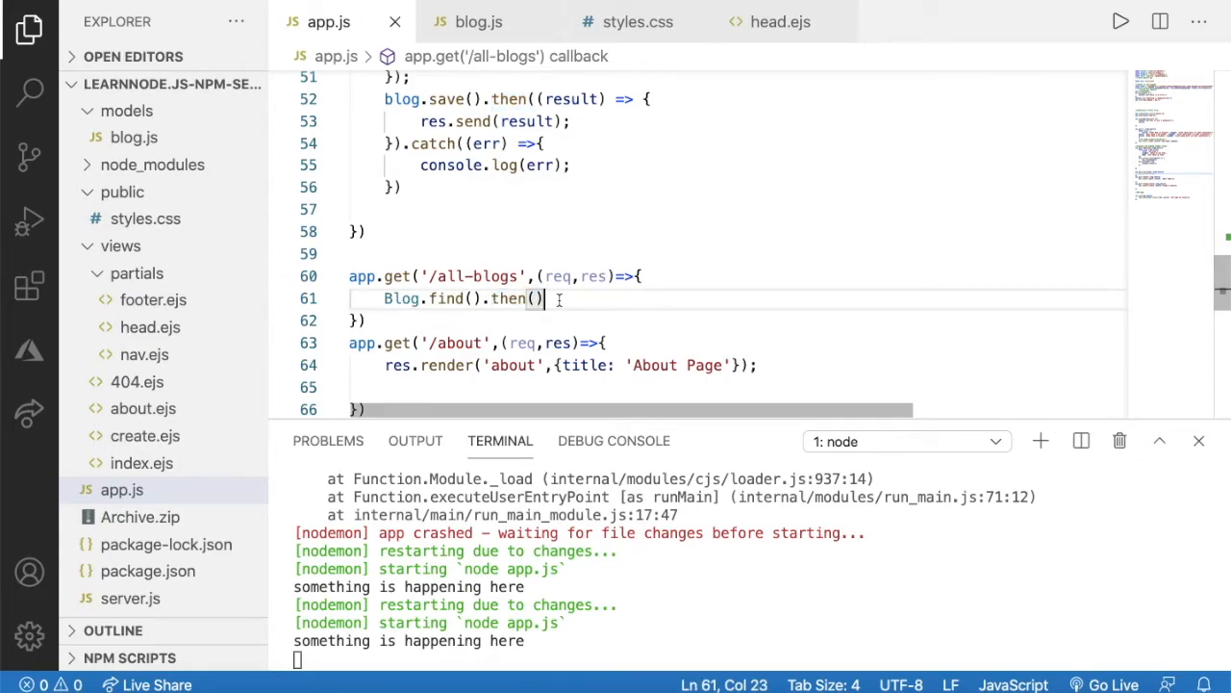
{"action": "type", "text": ".catch("}
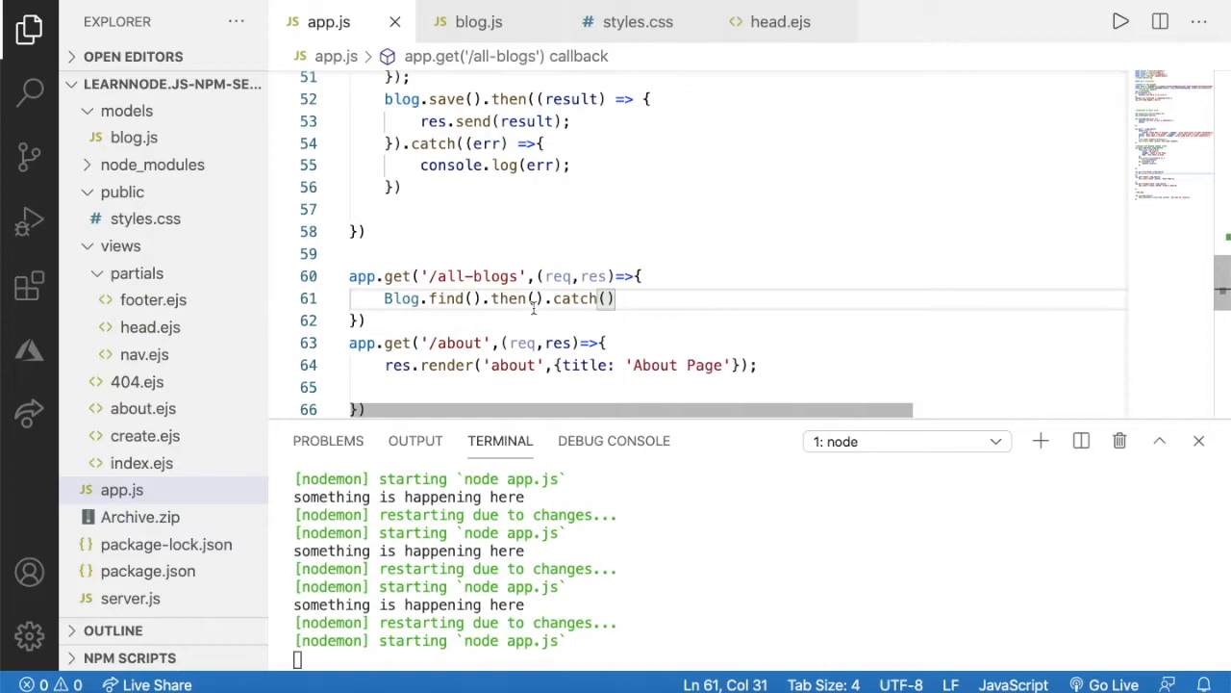
{"action": "double_click", "coordinate": [577, 299]}
{"action": "type", "text": "("}
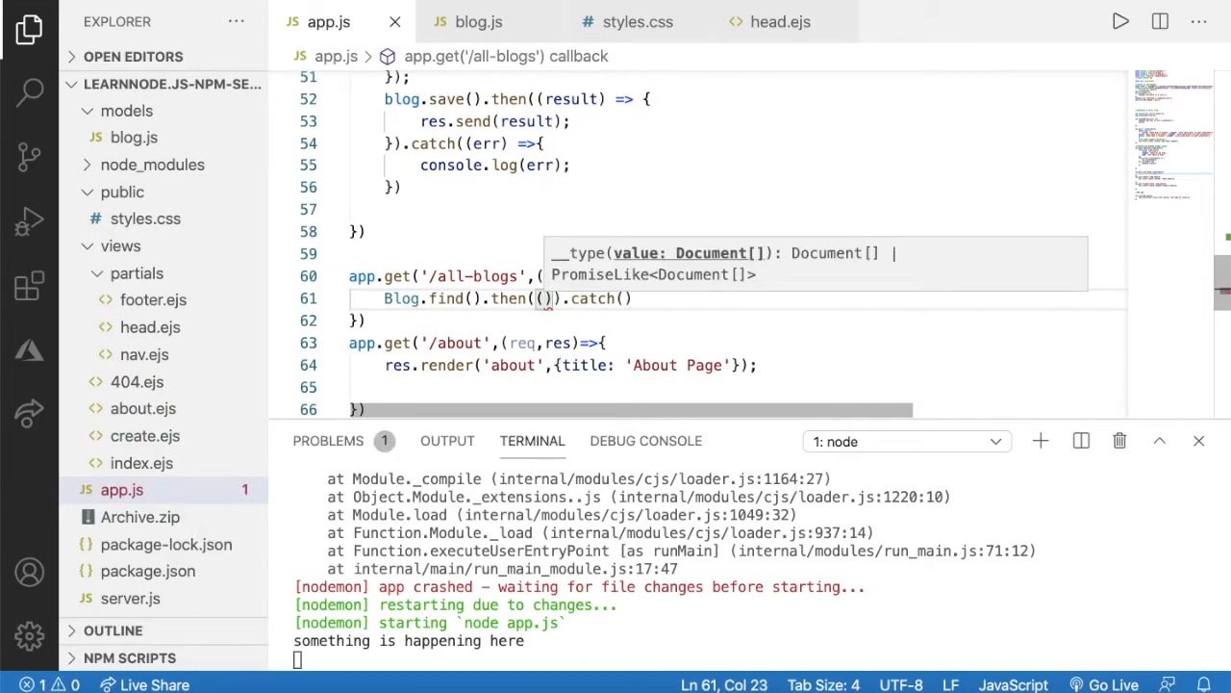
Step: Give then() the callback (result)=>{ res.send(result); }
{"action": "type", "text": "result"}
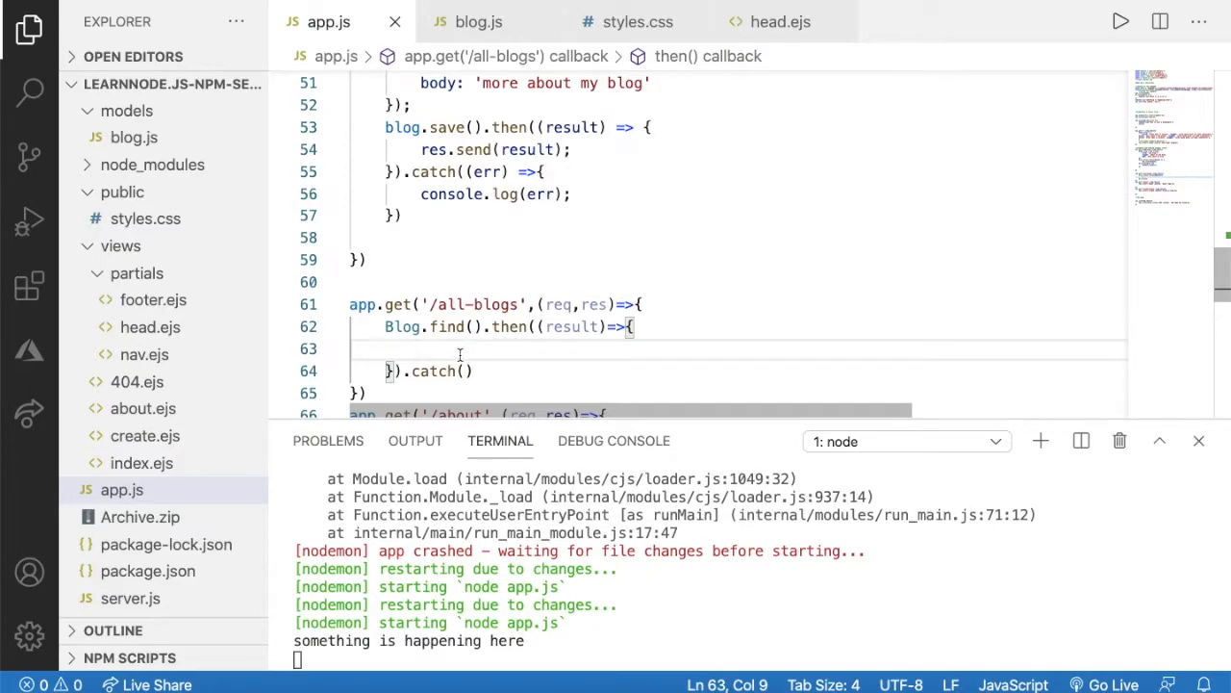
{"action": "type", "text": "re"}
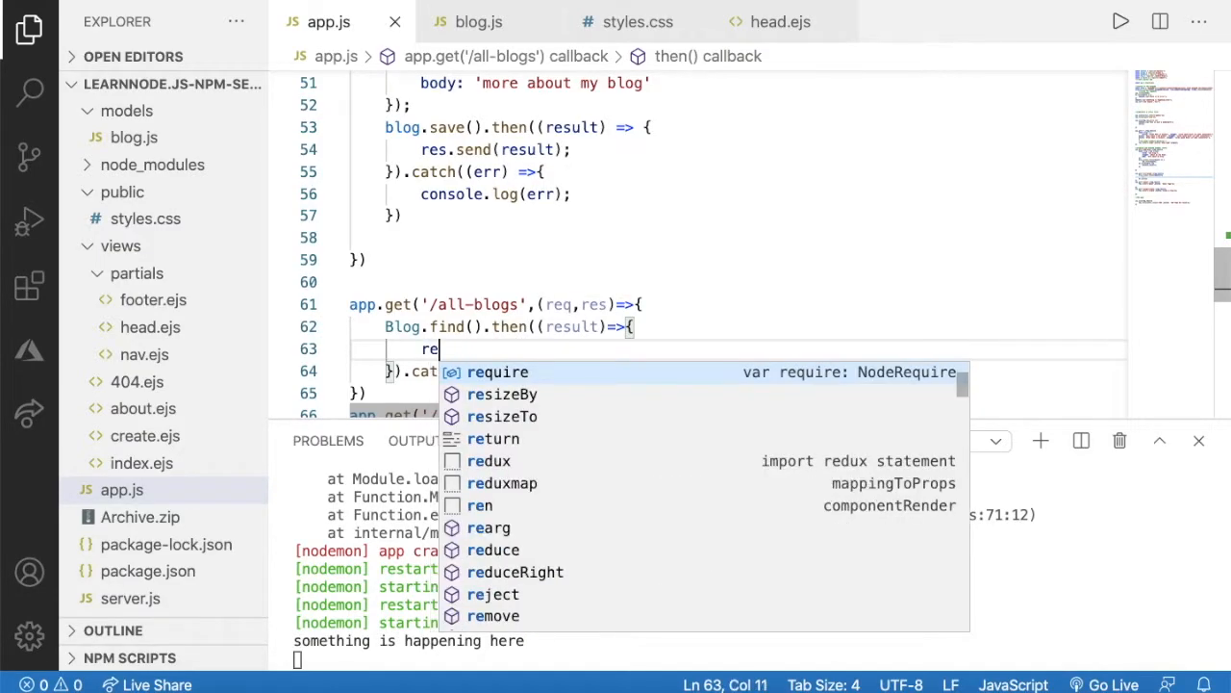
{"action": "type", "text": "s."}
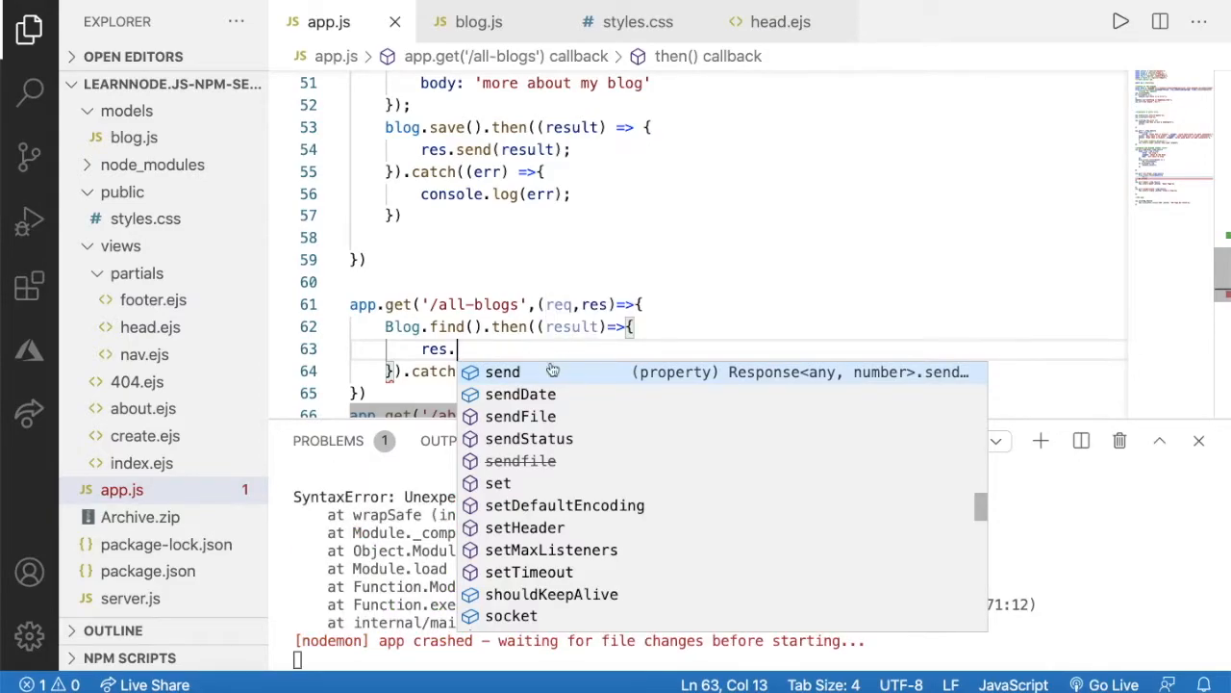
{"action": "type", "text": "send"}
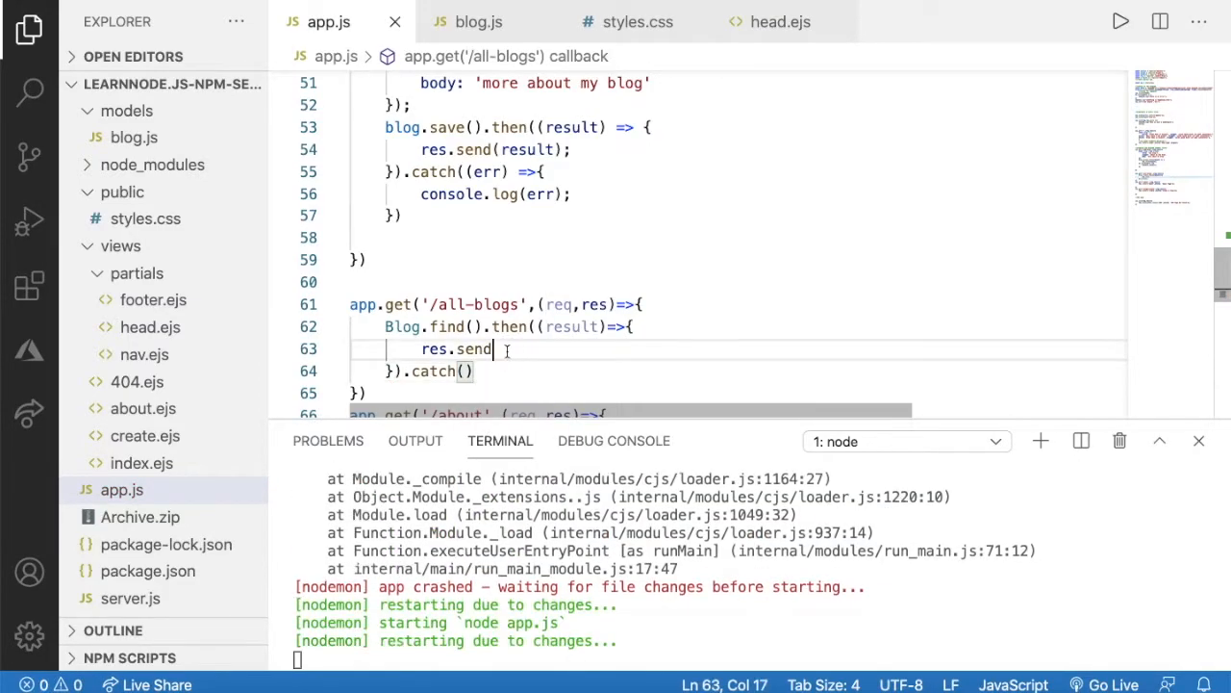
{"action": "type", "text": "("}
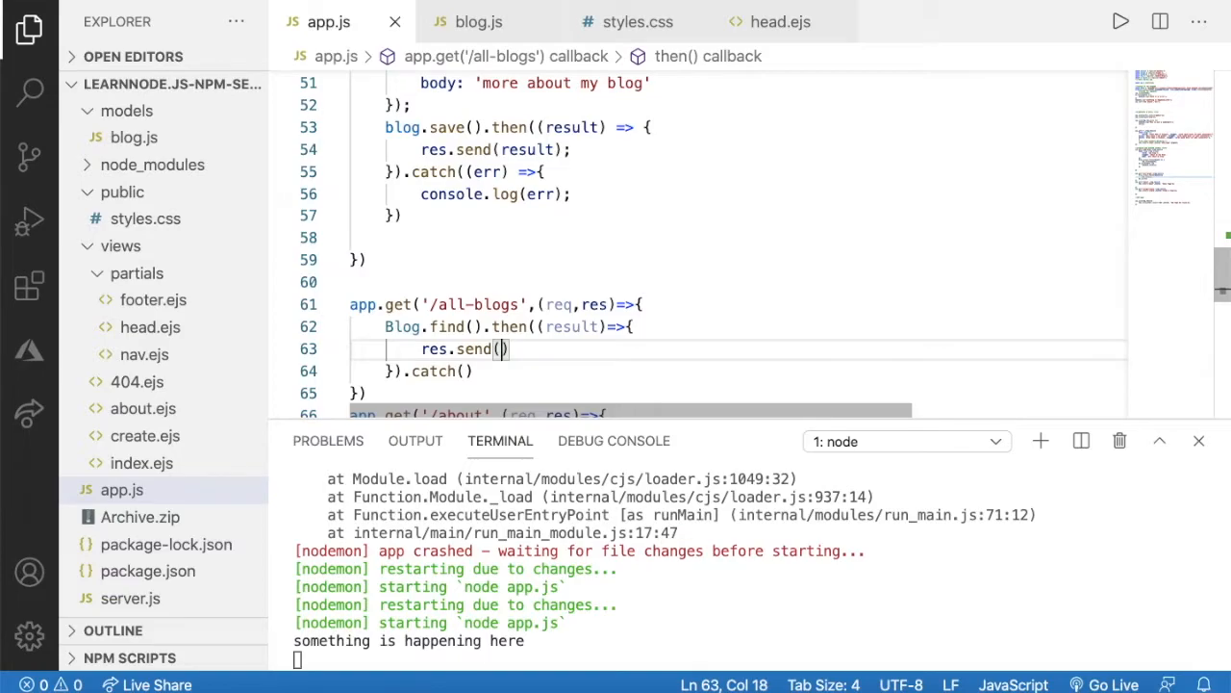
{"action": "type", "text": "result"}
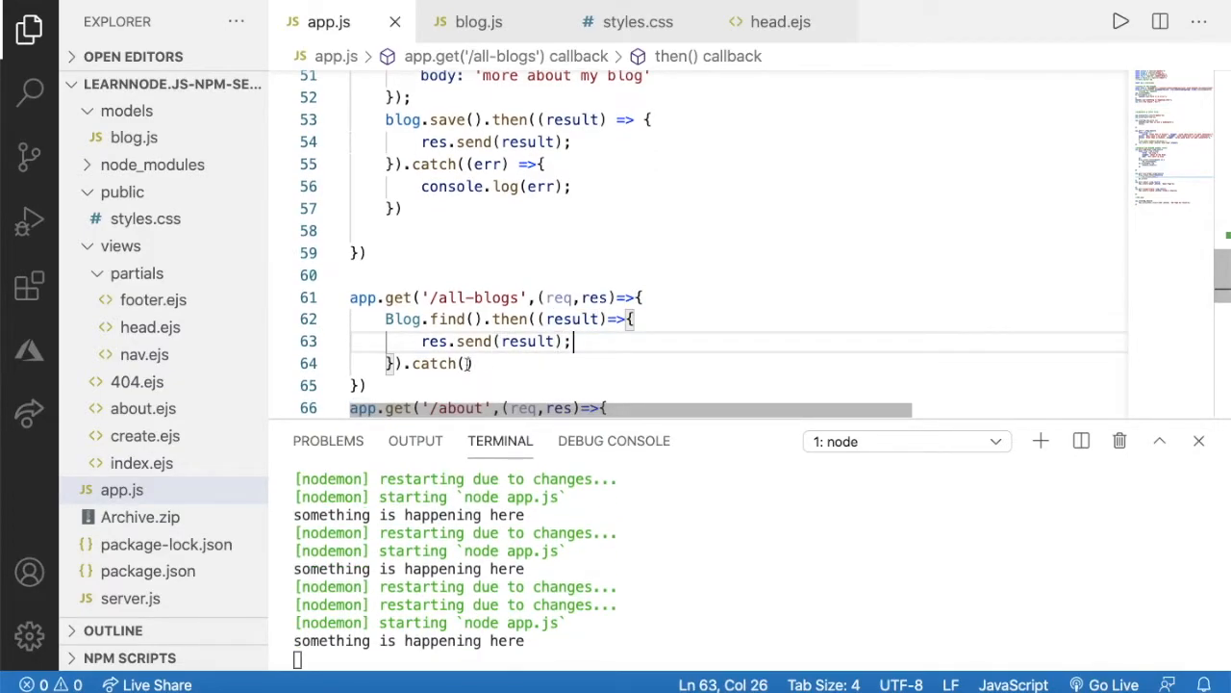
Step: Give catch() the callback (err)=>{ console.log(err); }
{"action": "type", "text": "("}
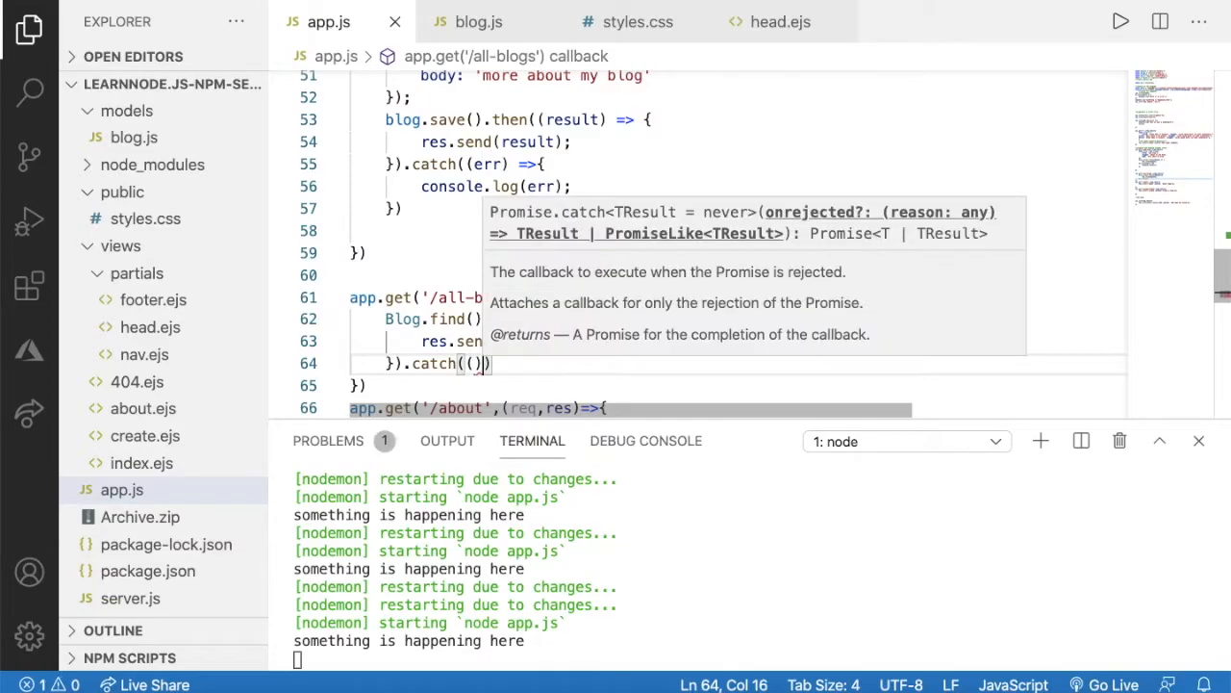
{"action": "type", "text": "err"}
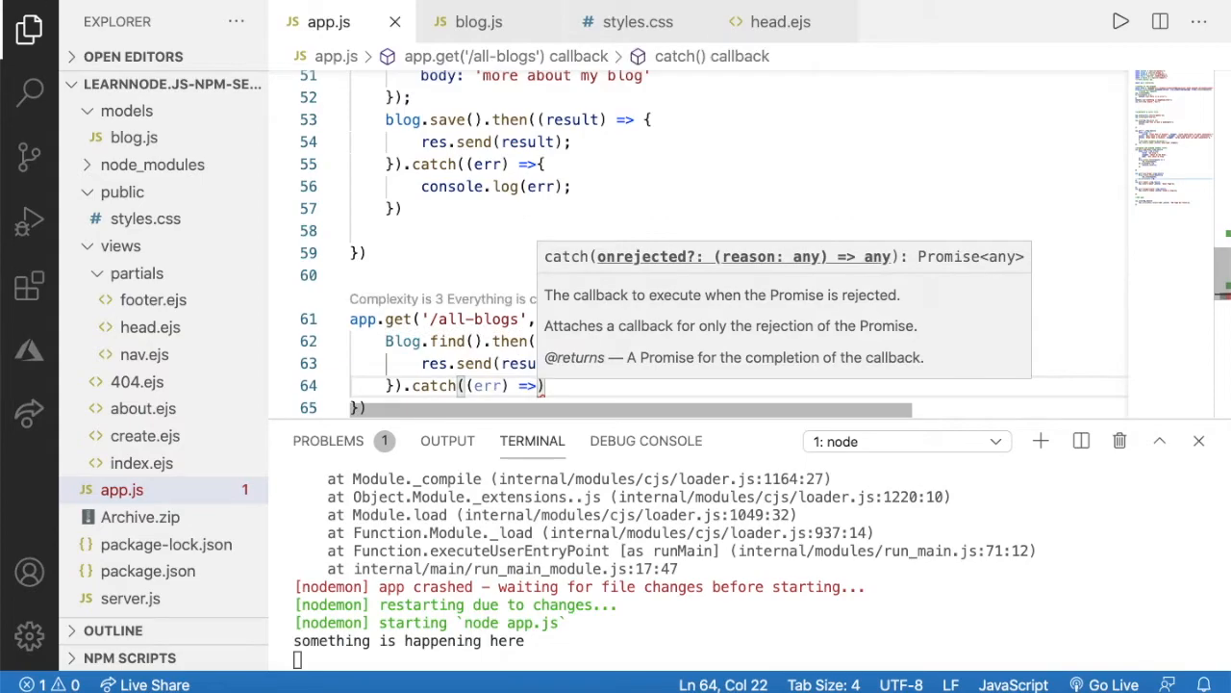
{"action": "type", "text": "{"}
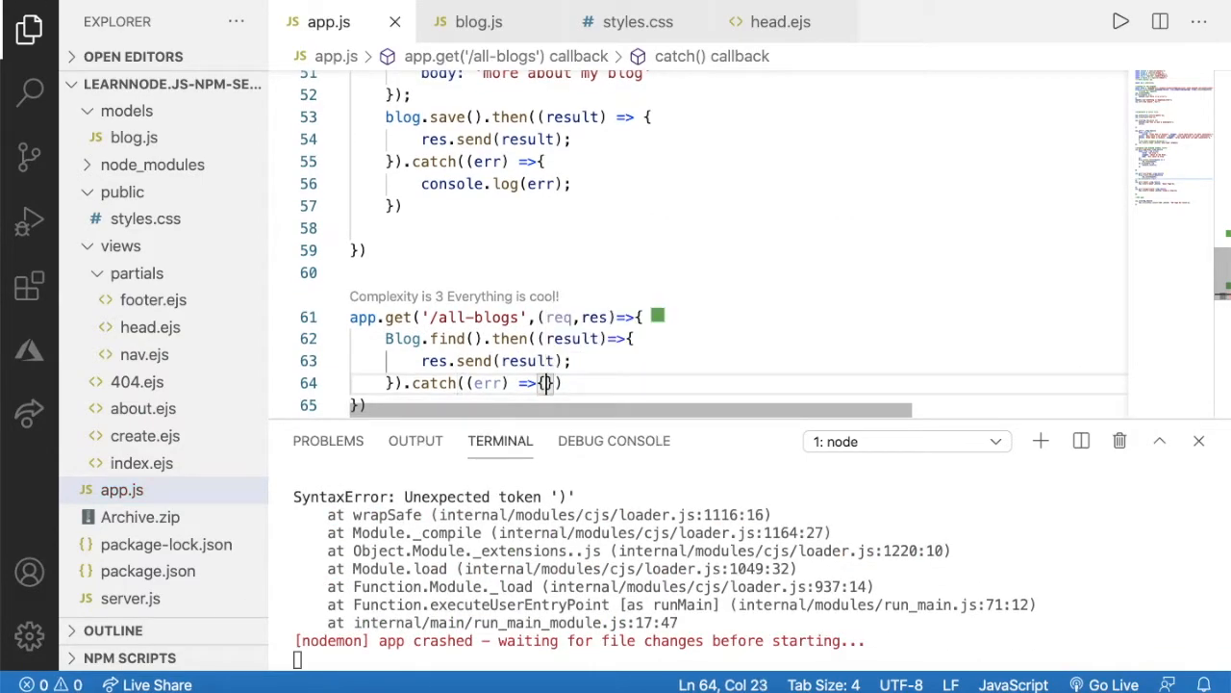
{"action": "type", "text": "console.log("}
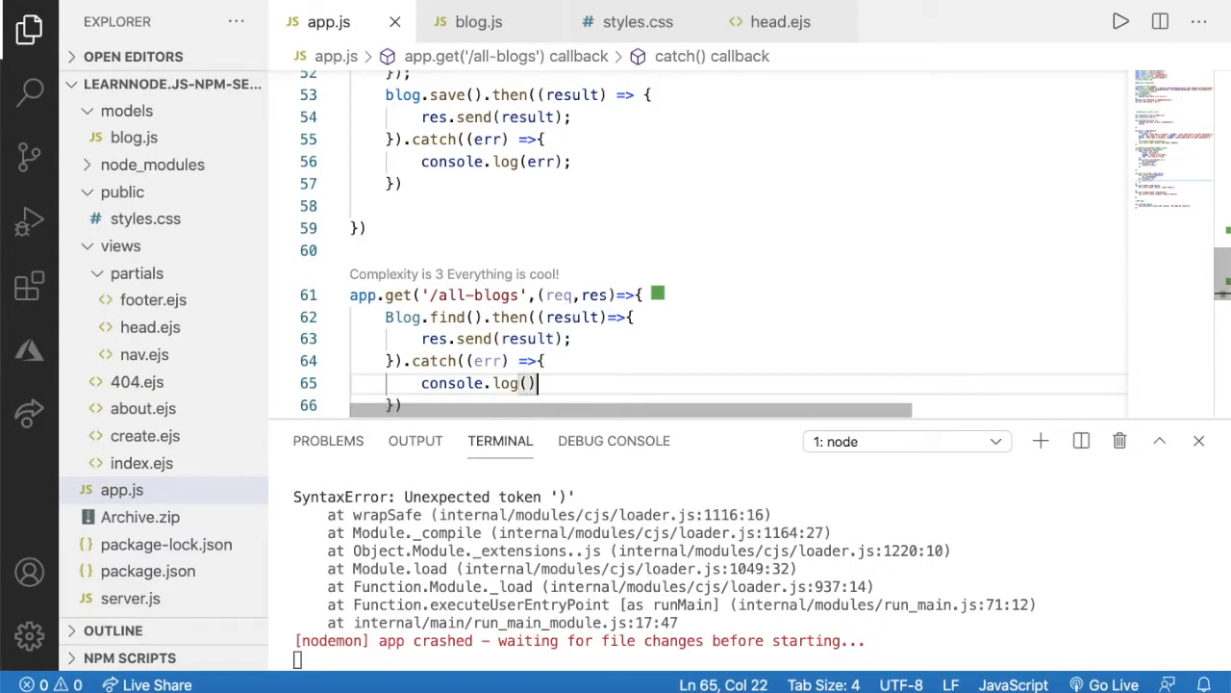
{"action": "key", "text": "Backspace"}
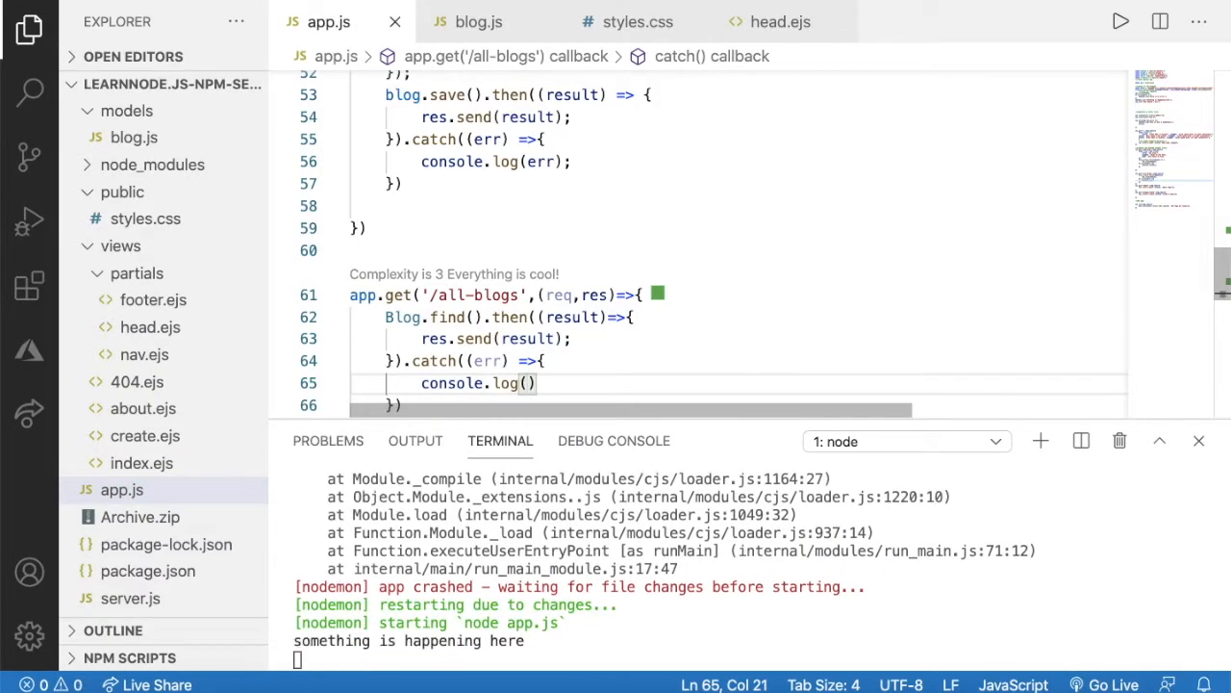
{"action": "type", "text": "err"}
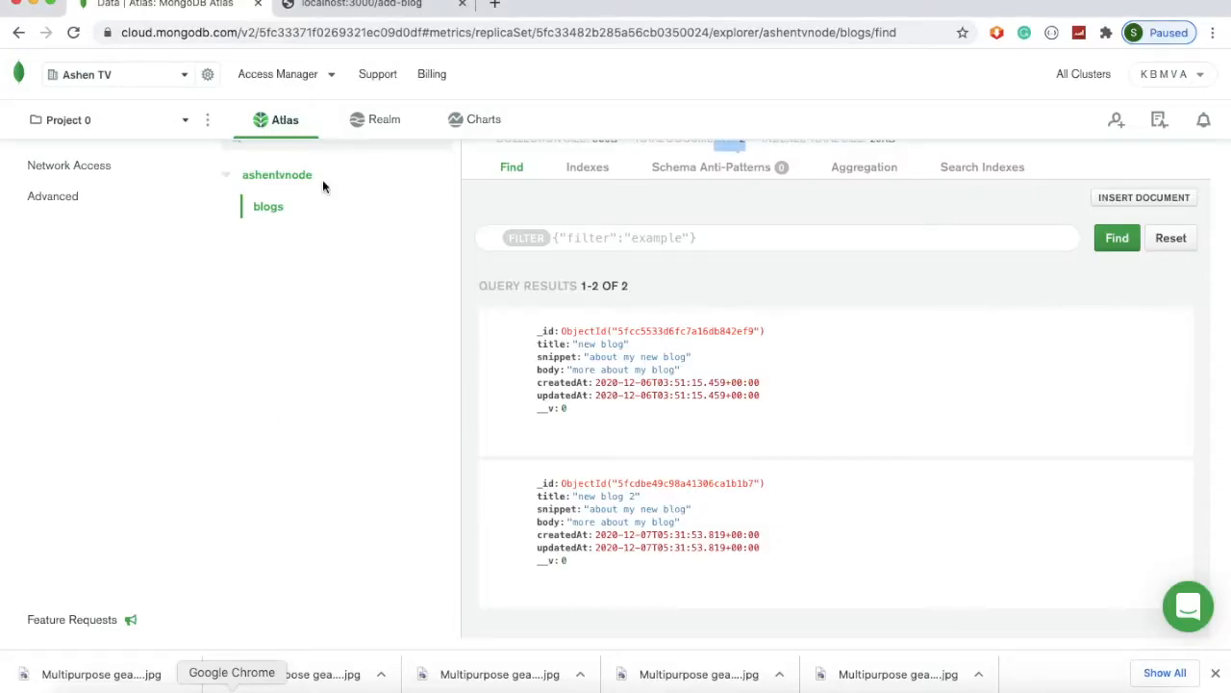
Step: Visit localhost:3000/all-blogs to see both blog documents as JSON
{"action": "left_click", "coordinate": [362, 6]}
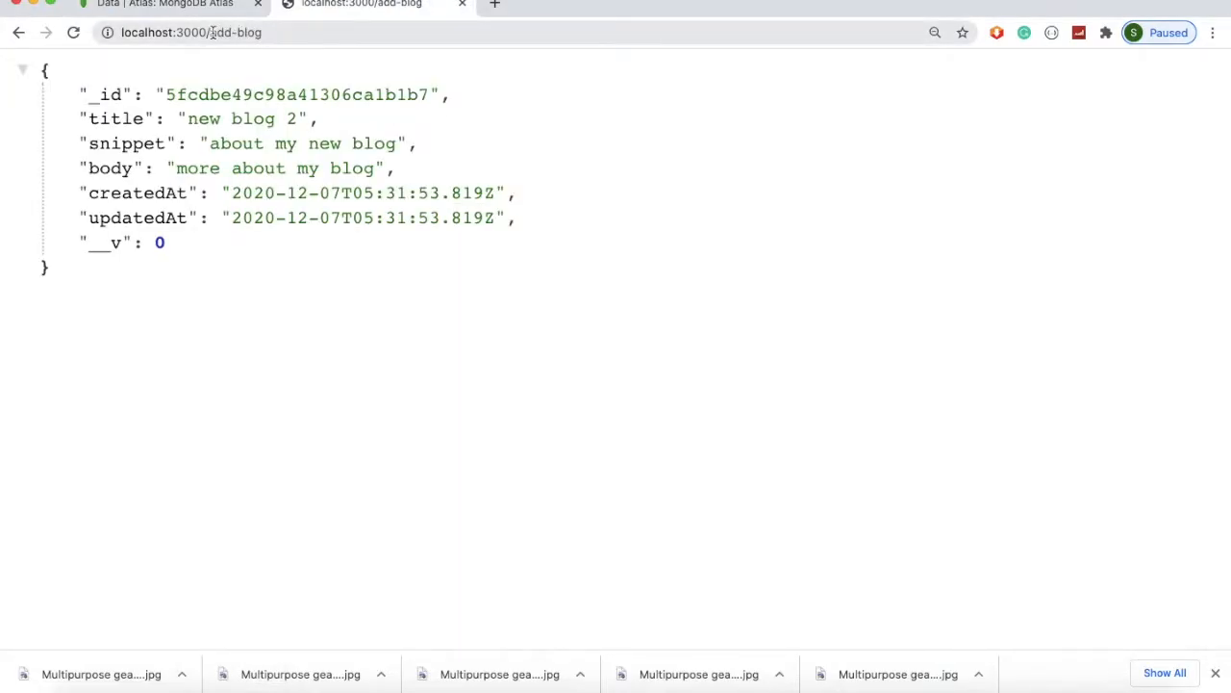
{"action": "left_click", "coordinate": [190, 31]}
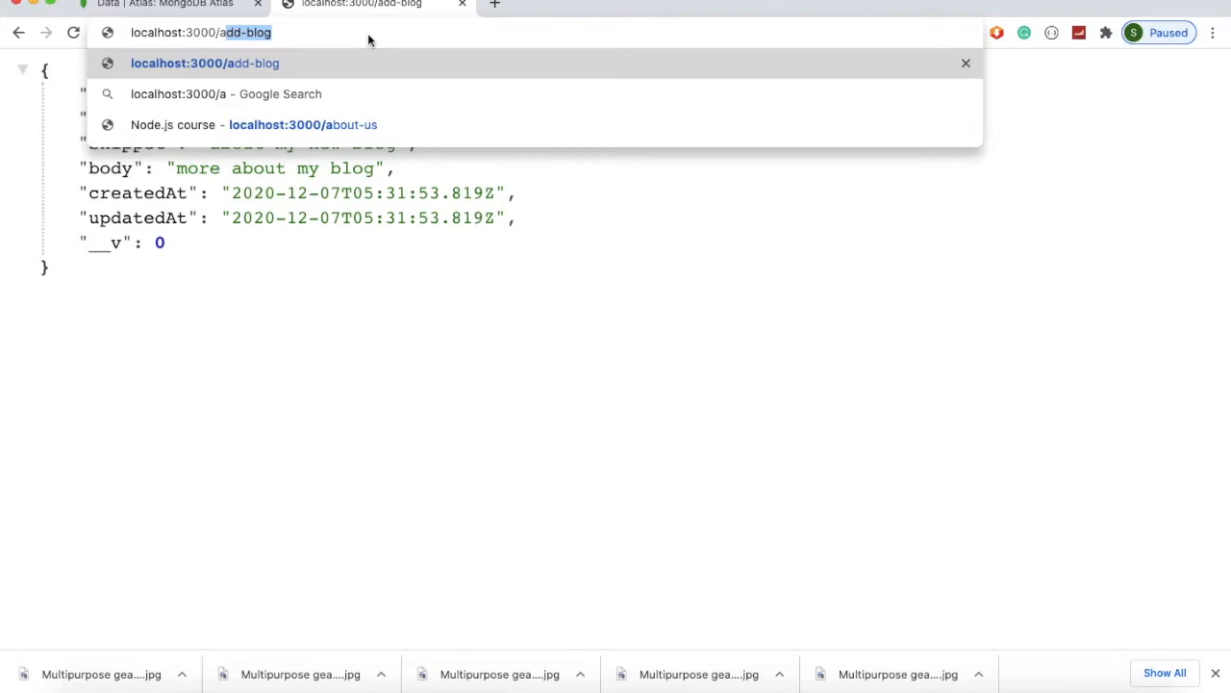
{"action": "type", "text": "all"}
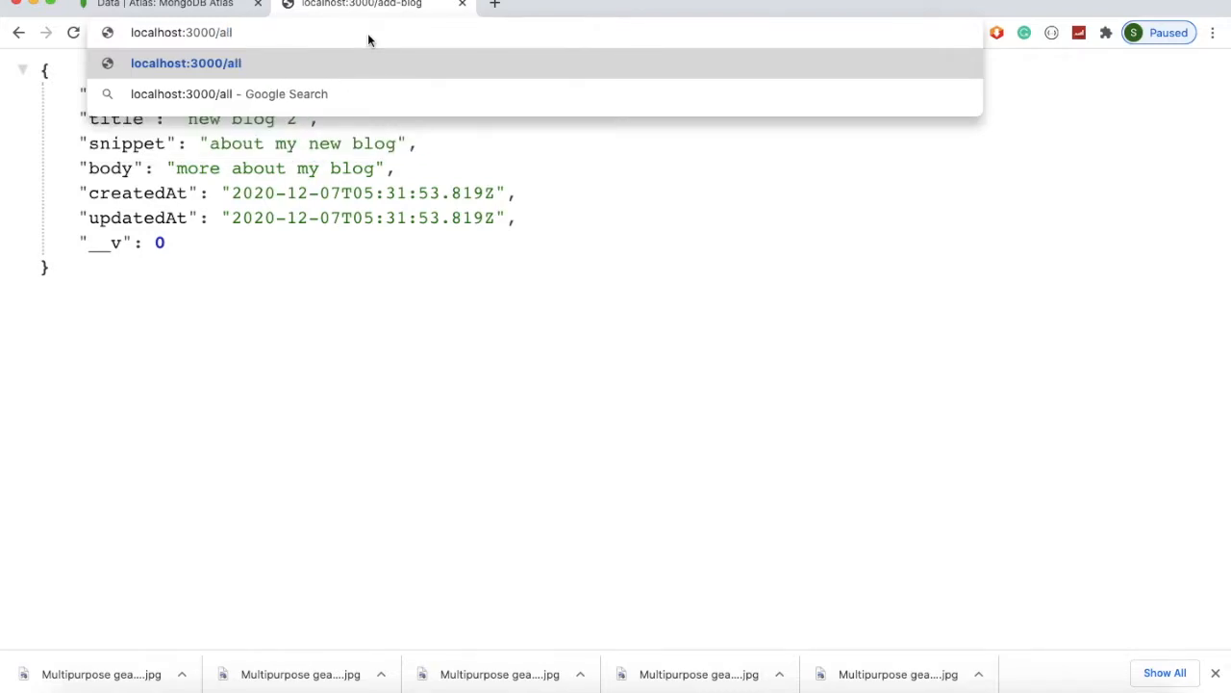
{"action": "type", "text": "-blog"}
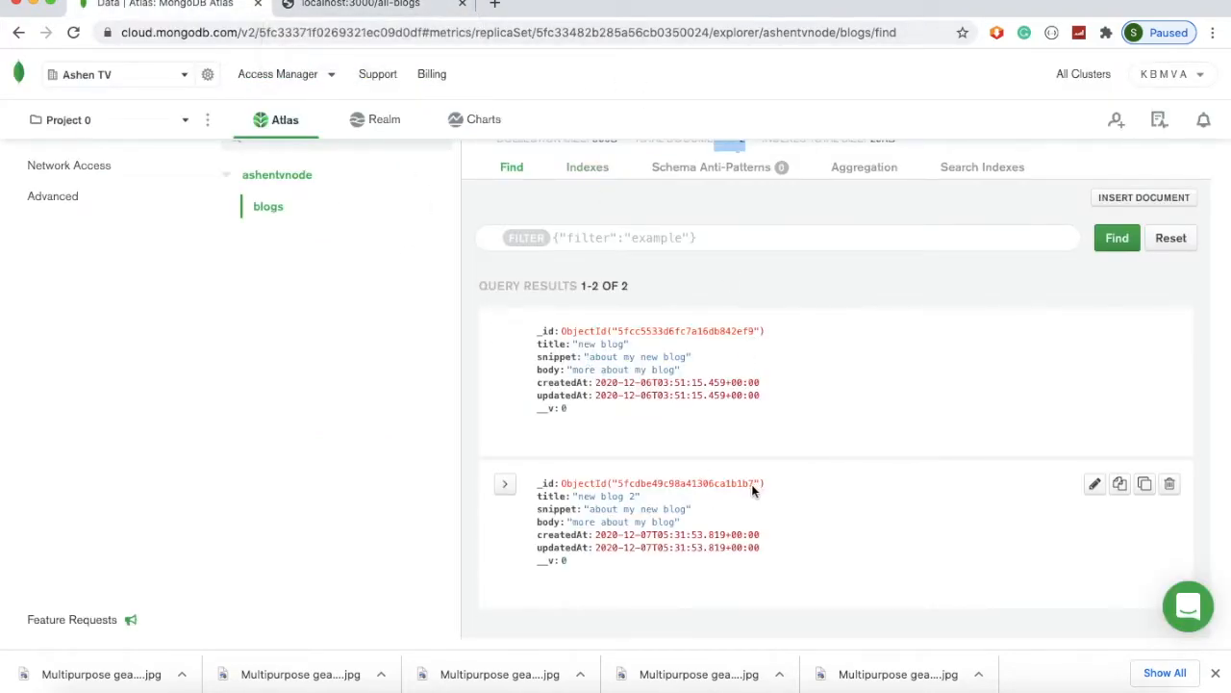
{"action": "left_click", "coordinate": [361, 4]}
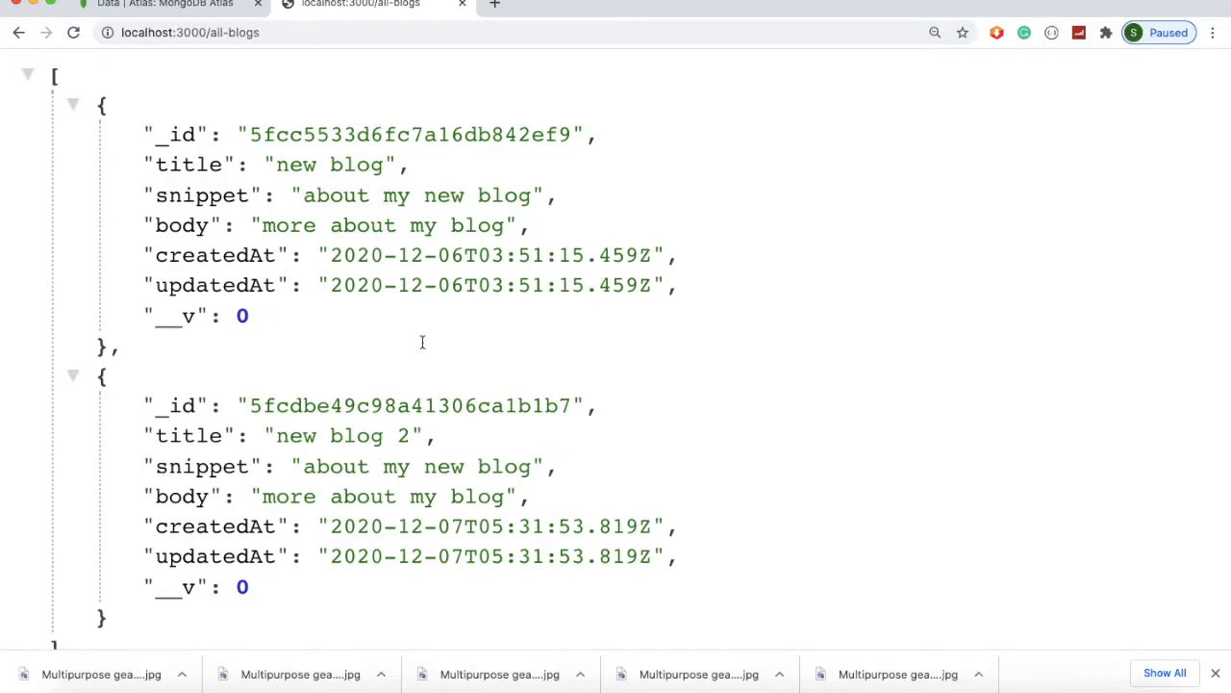
{"action": "mouse_move", "coordinate": [286, 381]}
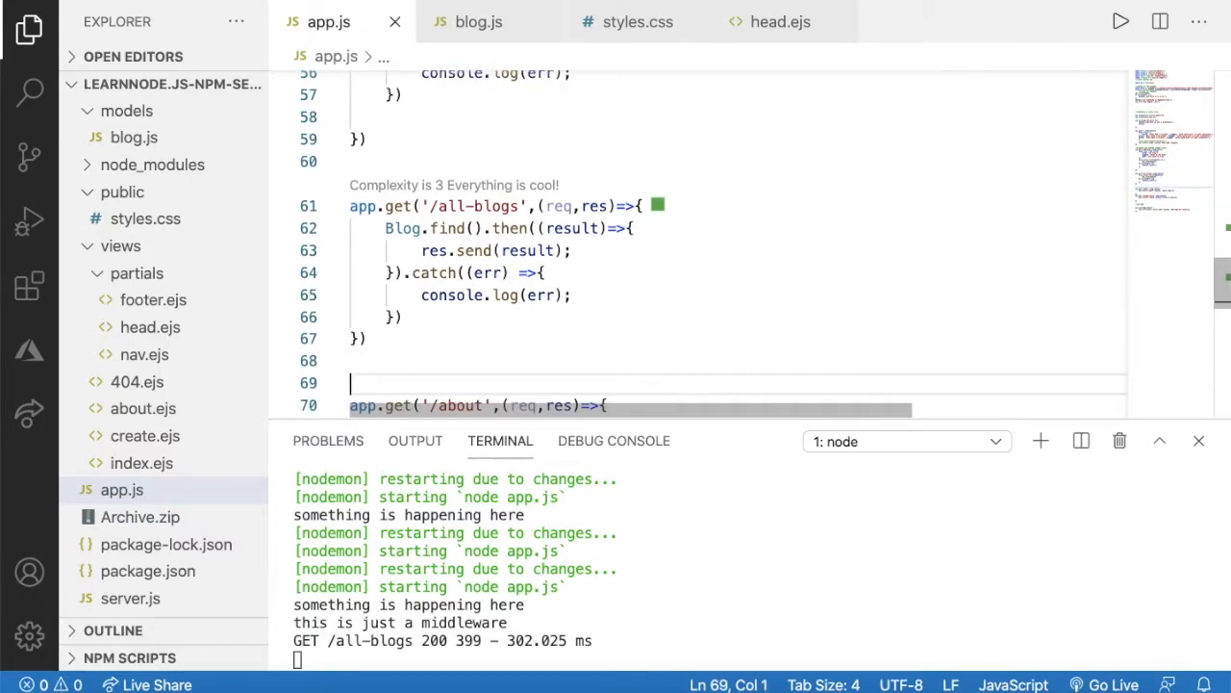
Step: Add app.get('/single-blog',(req,res)=>{ }) to app.js
{"action": "type", "text": "app.get('s"}
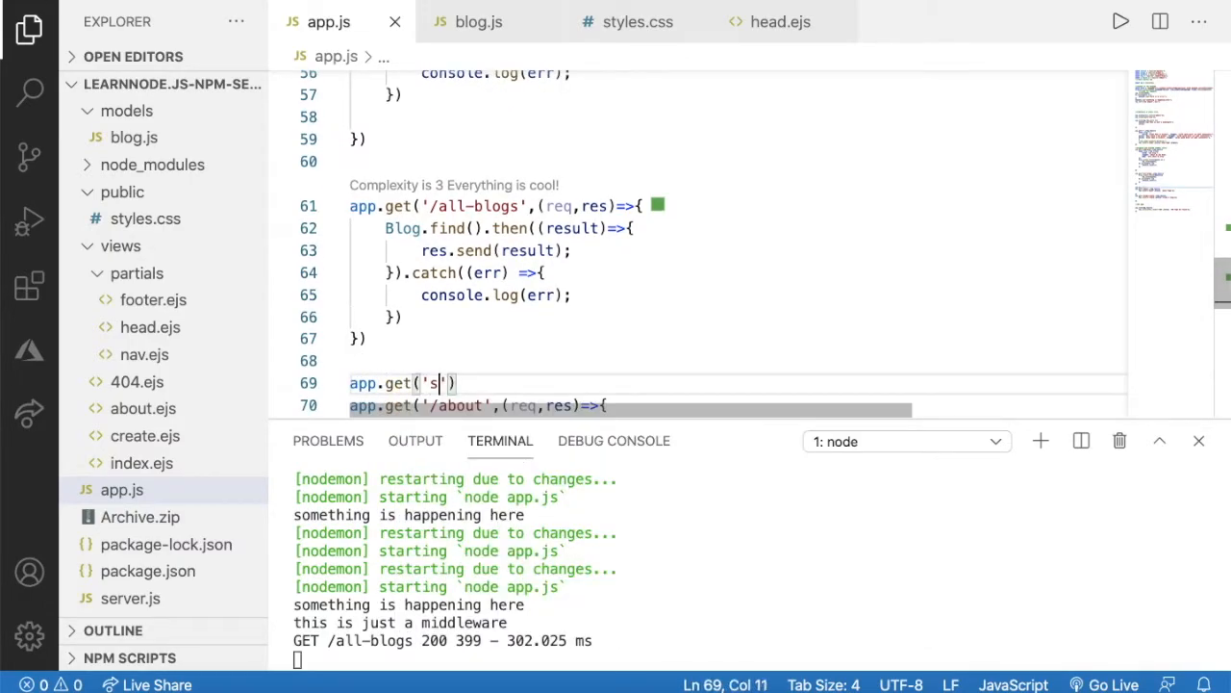
{"action": "type", "text": "ingle-blog"}
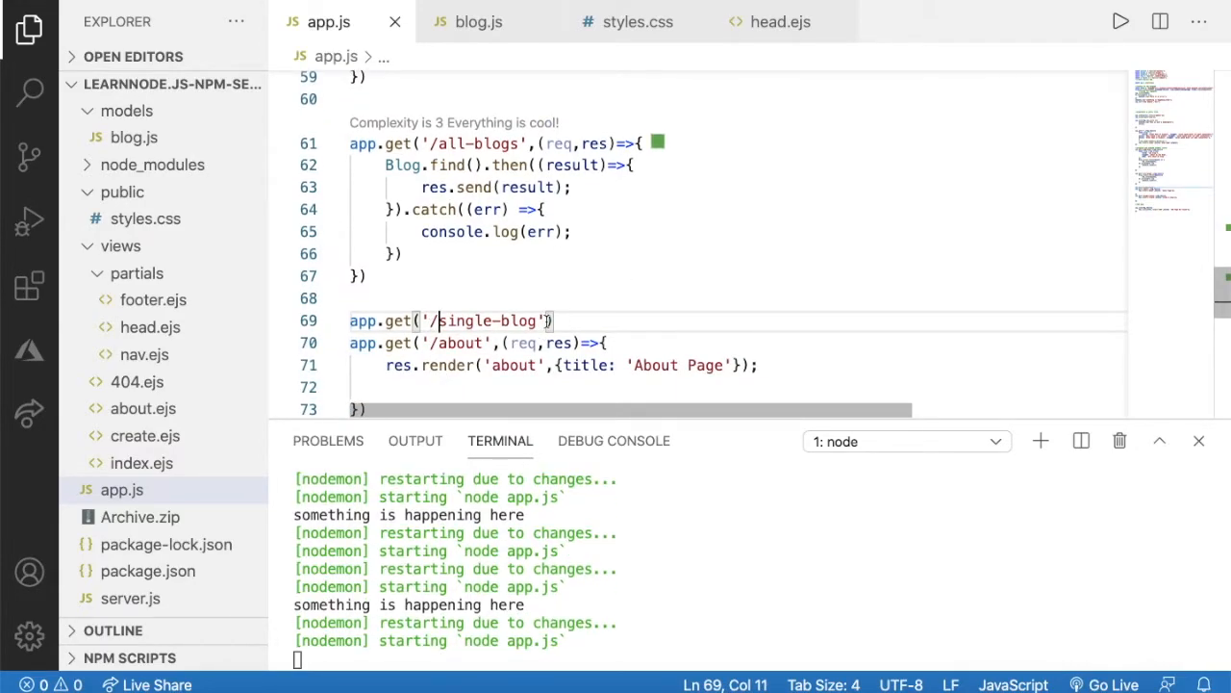
{"action": "type", "text": ",(req,res"}
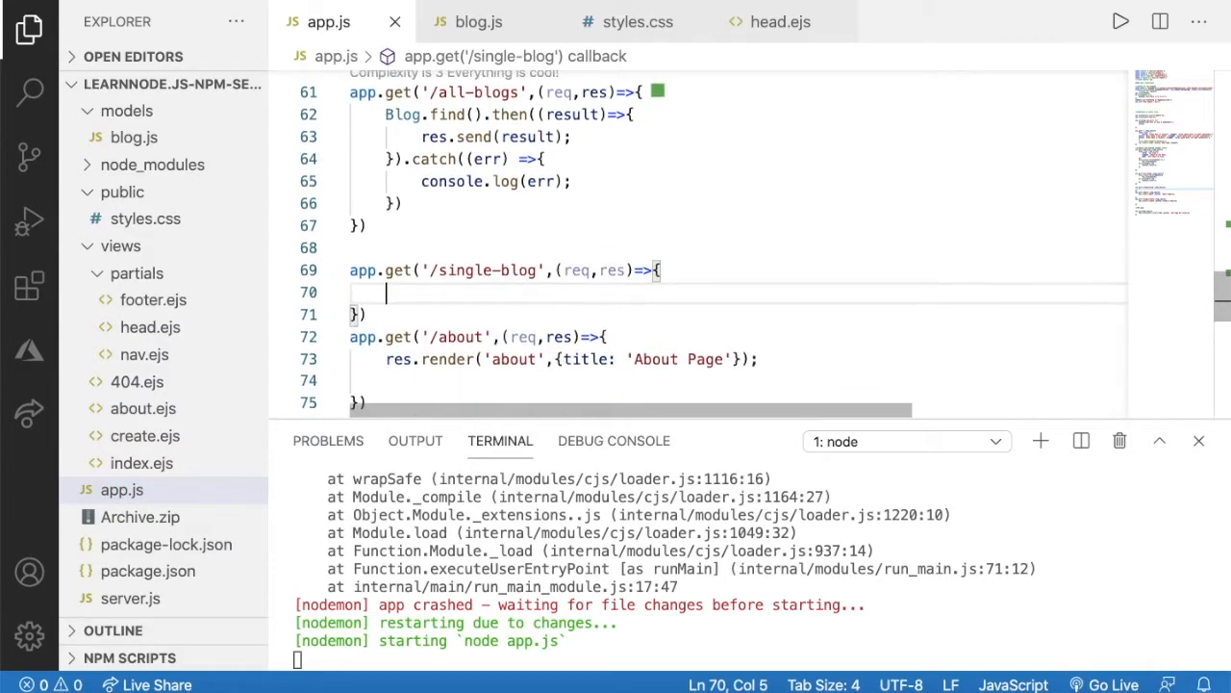
Step: Call Blog.findById('5fcc5533d6fc7a16db842ef9') with the id copied from the all-blogs page
{"action": "type", "text": "Blog"}
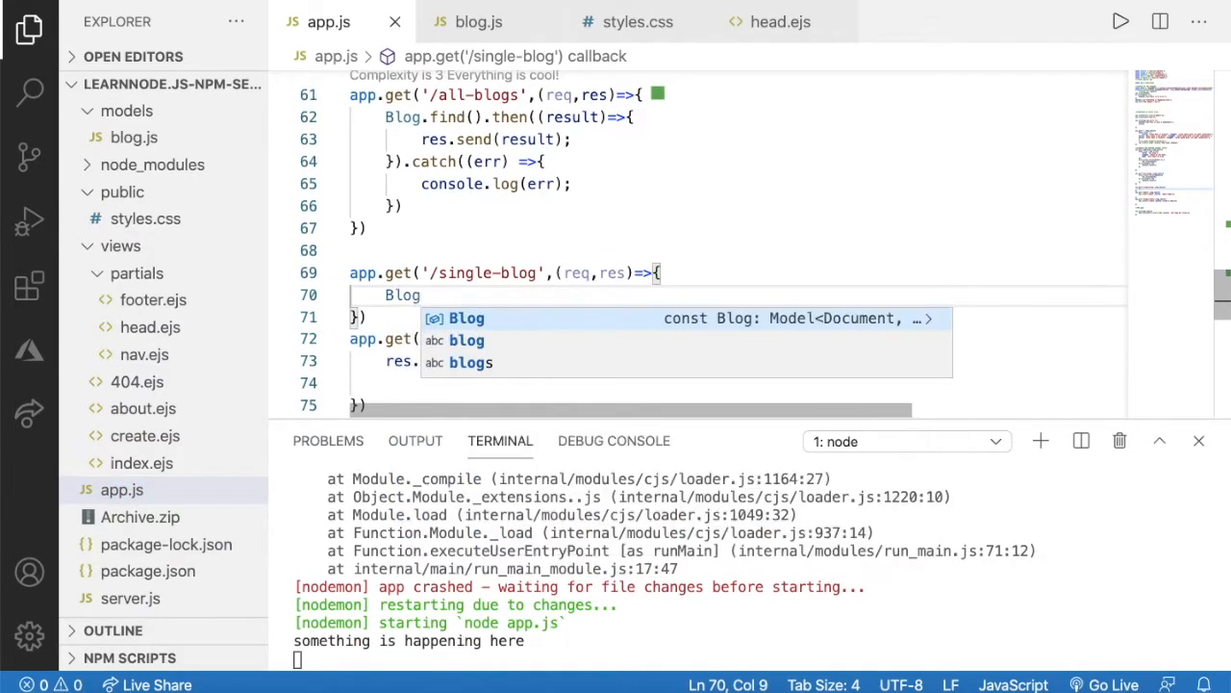
{"action": "type", "text": "."}
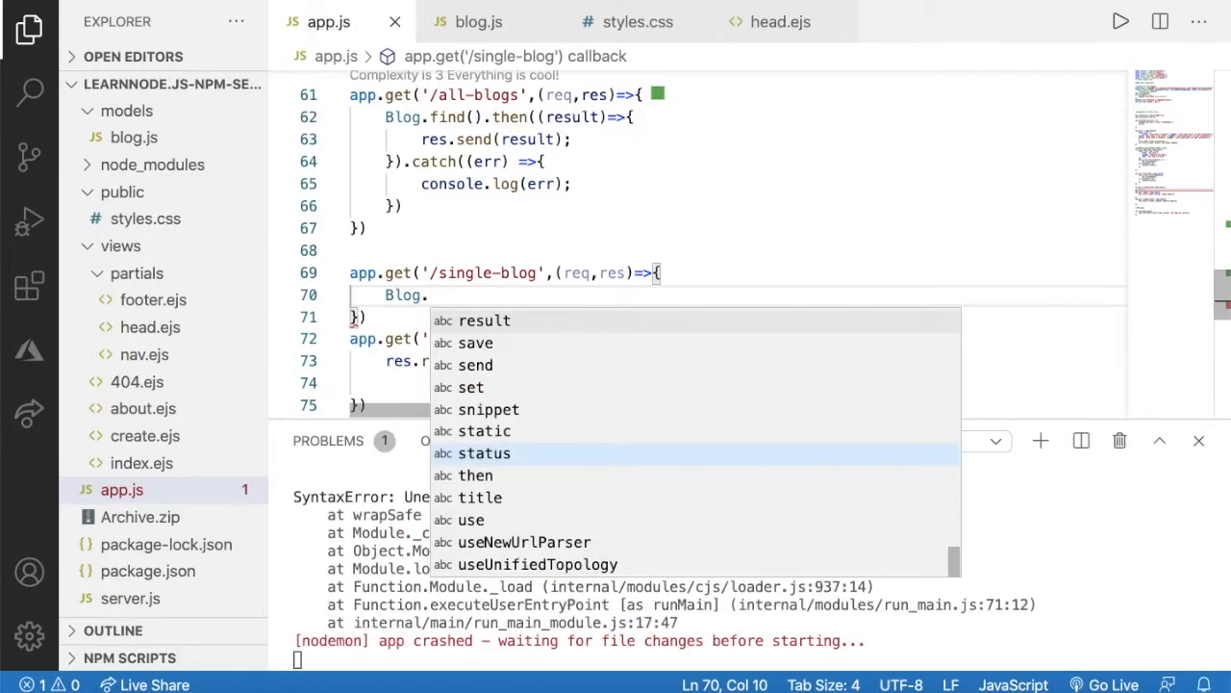
{"action": "type", "text": "find"}
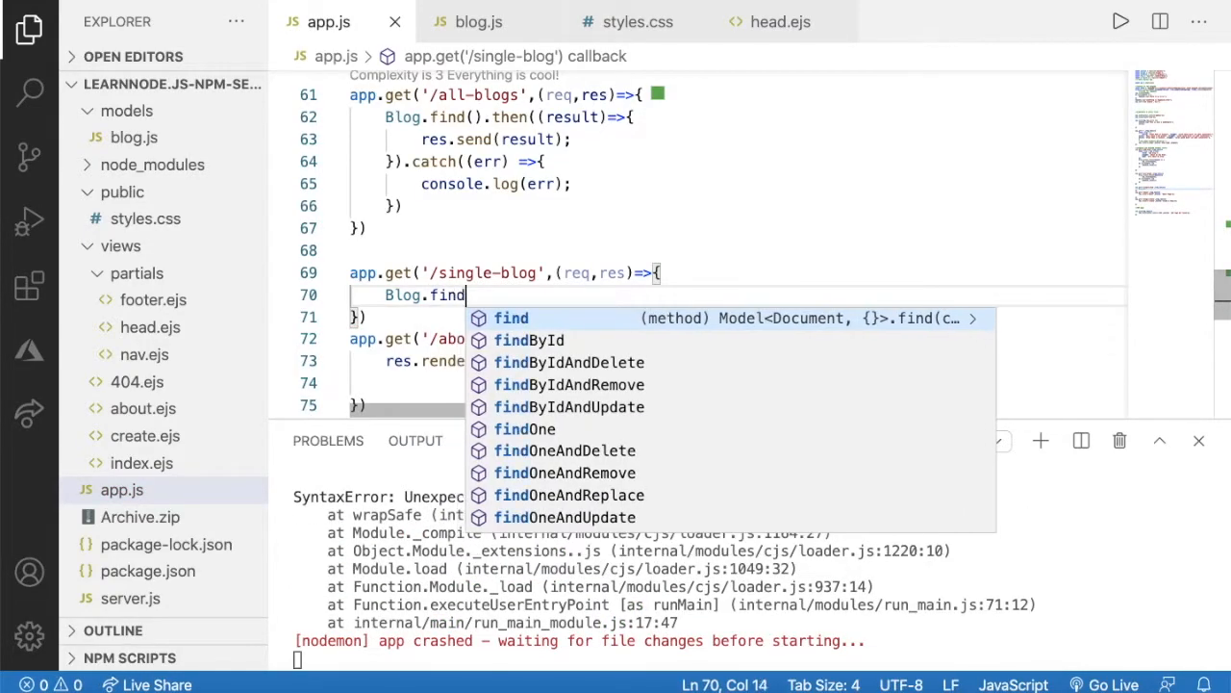
{"action": "type", "text": "ById"}
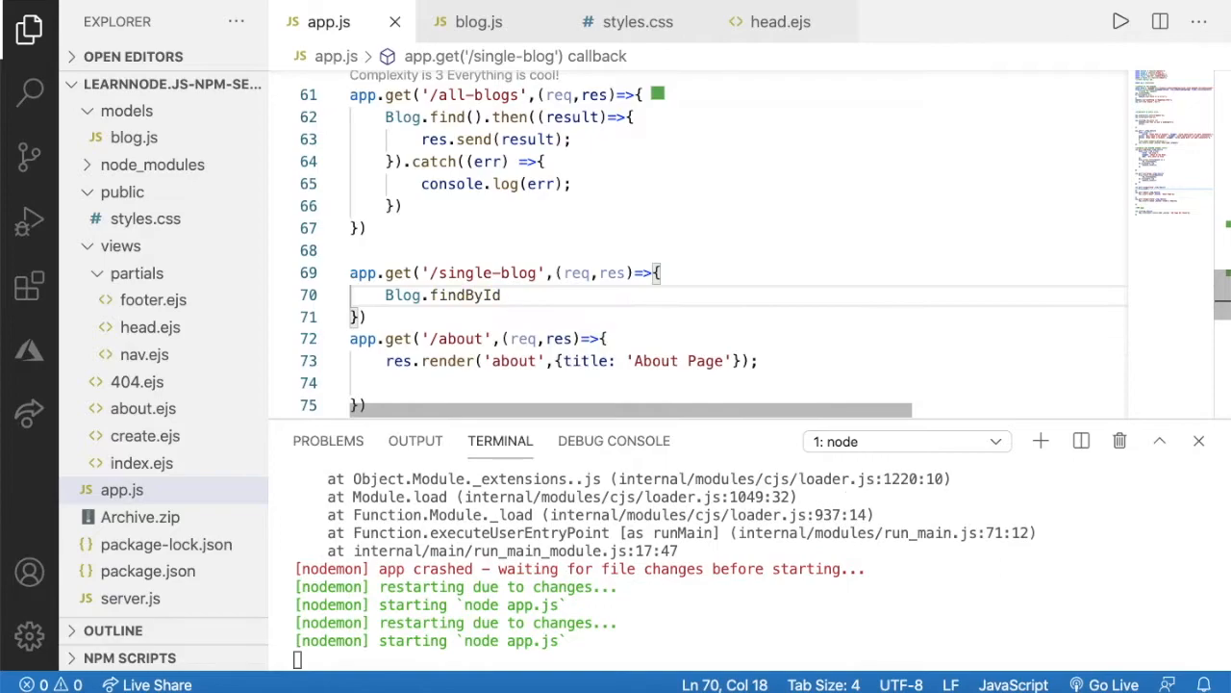
{"action": "type", "text": "()"}
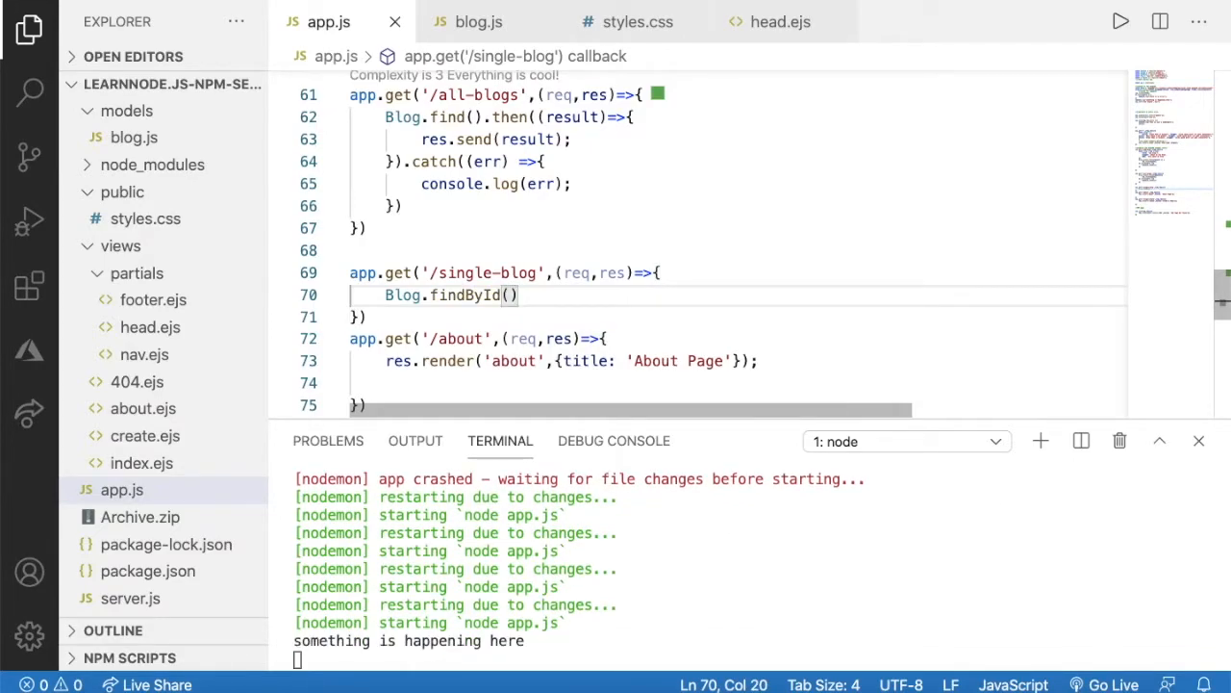
{"action": "type", "text": "''"}
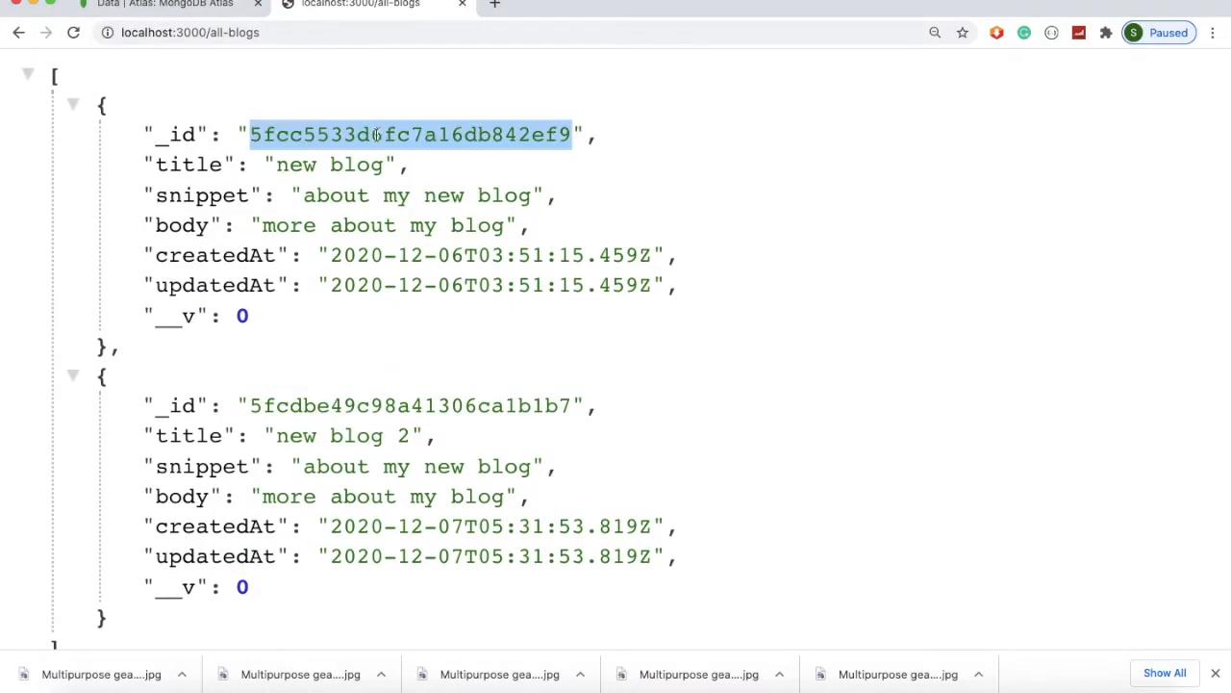
{"action": "mouse_move", "coordinate": [643, 673]}
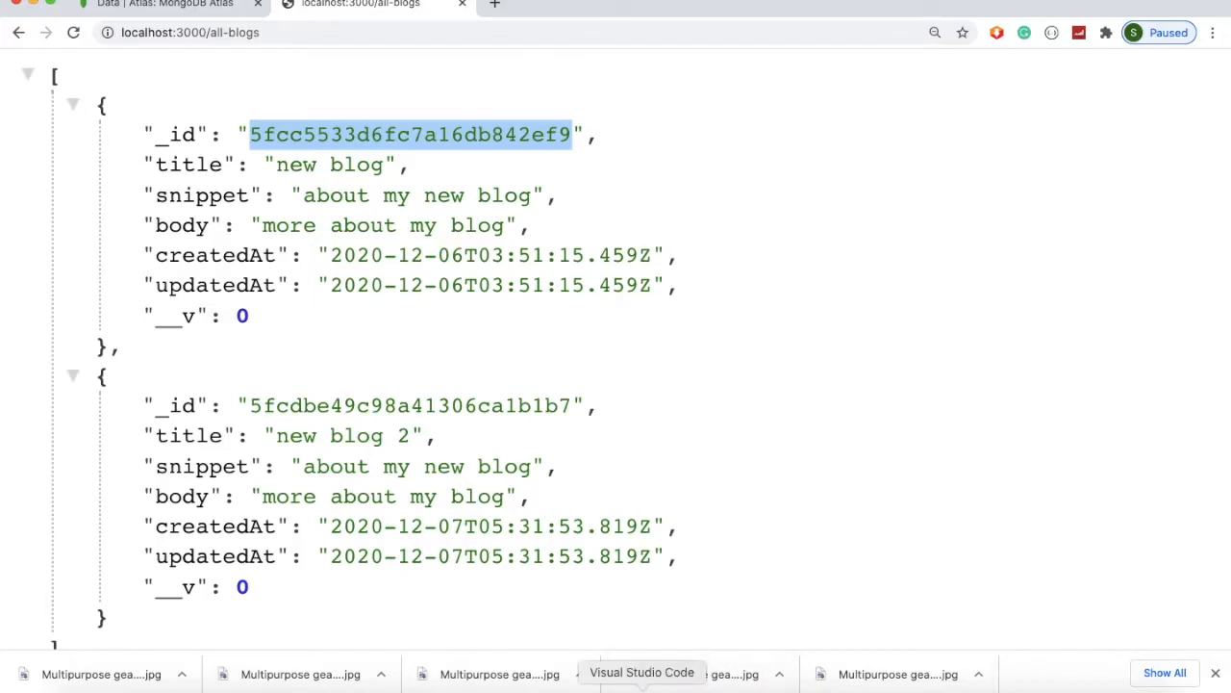
{"action": "left_click", "coordinate": [643, 674]}
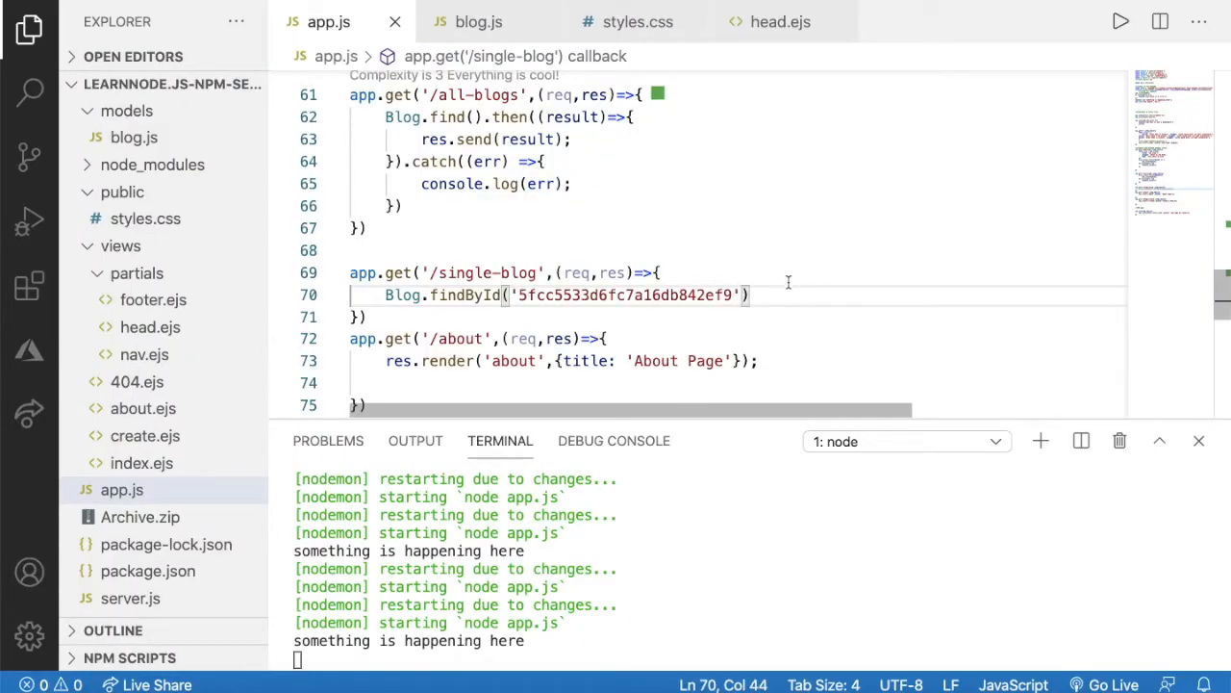
Step: Chain .then((result)=>{ res.send(result); }) onto Blog.findById on its own line
{"action": "type", "text": "."}
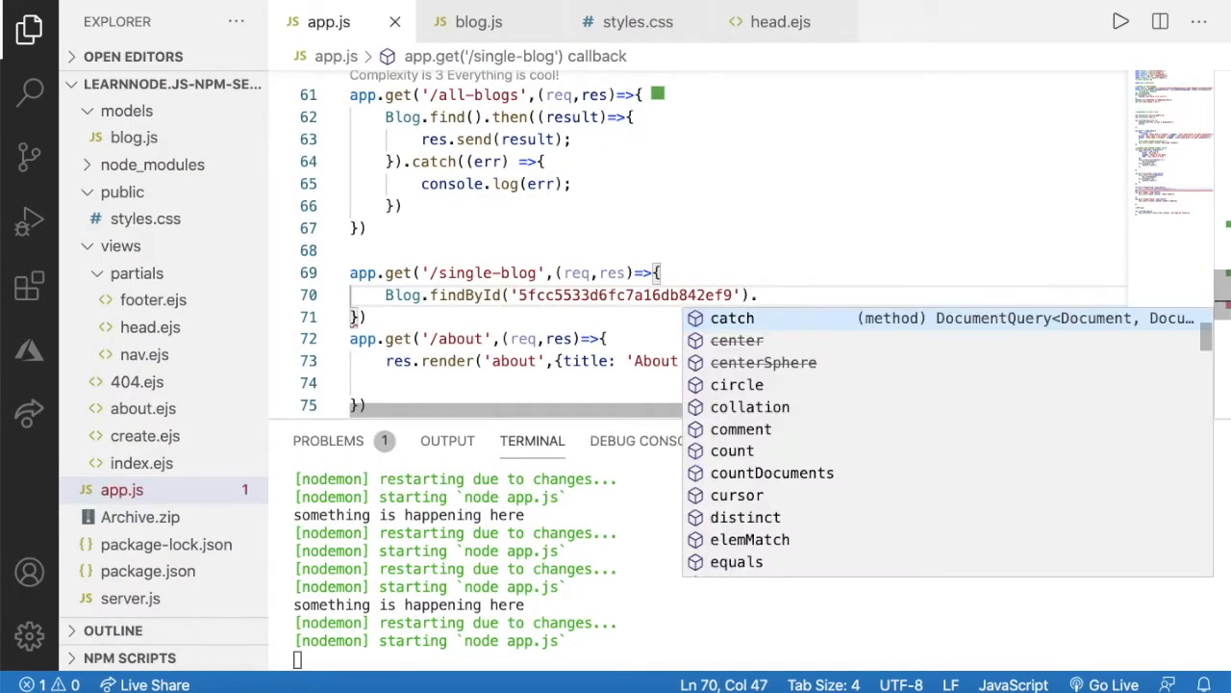
{"action": "type", "text": ".then()"}
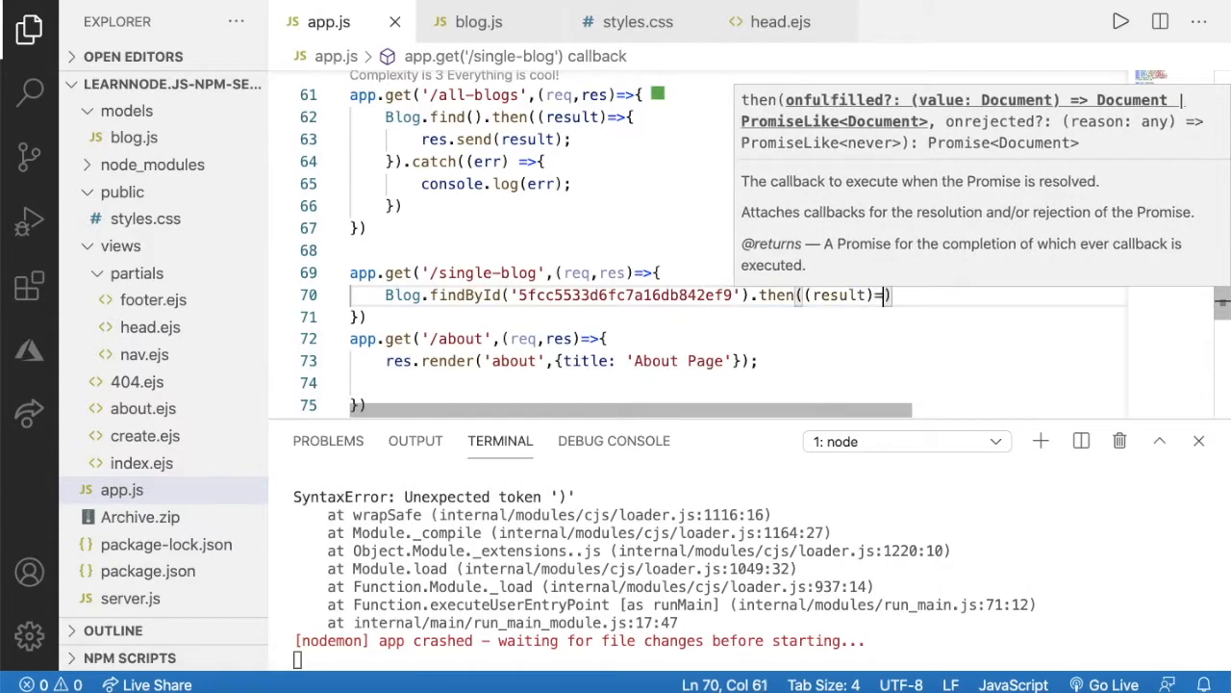
{"action": "type", "text": "{"}
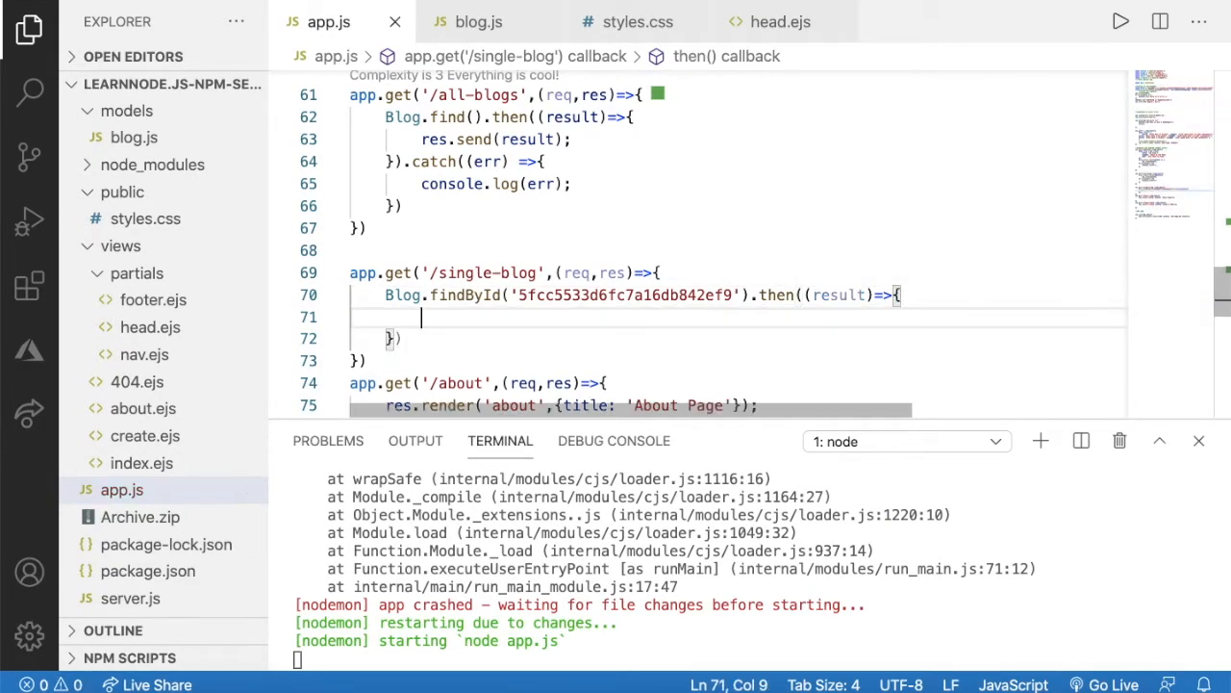
{"action": "type", "text": "res"}
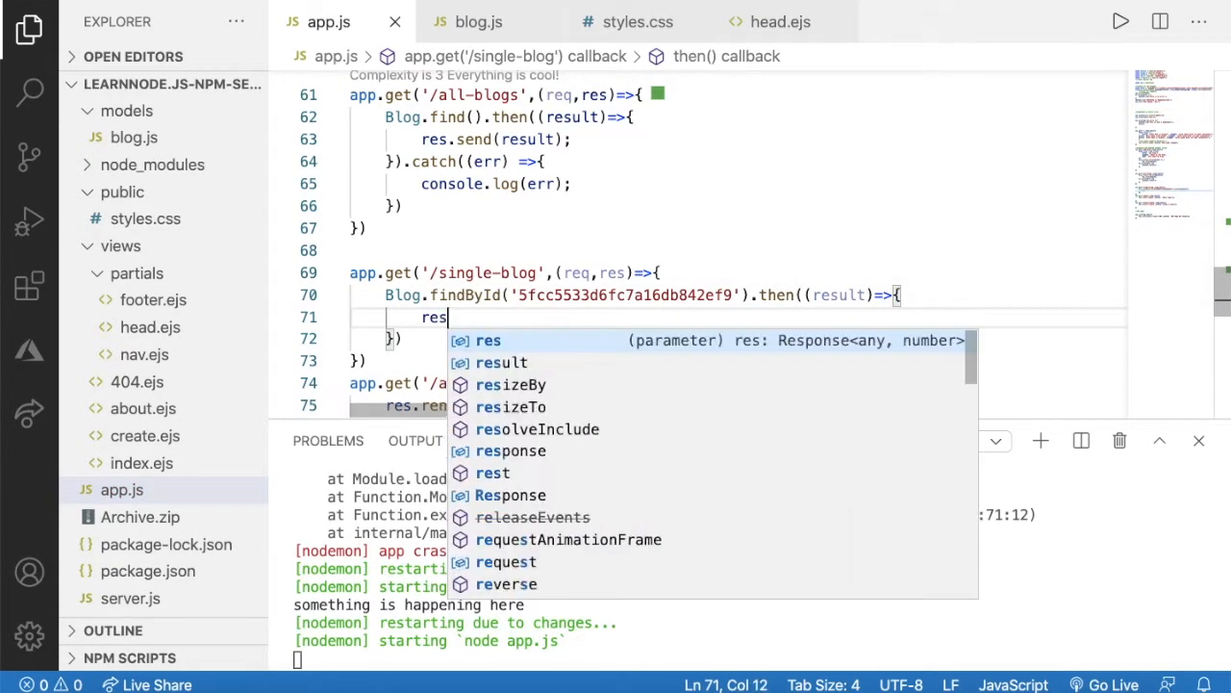
{"action": "type", "text": ".send()"}
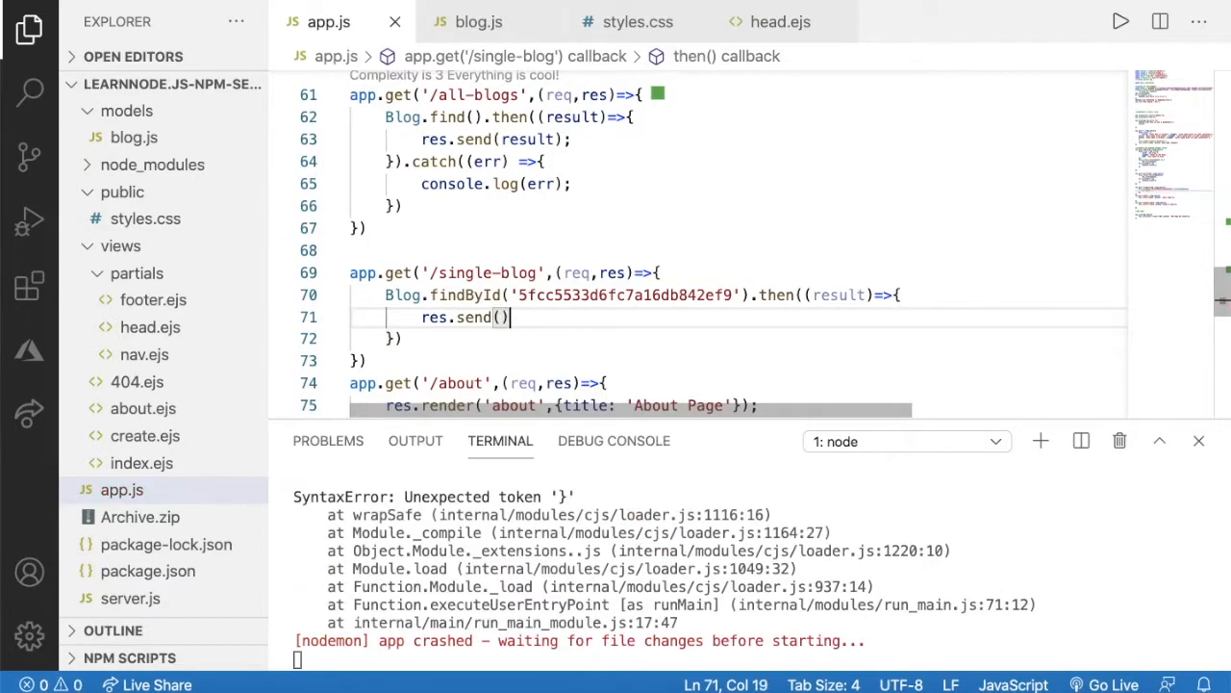
{"action": "type", "text": "result"}
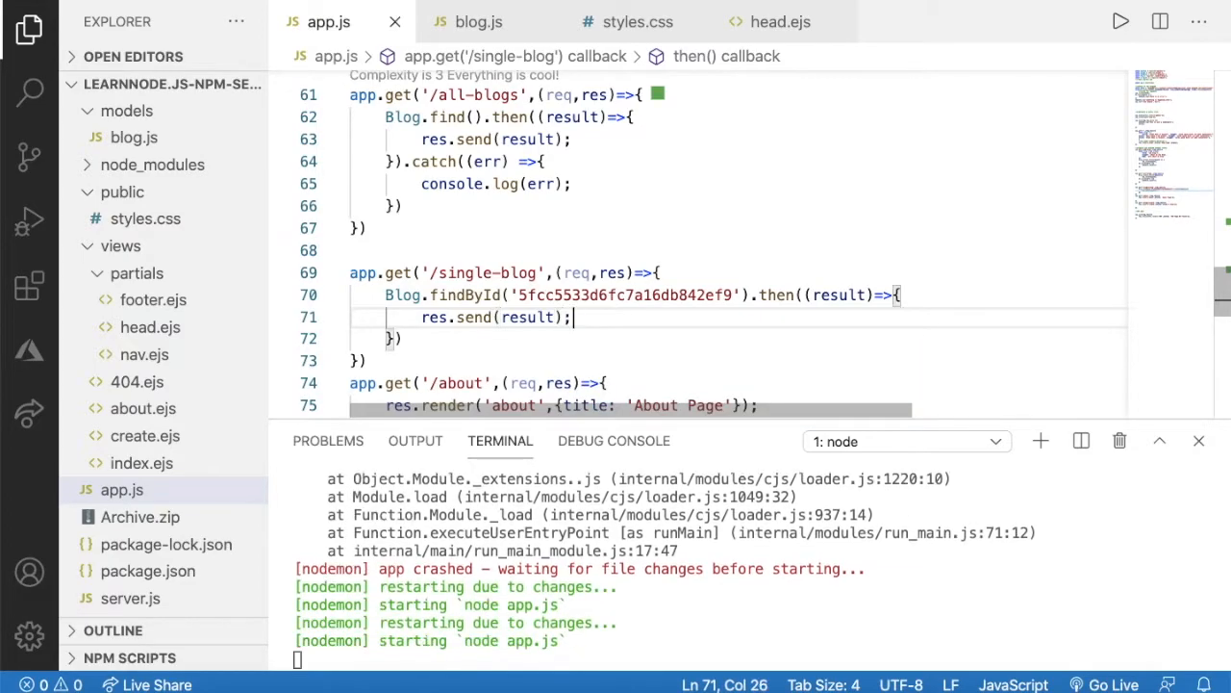
{"action": "type", "text": ".catch"}
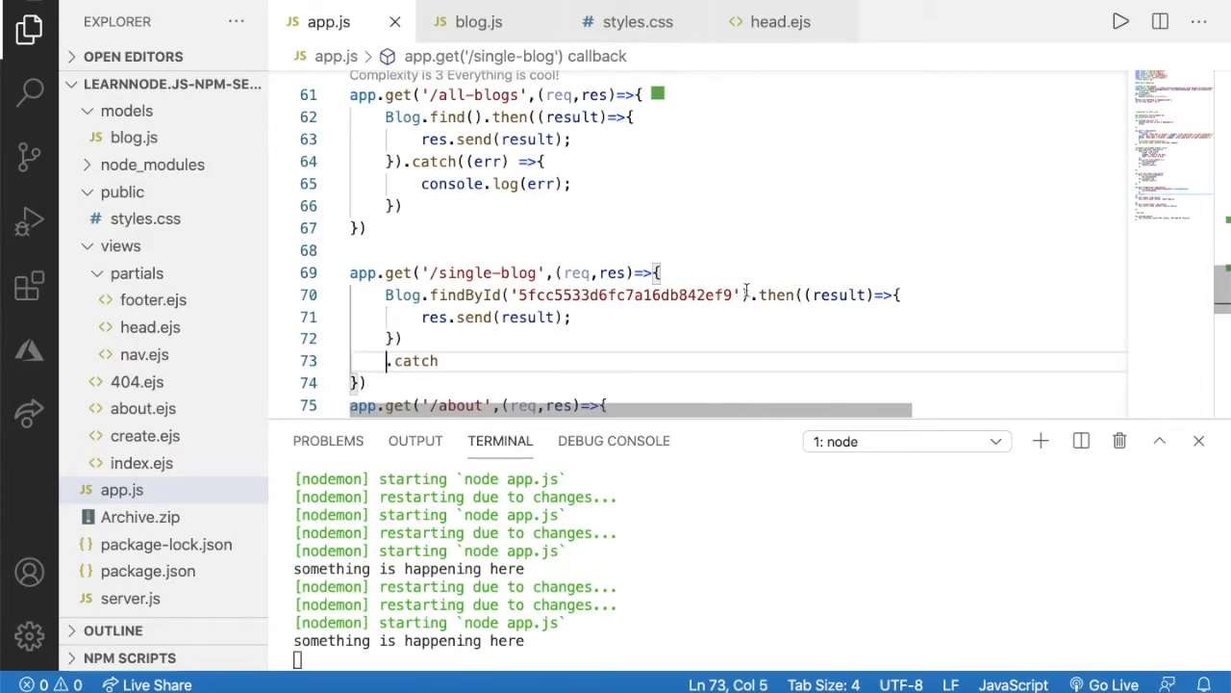
{"action": "key", "text": "Enter"}
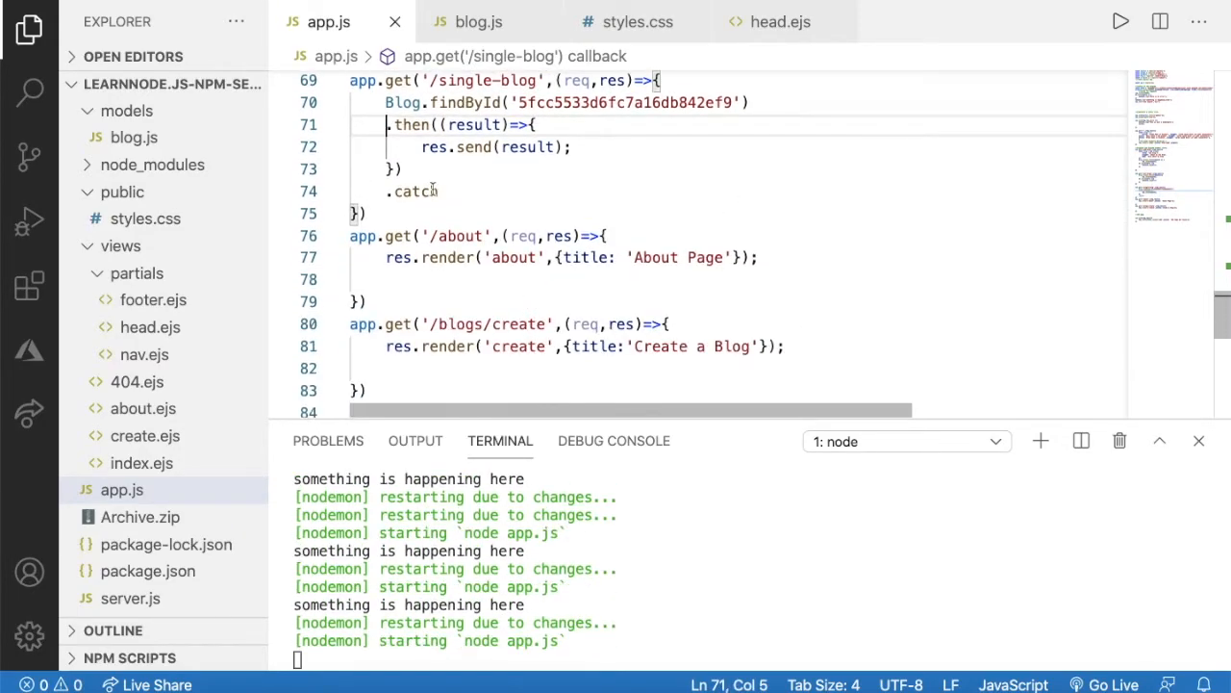
Step: Chain .catch((err)=>{ console.log(err) }) after the then call
{"action": "type", "text": "()"}
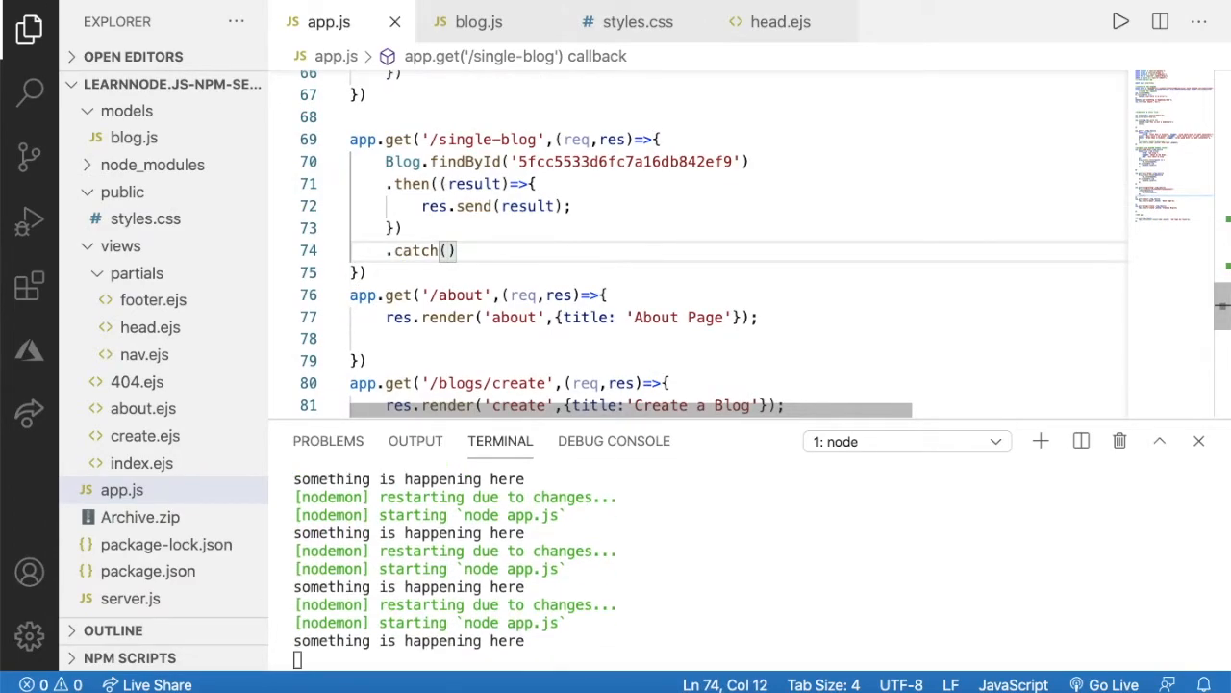
{"action": "type", "text": "()=>)"}
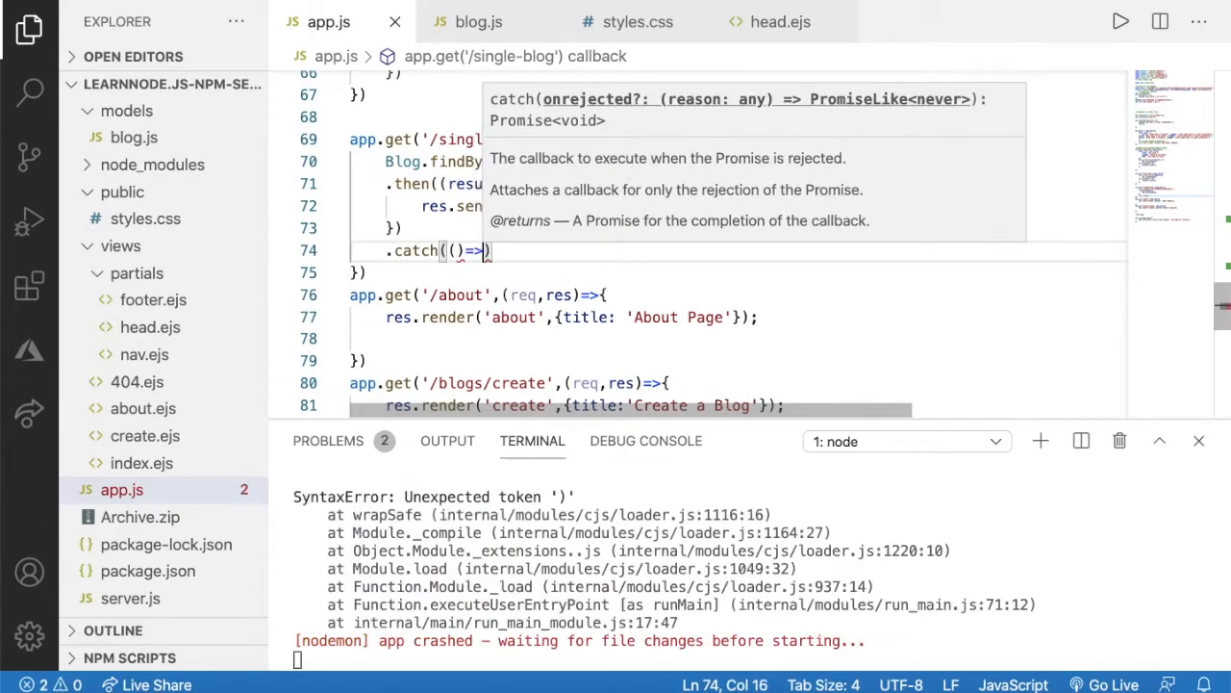
{"action": "type", "text": "{}"}
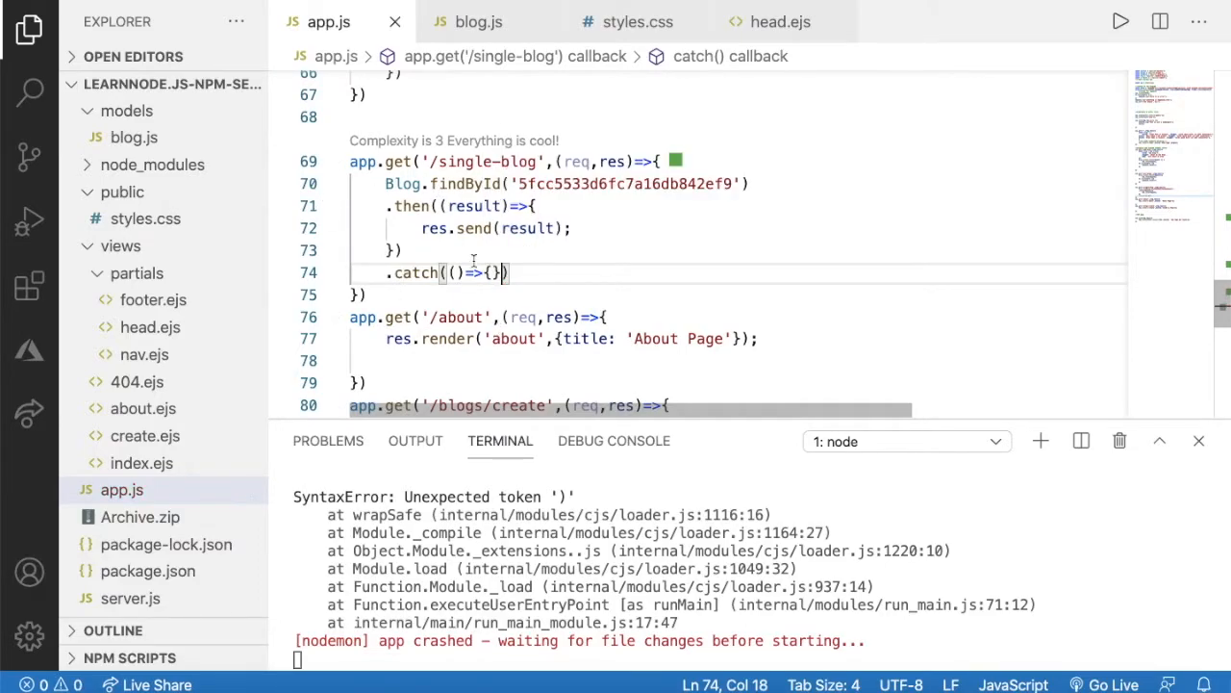
{"action": "type", "text": "res"}
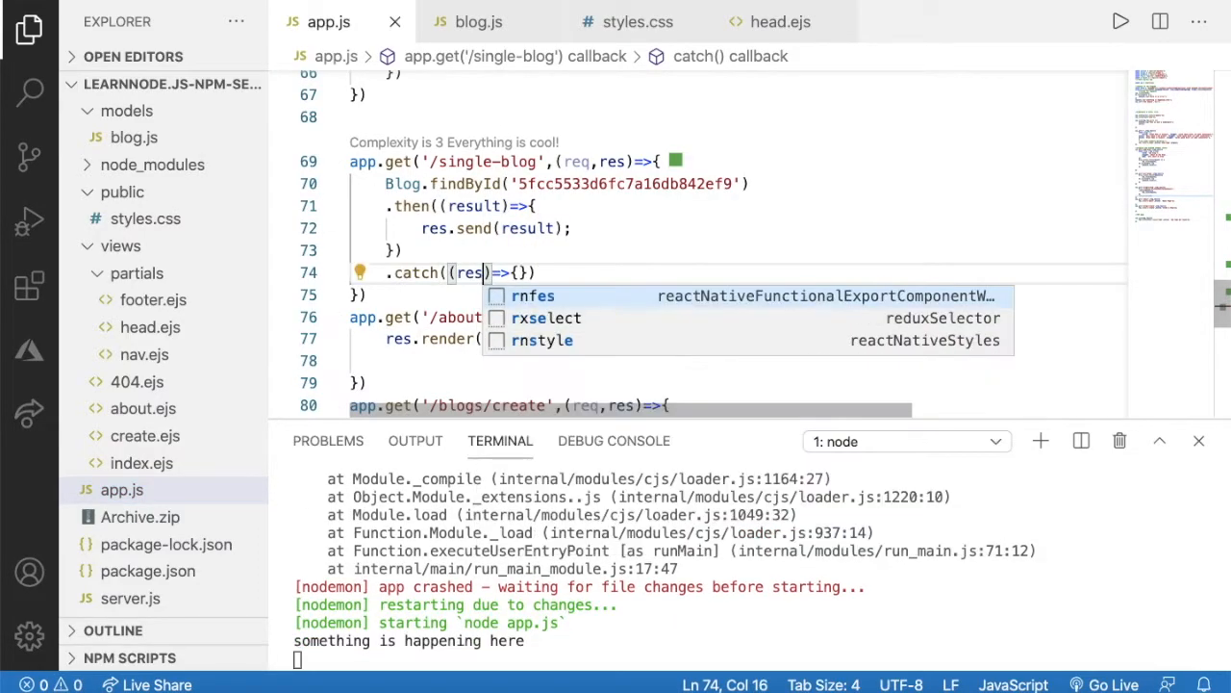
{"action": "type", "text": "err"}
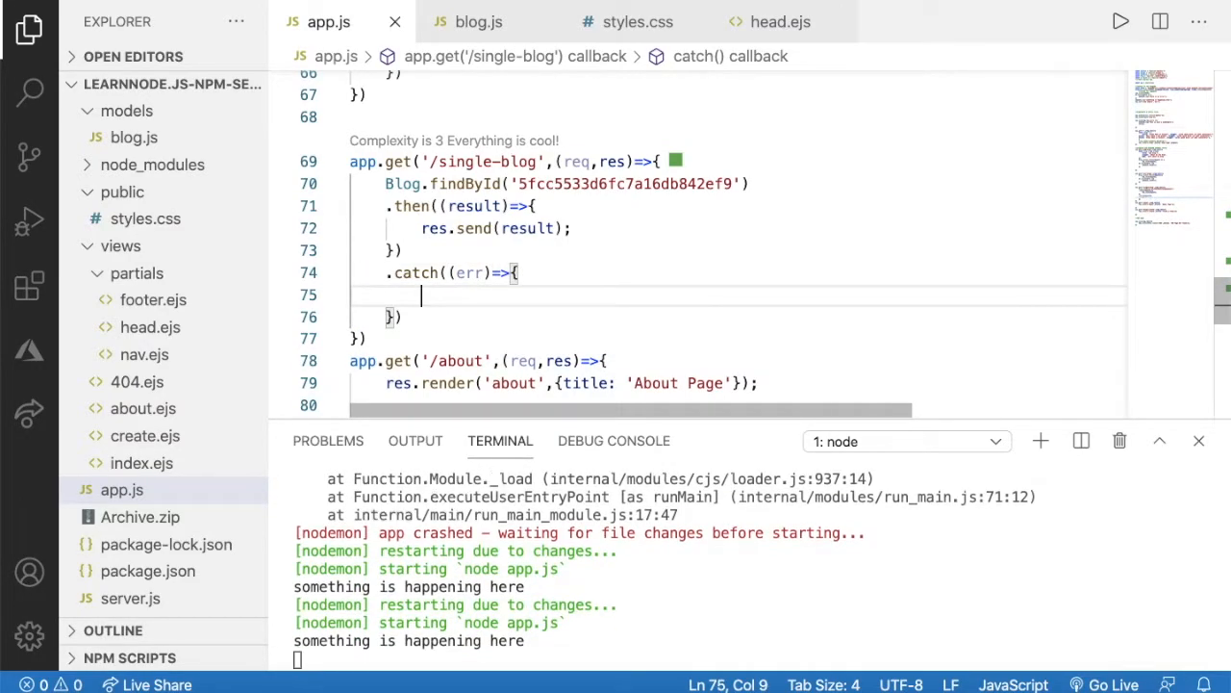
{"action": "type", "text": "console.log"}
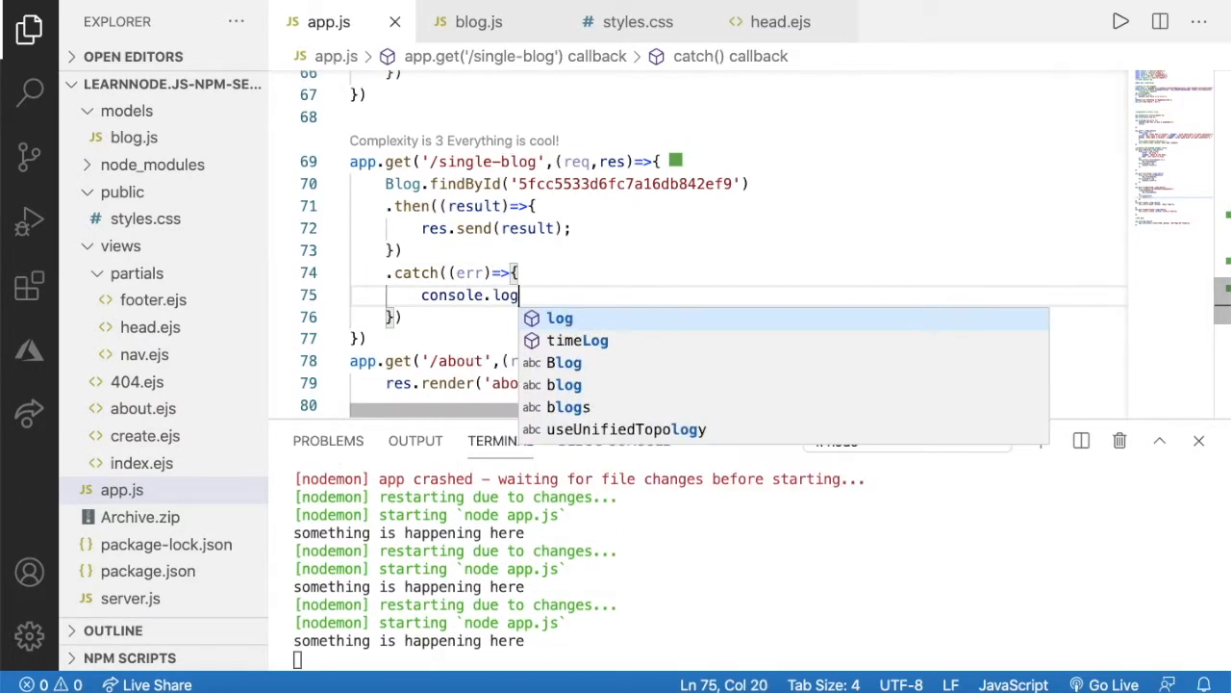
{"action": "type", "text": "(err"}
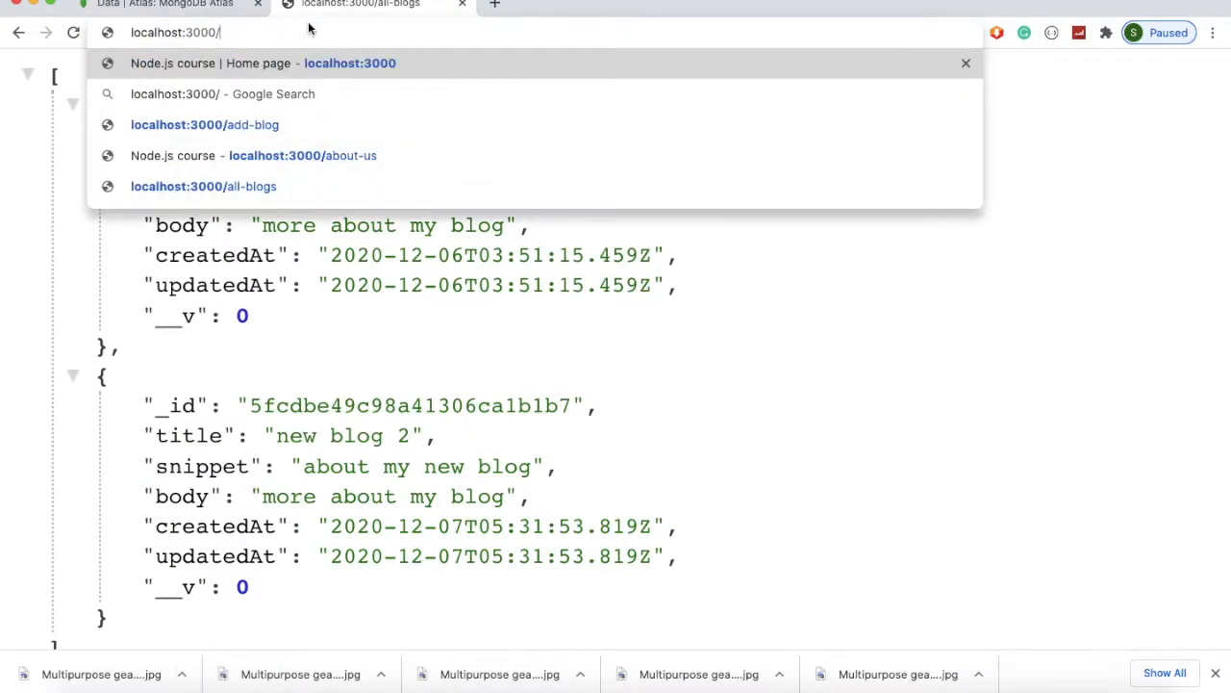
Step: Visit localhost:3000/single-blog to see the 'new blog' document as JSON
{"action": "type", "text": "single-blog"}
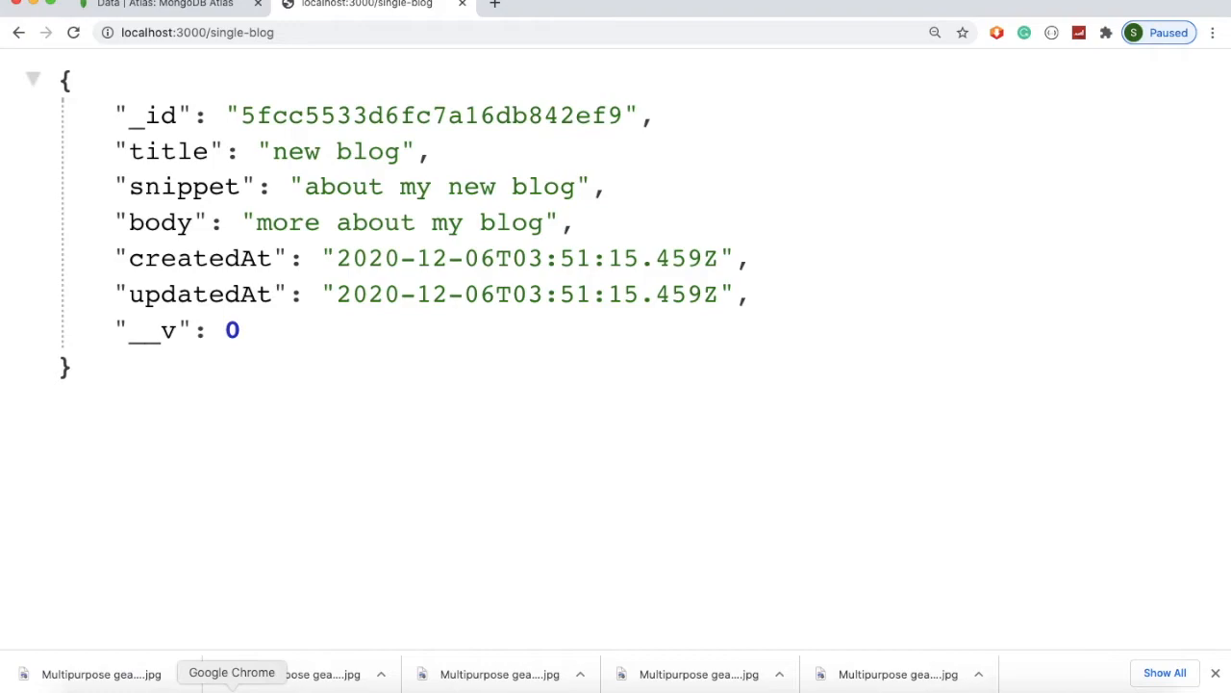
{"action": "mouse_move", "coordinate": [447, 158]}
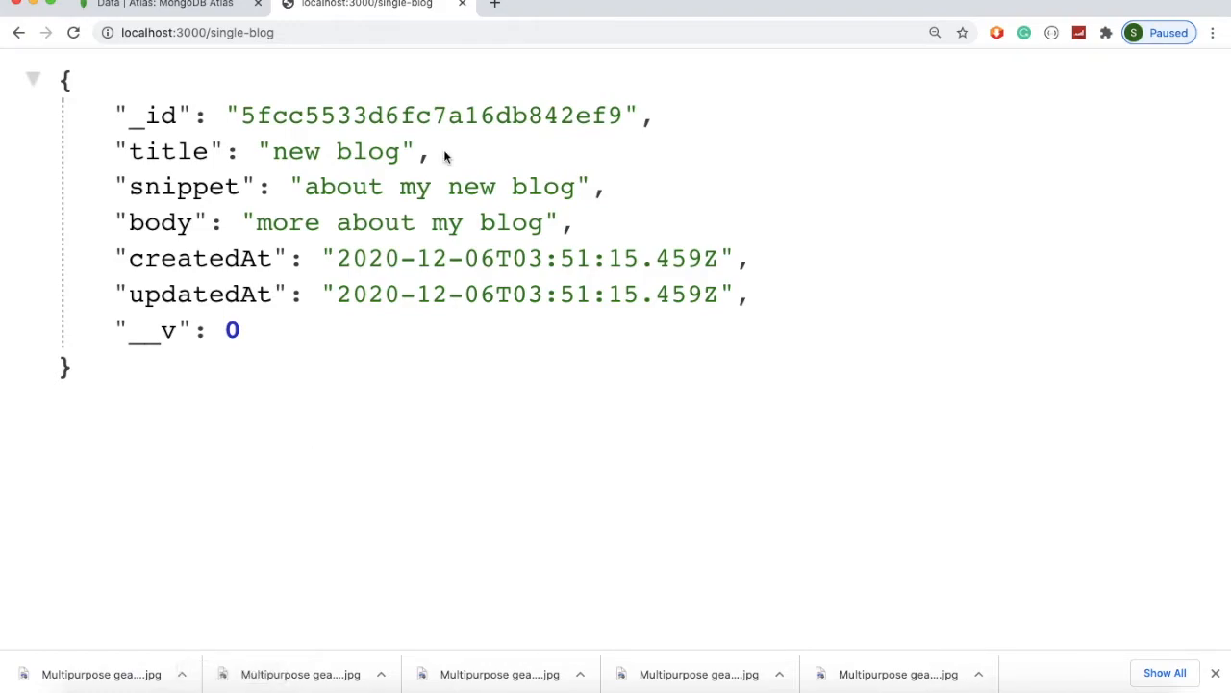